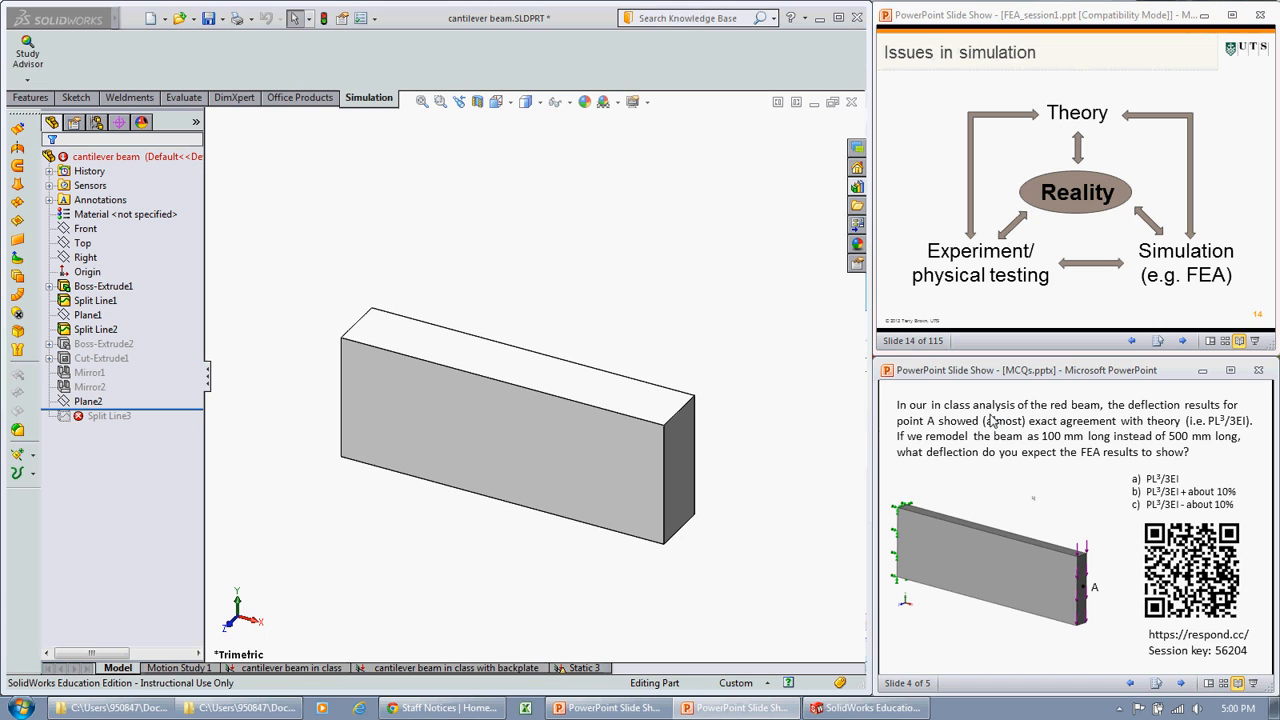
mouse_move(1036, 496)
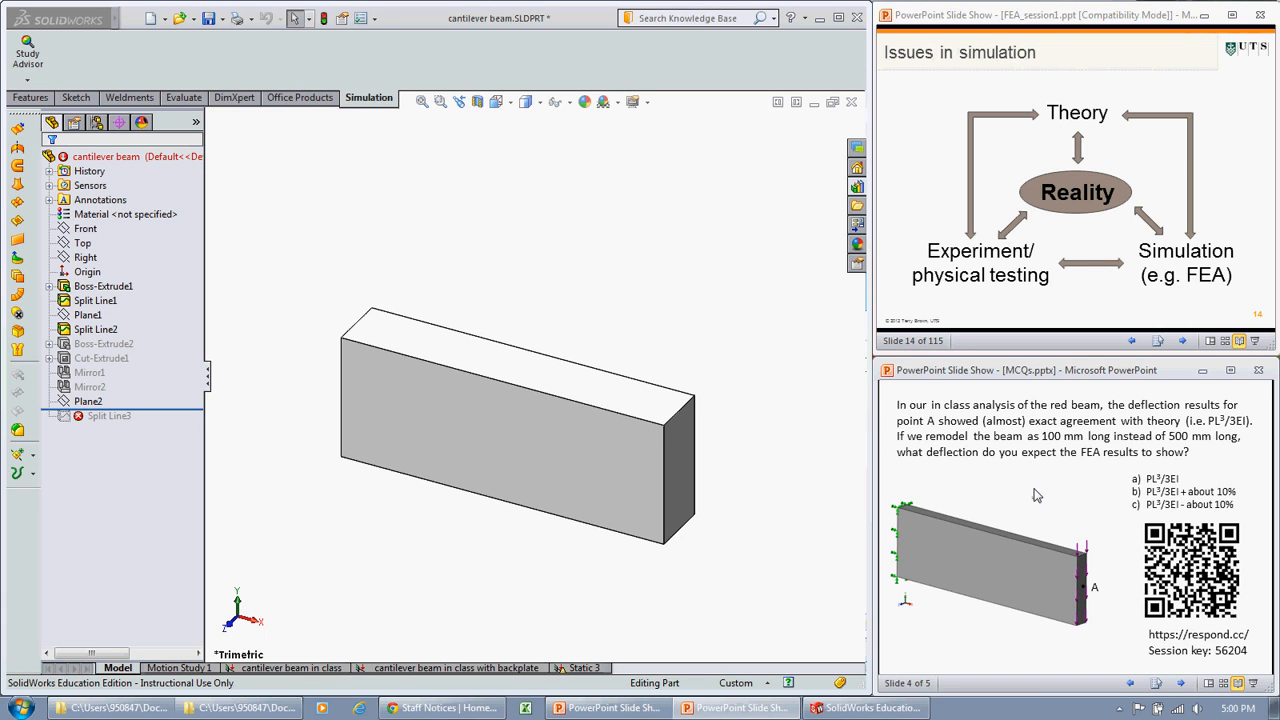
mouse_move(984, 488)
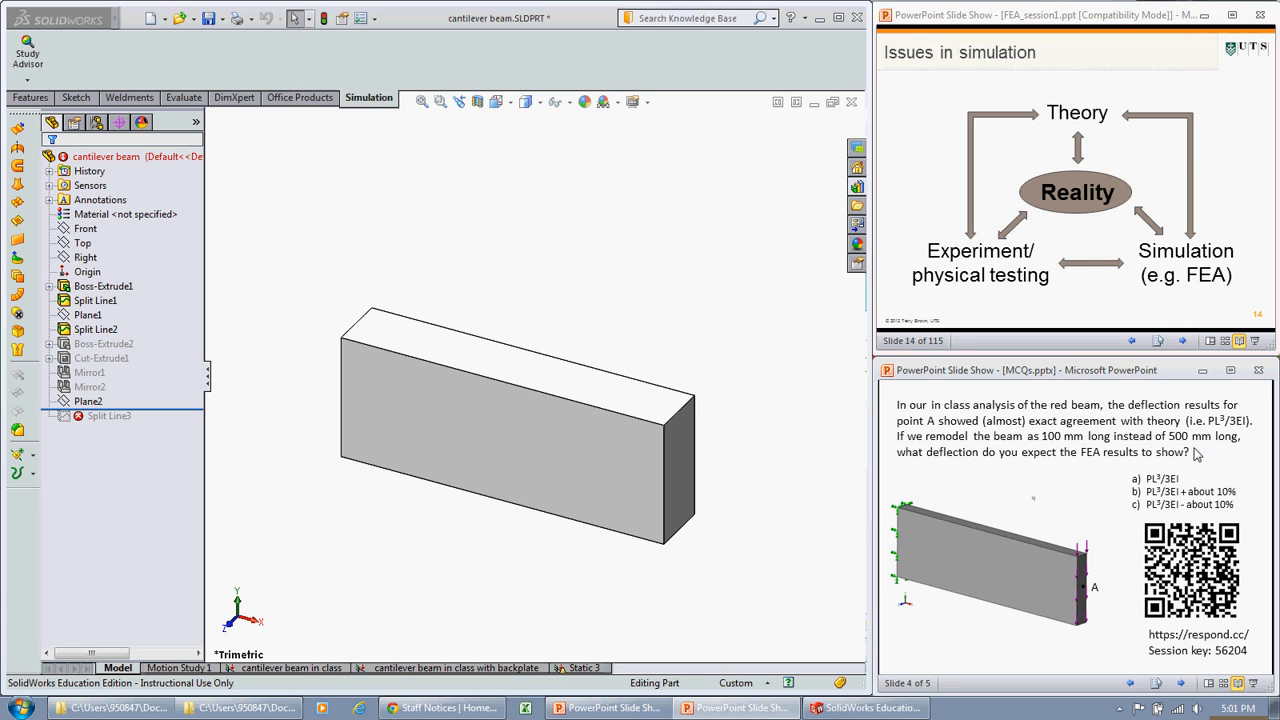
mouse_move(1188, 466)
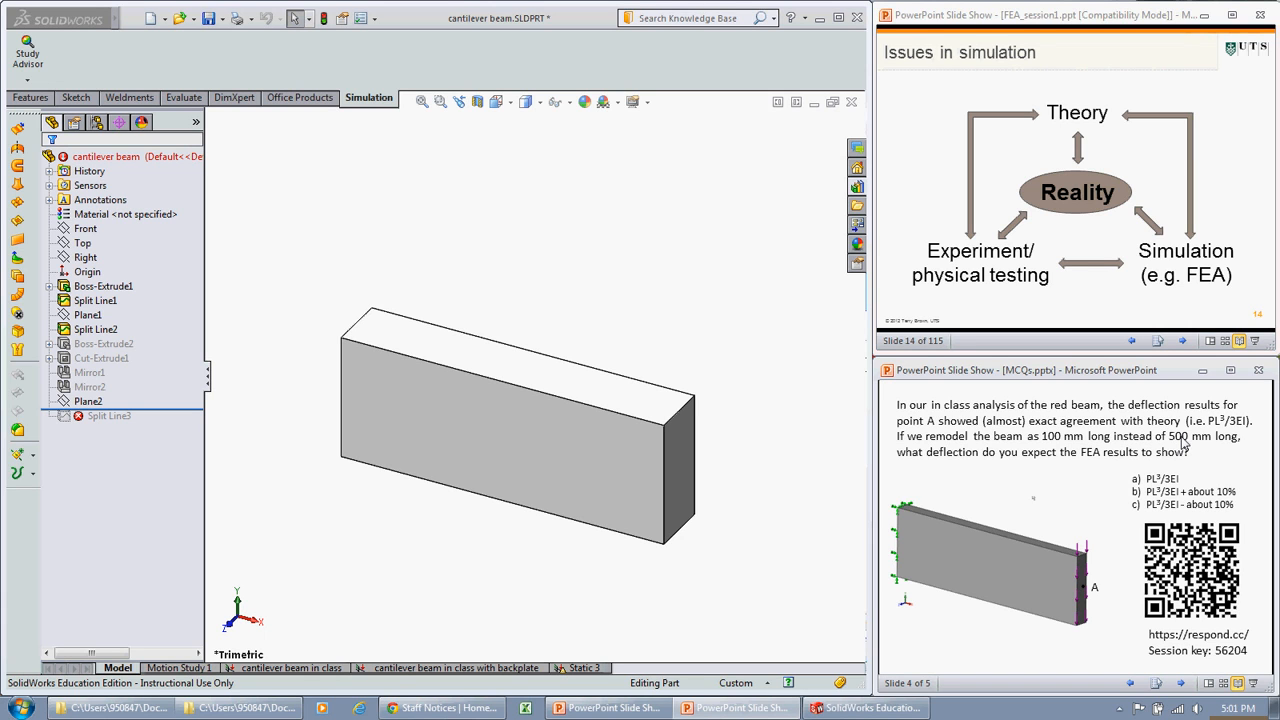
mouse_move(1202, 448)
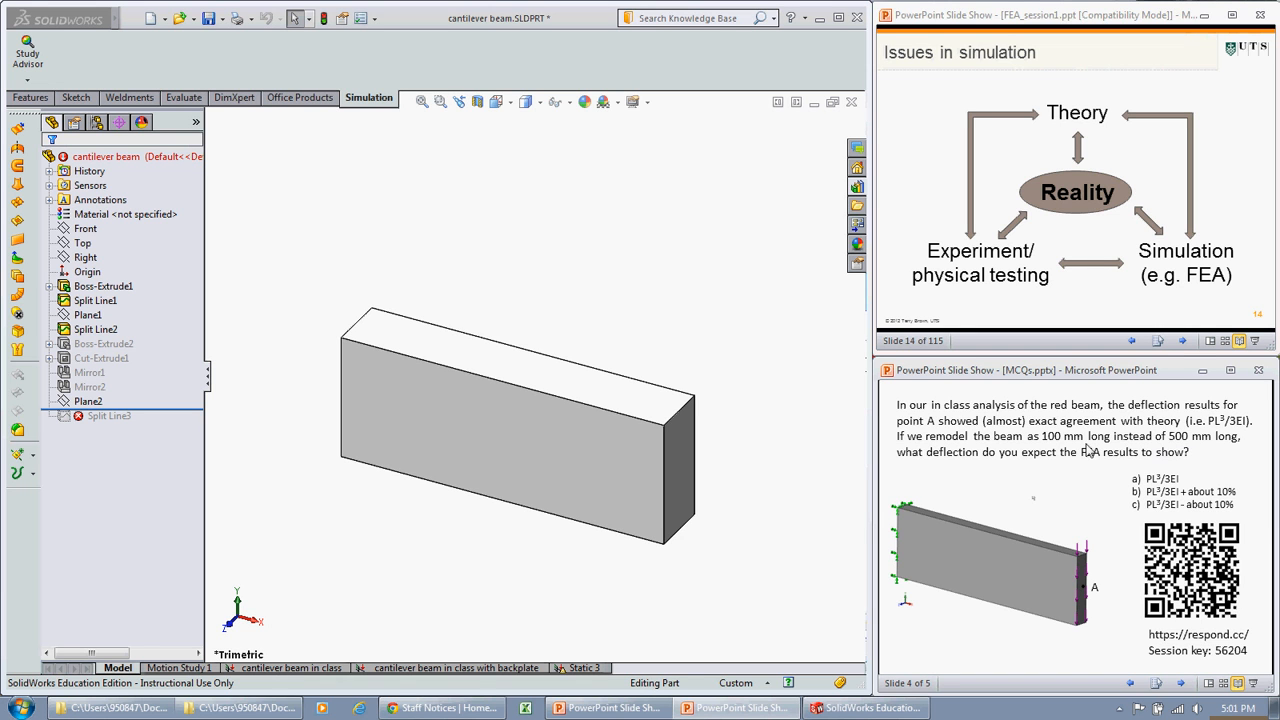
mouse_move(1064, 450)
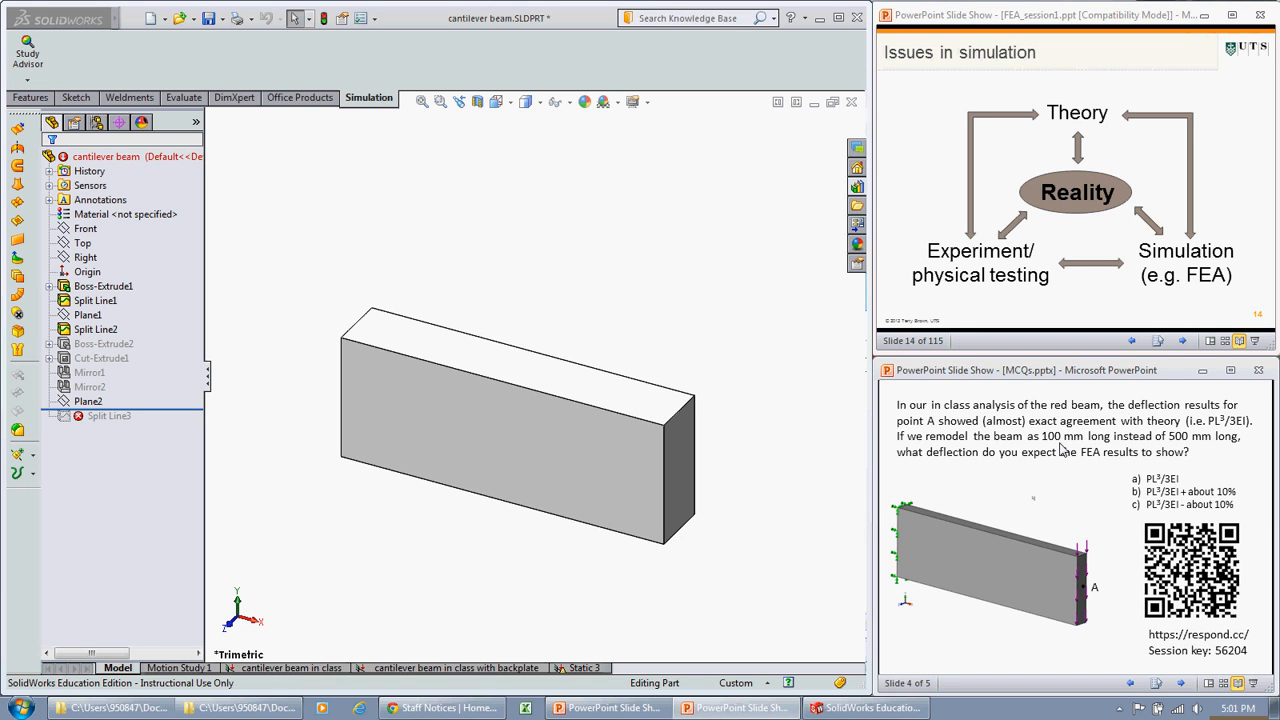
mouse_move(1064, 480)
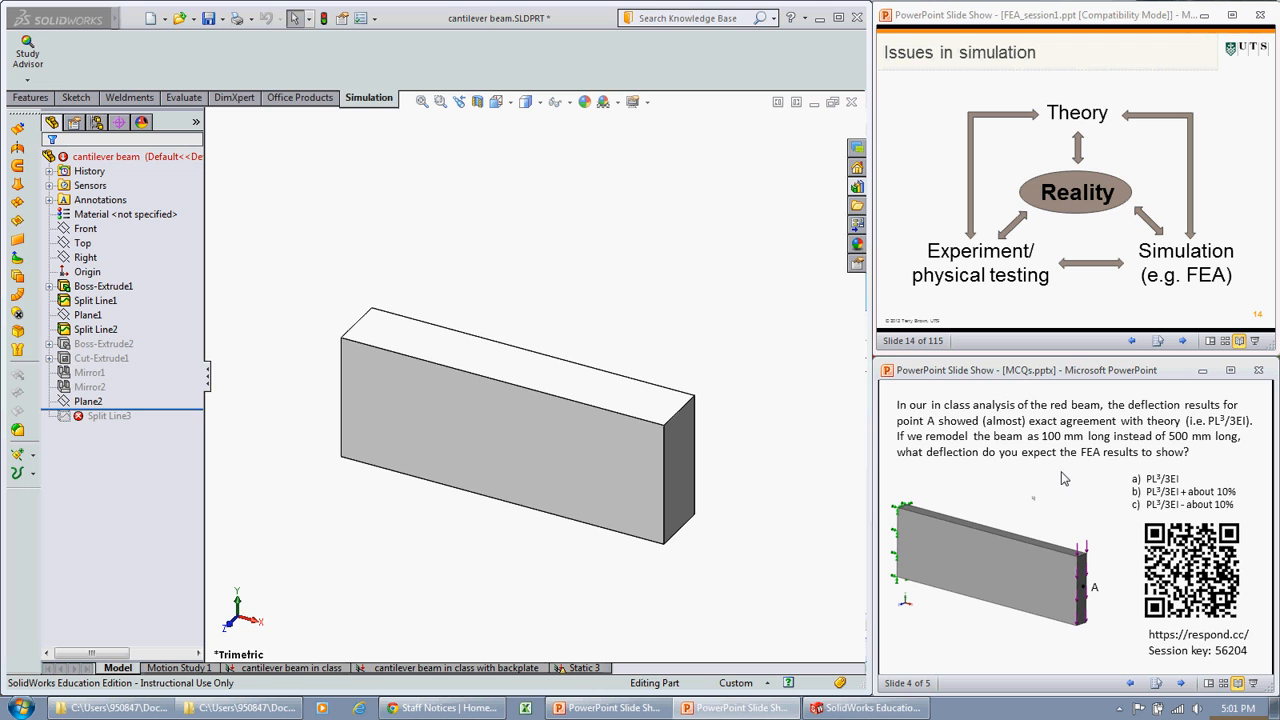
mouse_move(1108, 484)
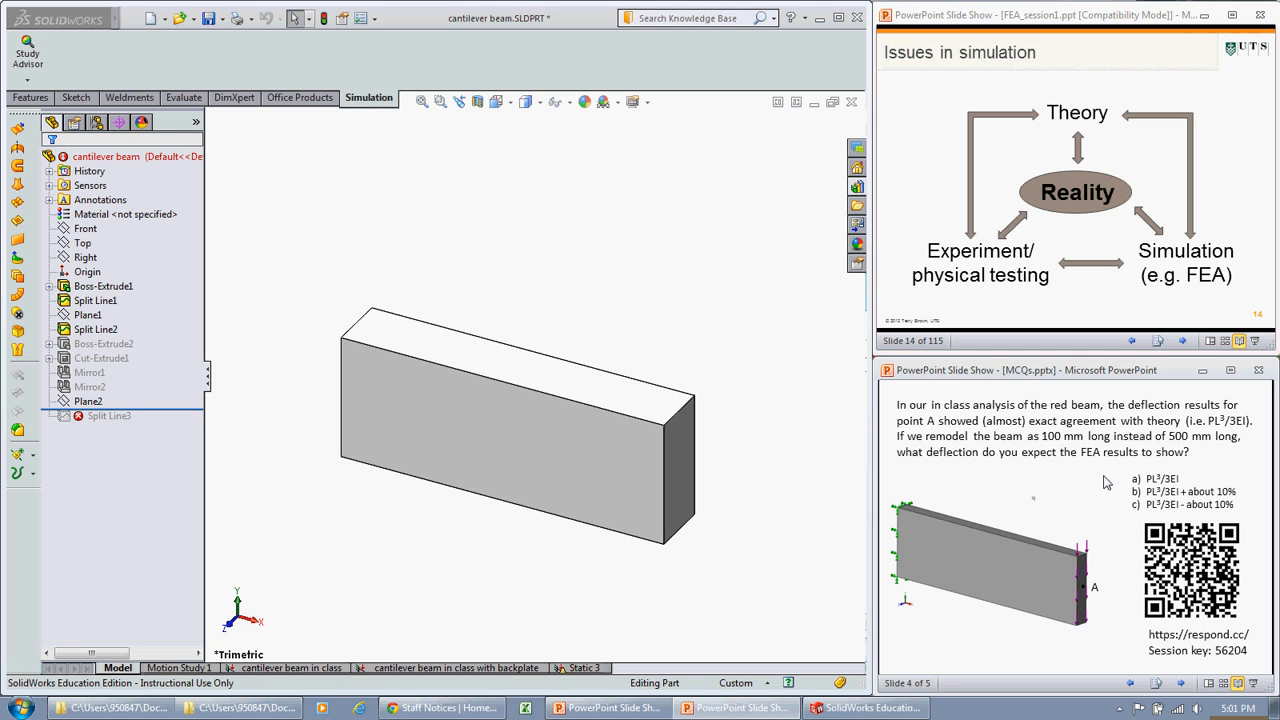
mouse_move(1136, 510)
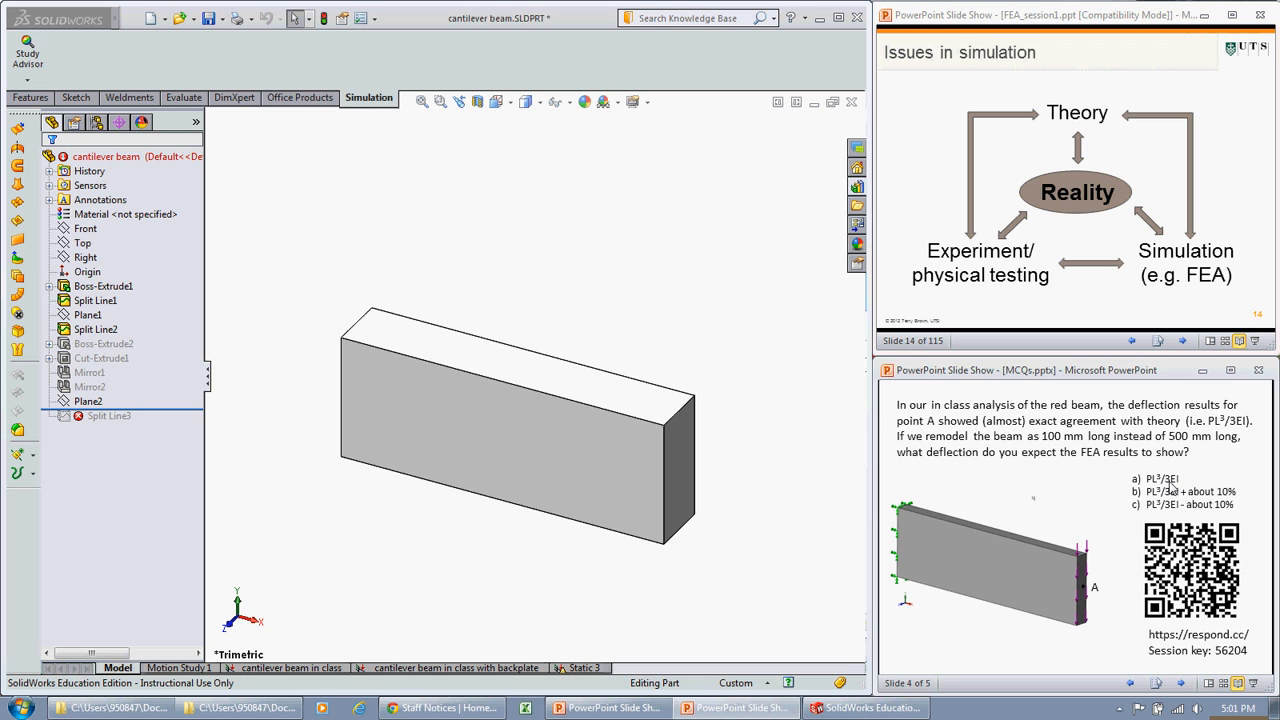
mouse_move(1164, 496)
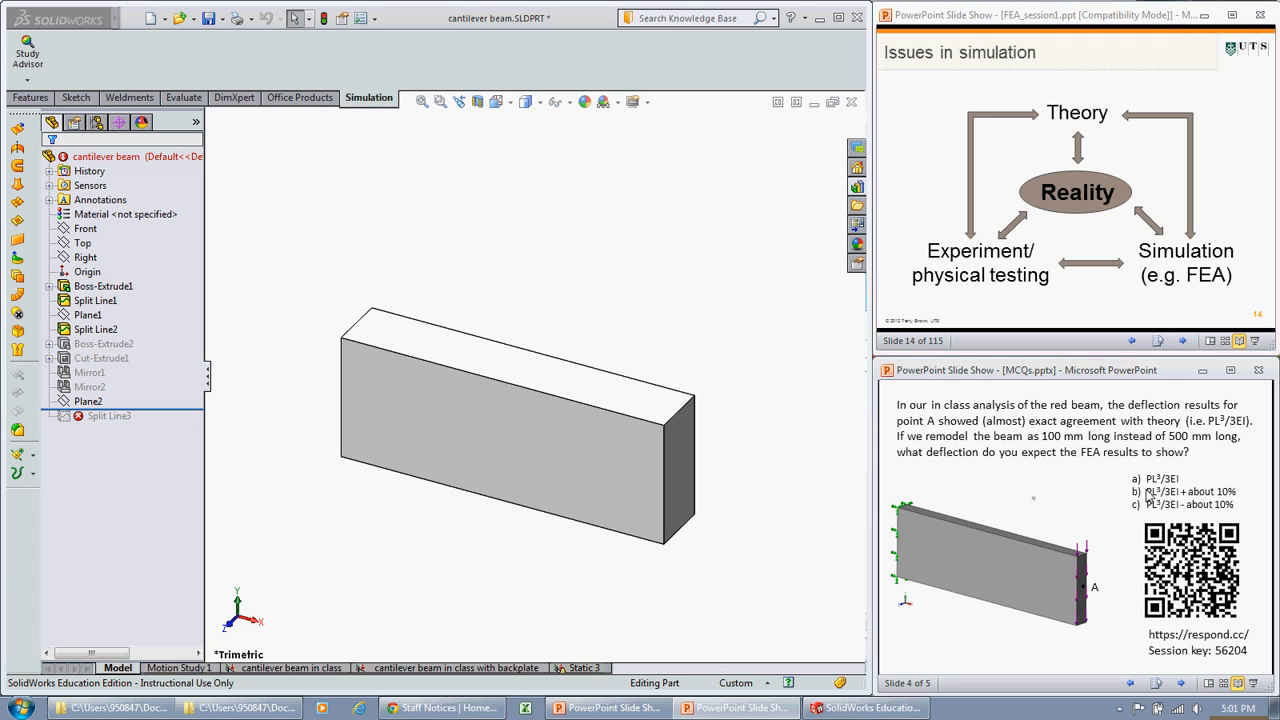
mouse_move(1108, 592)
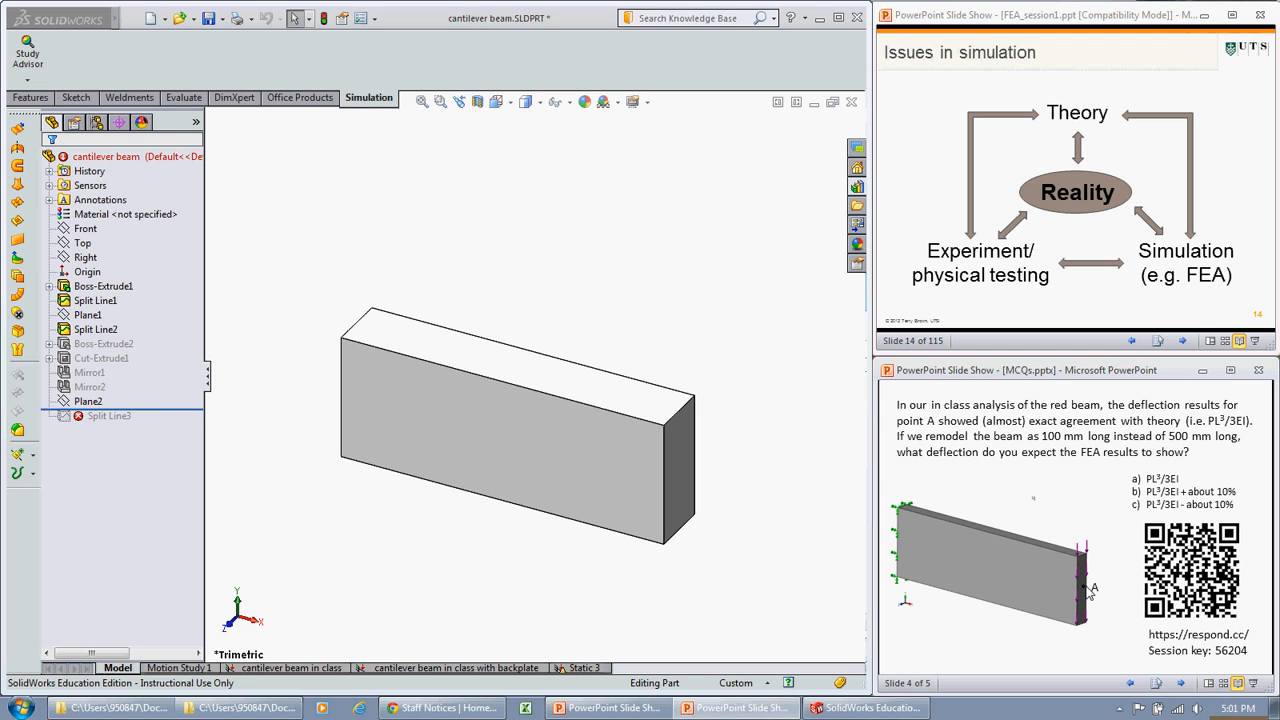
mouse_move(1228, 448)
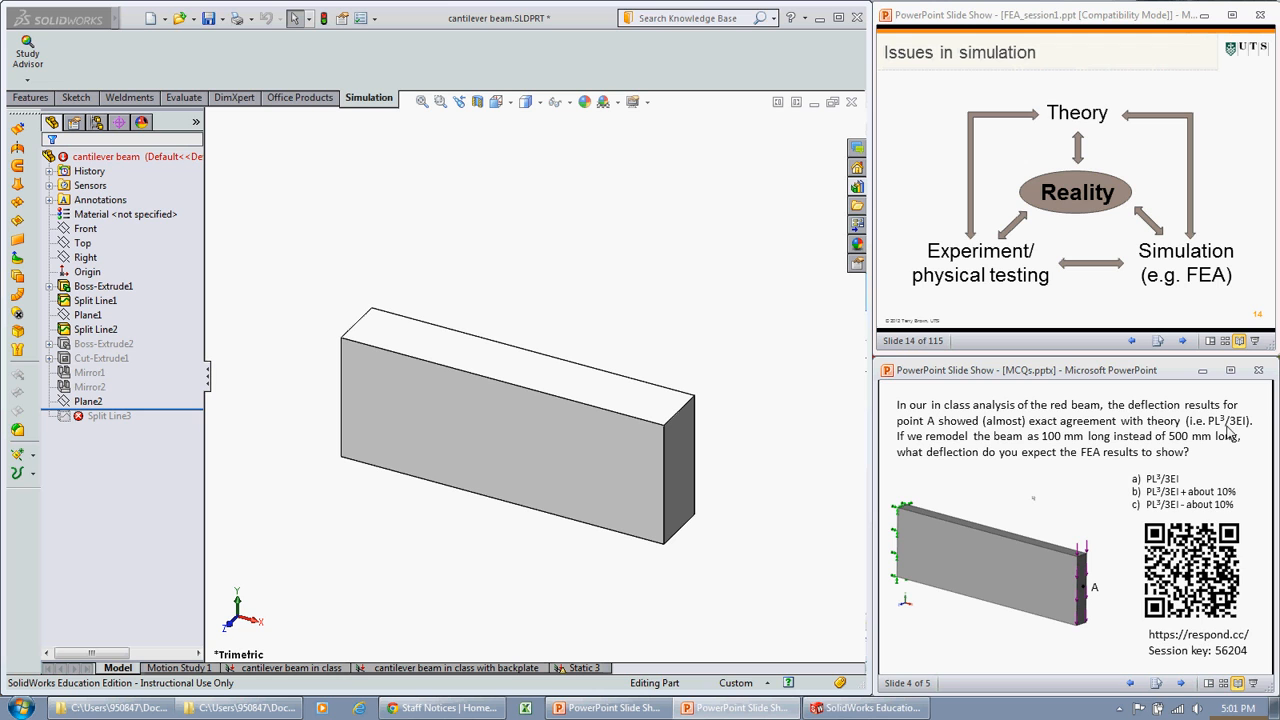
mouse_move(1196, 504)
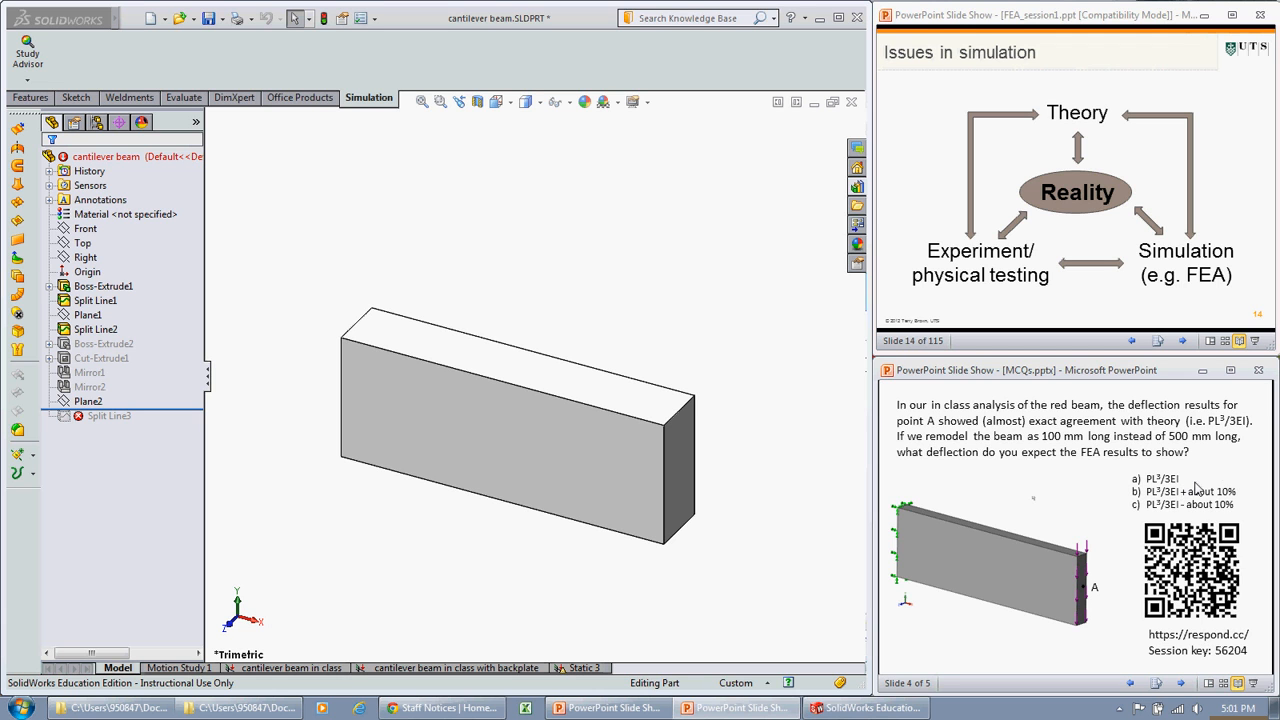
mouse_move(1184, 492)
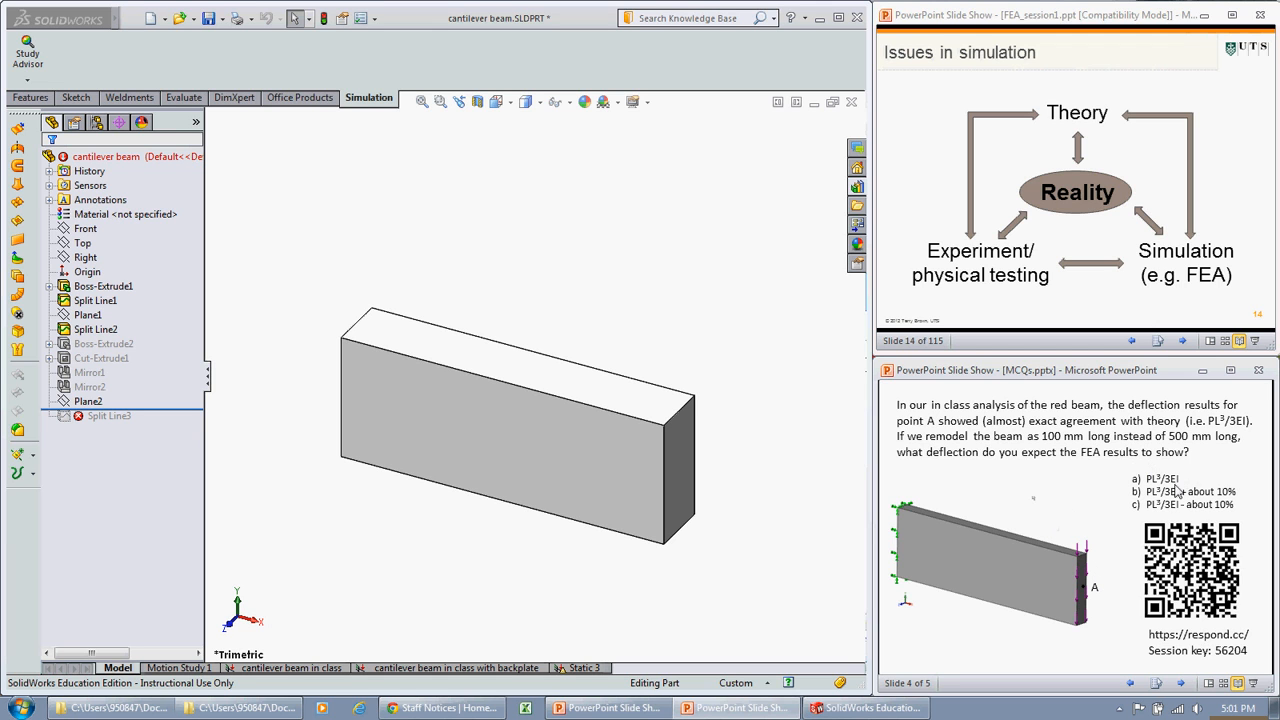
mouse_move(1168, 498)
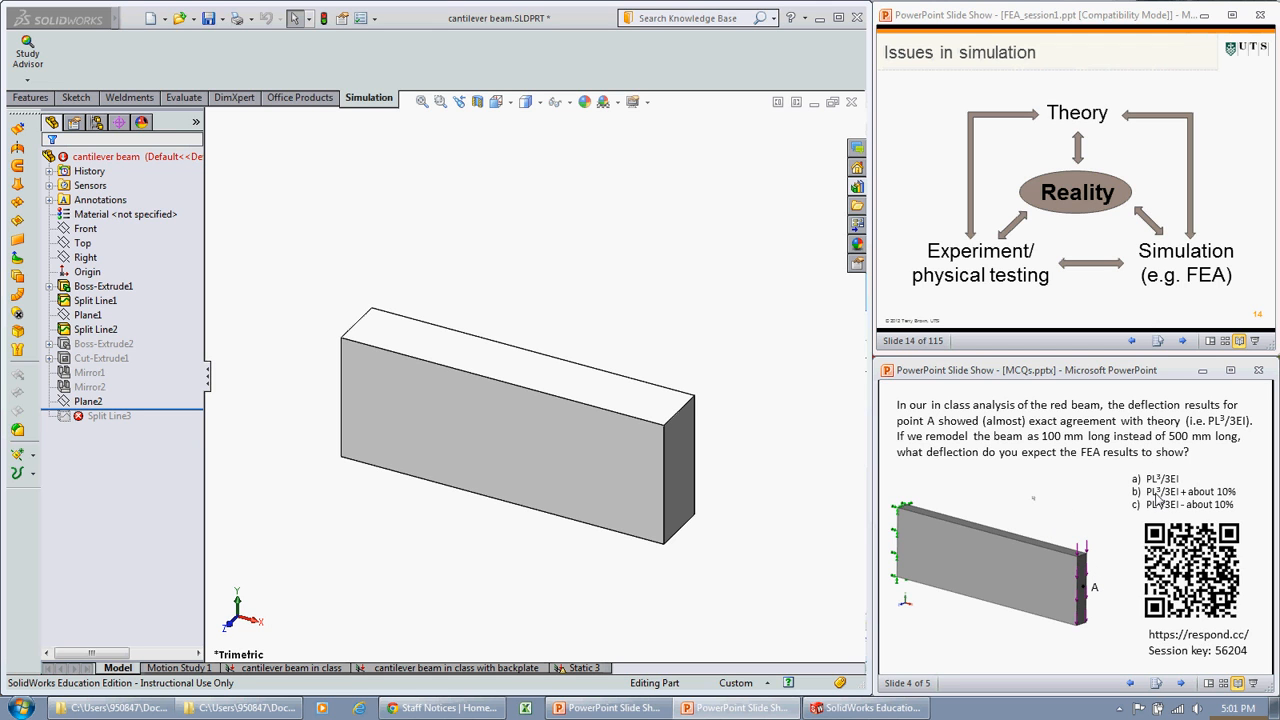
mouse_move(1206, 508)
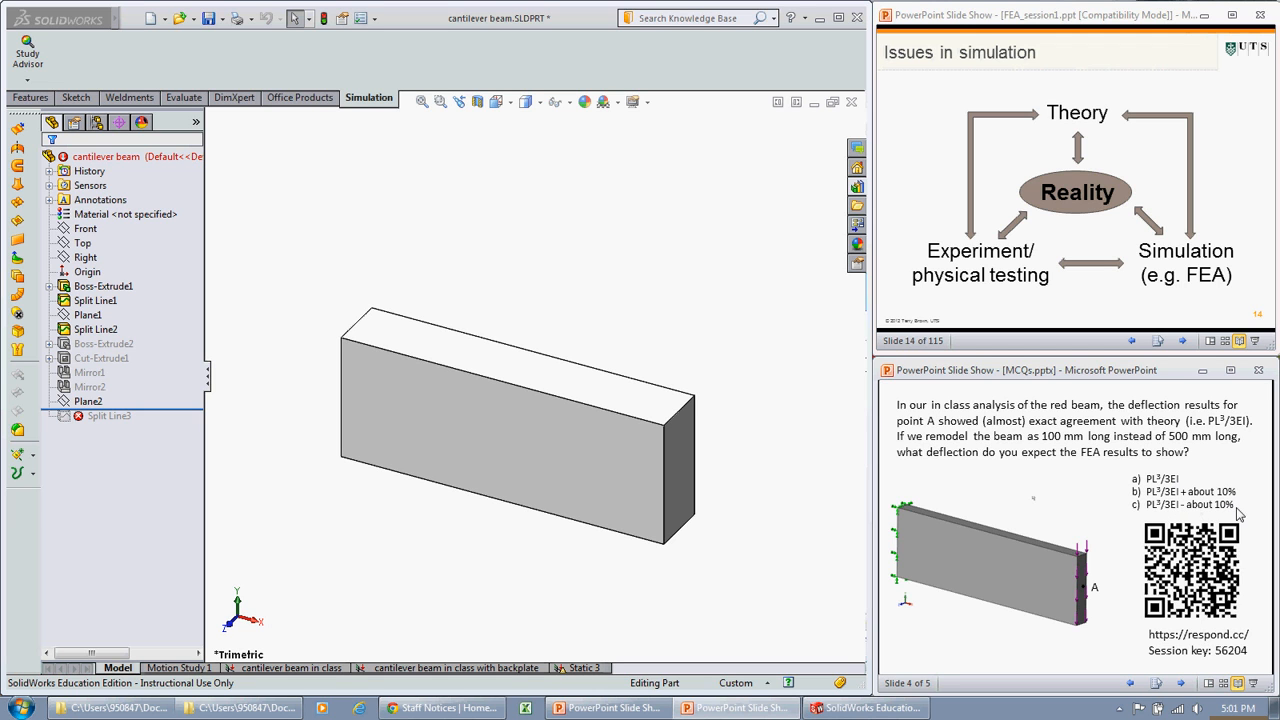
mouse_move(1014, 500)
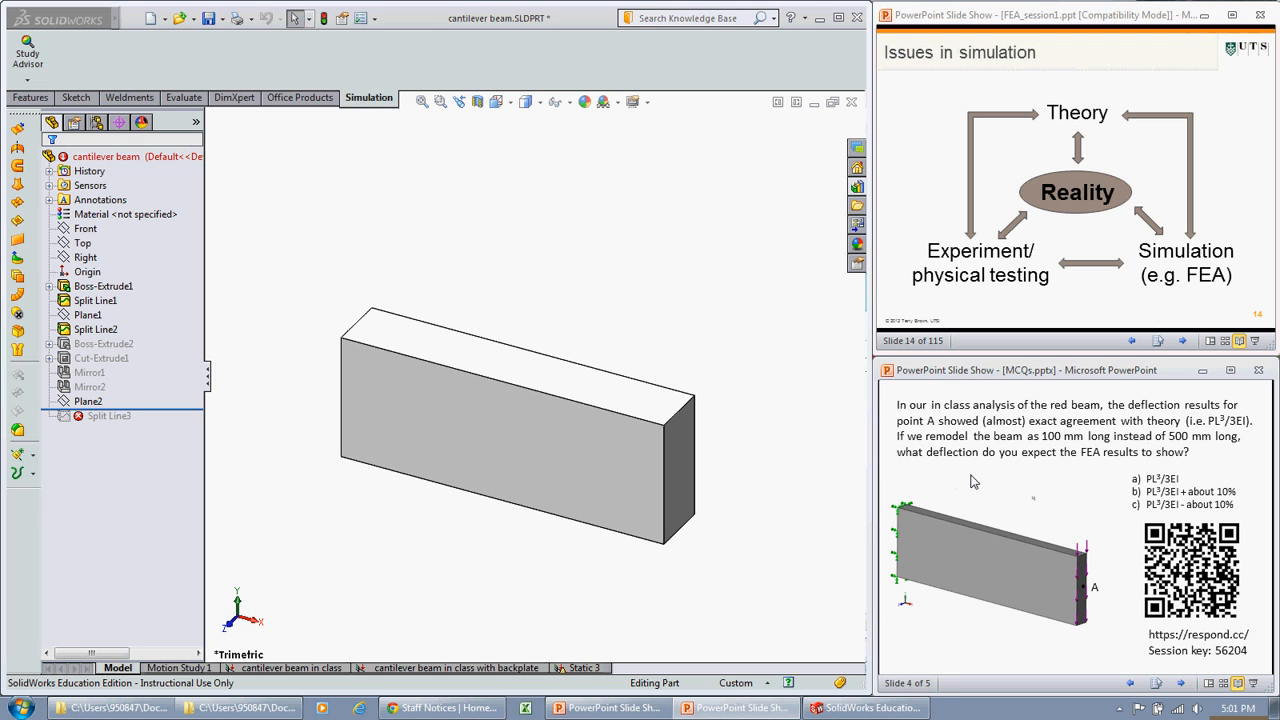
mouse_move(944, 478)
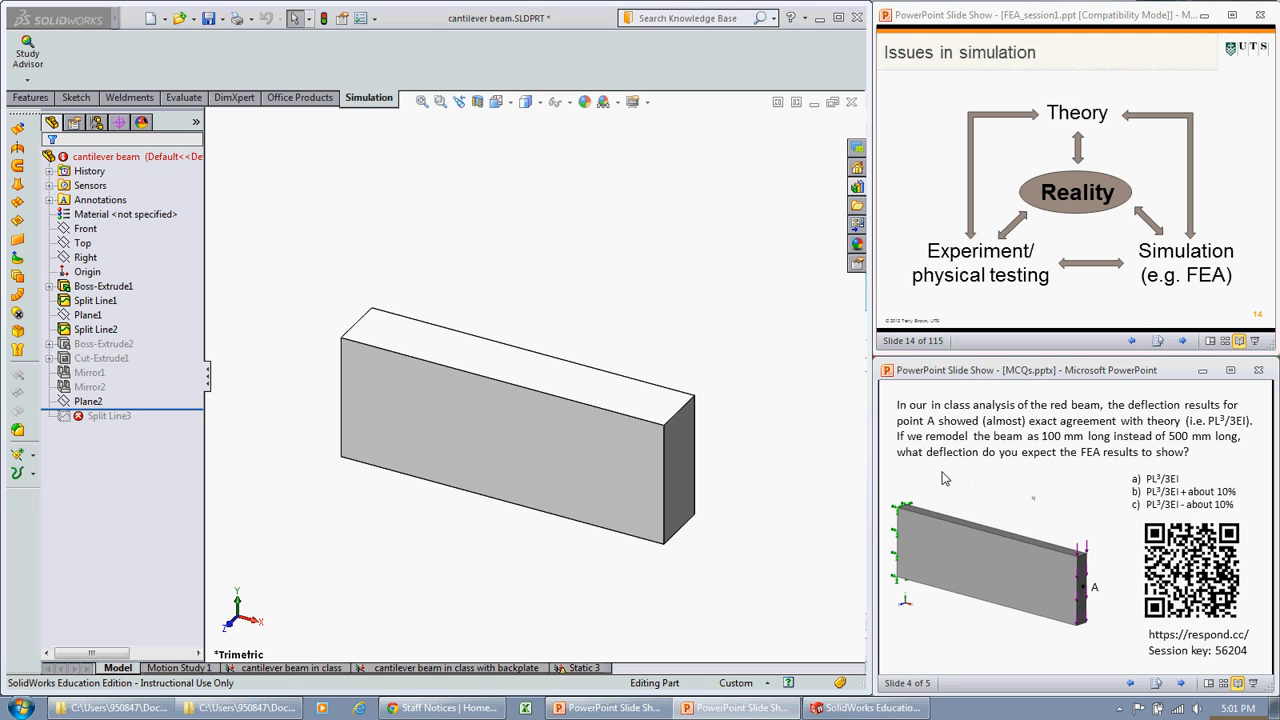
mouse_move(964, 456)
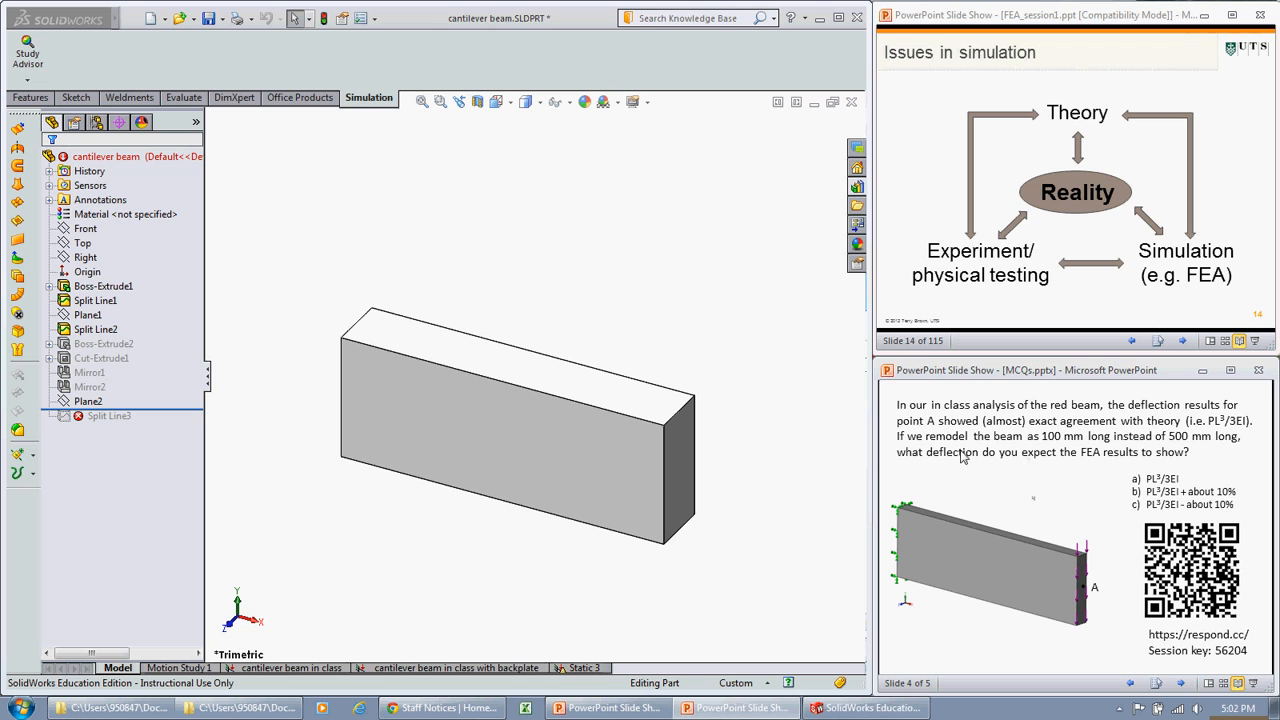
mouse_move(1036, 492)
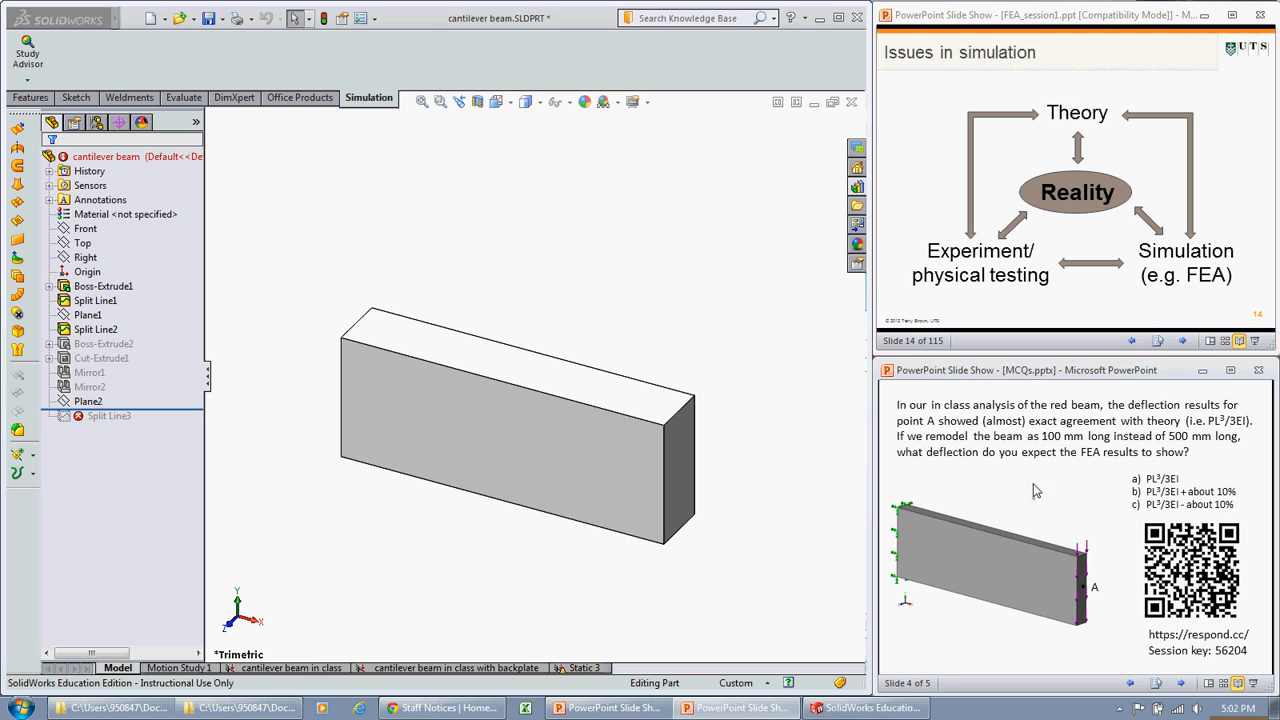
mouse_move(1010, 476)
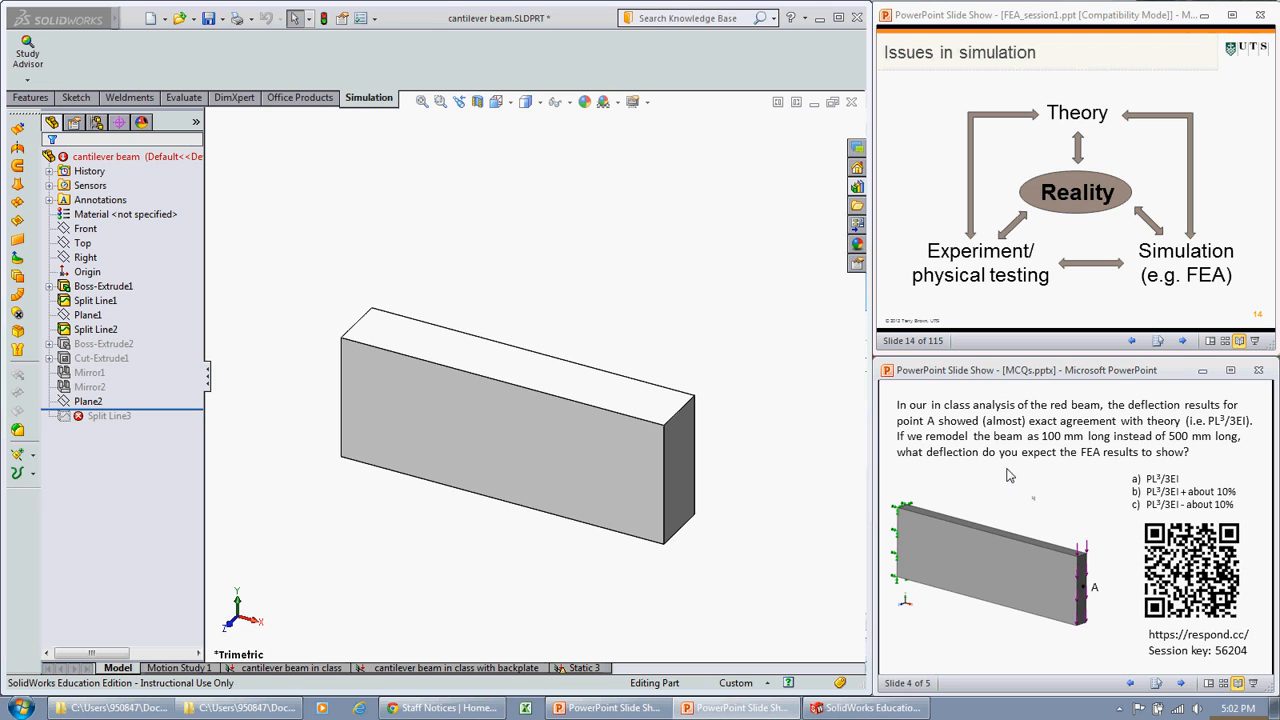
mouse_move(1196, 446)
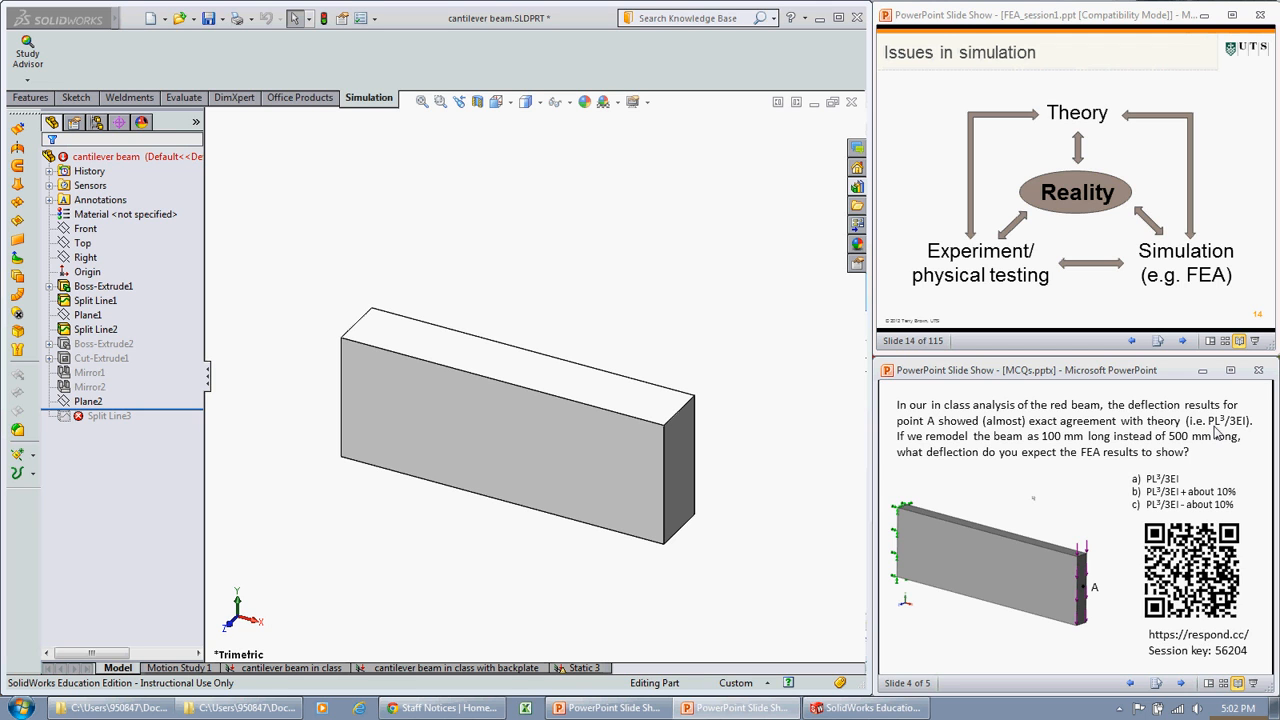
mouse_move(1128, 464)
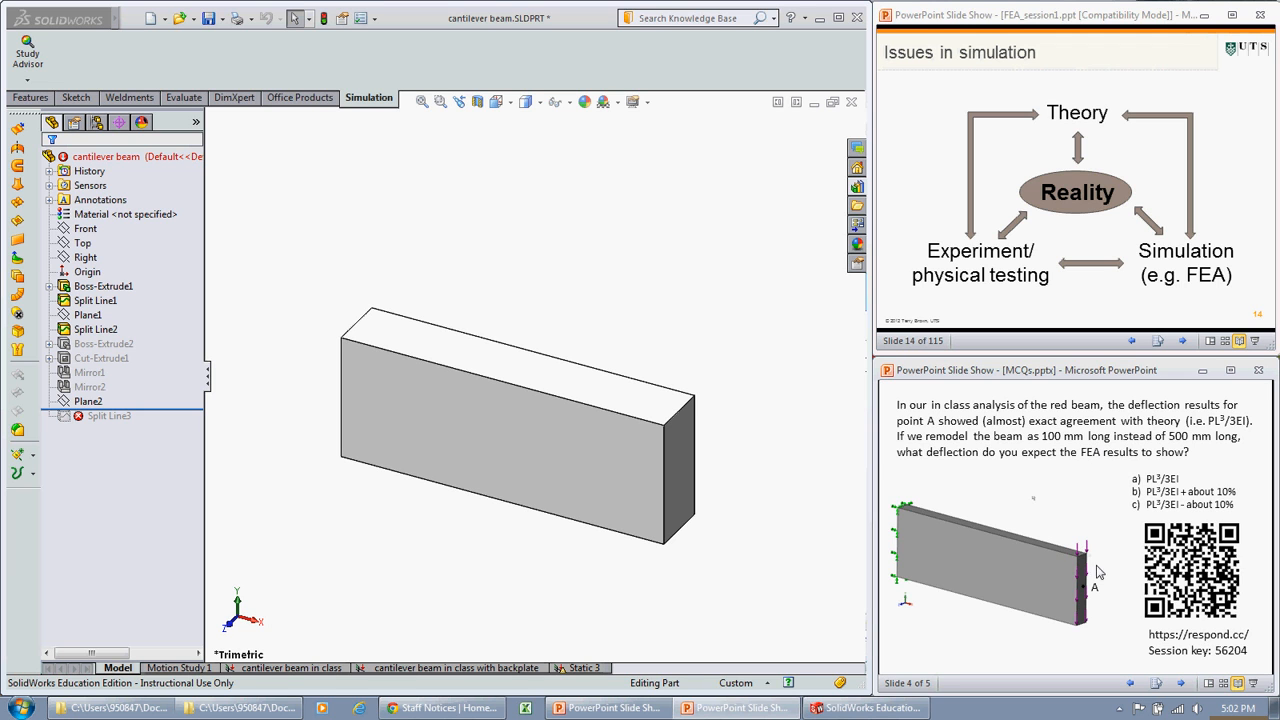
mouse_move(1090, 630)
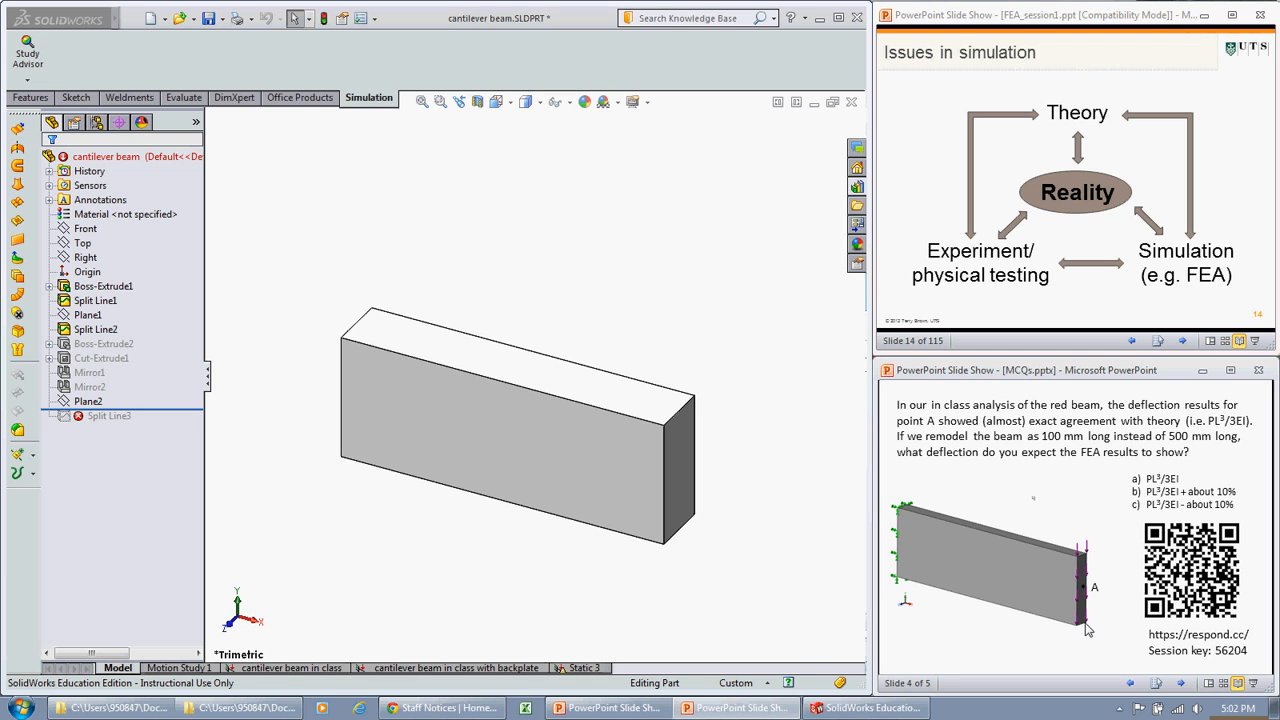
mouse_move(1078, 578)
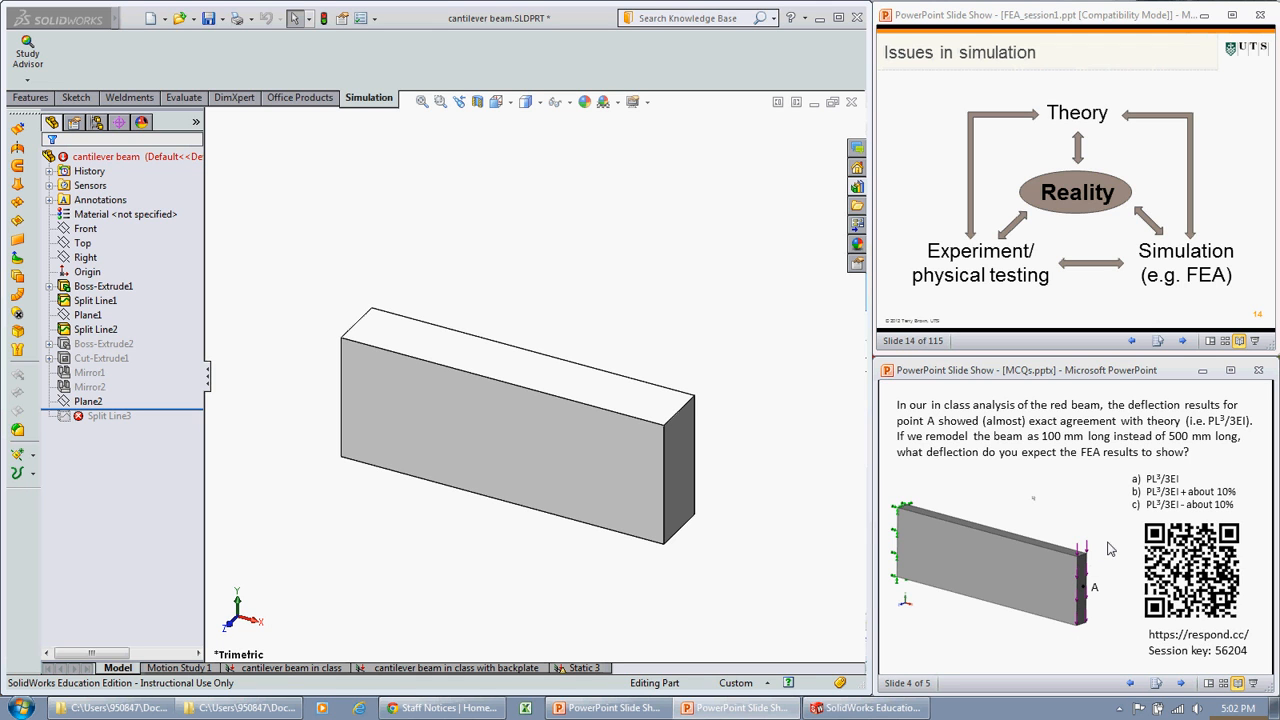
mouse_move(1064, 520)
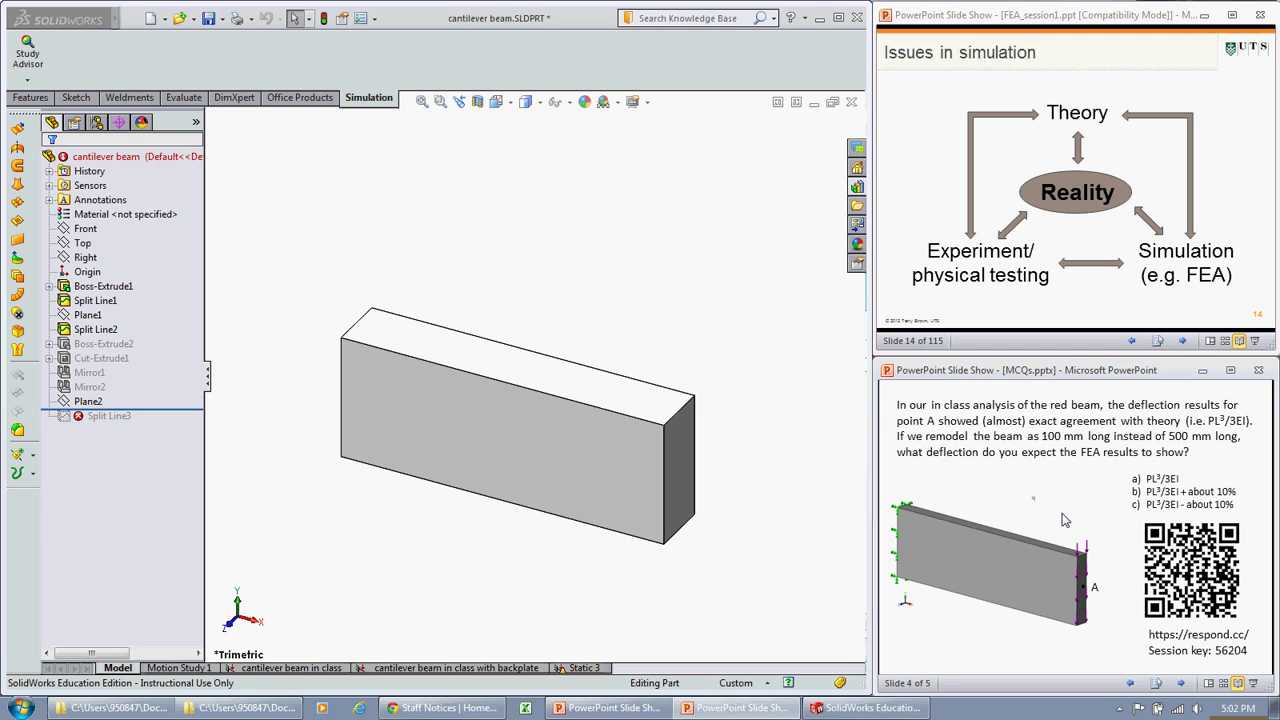
mouse_move(732, 324)
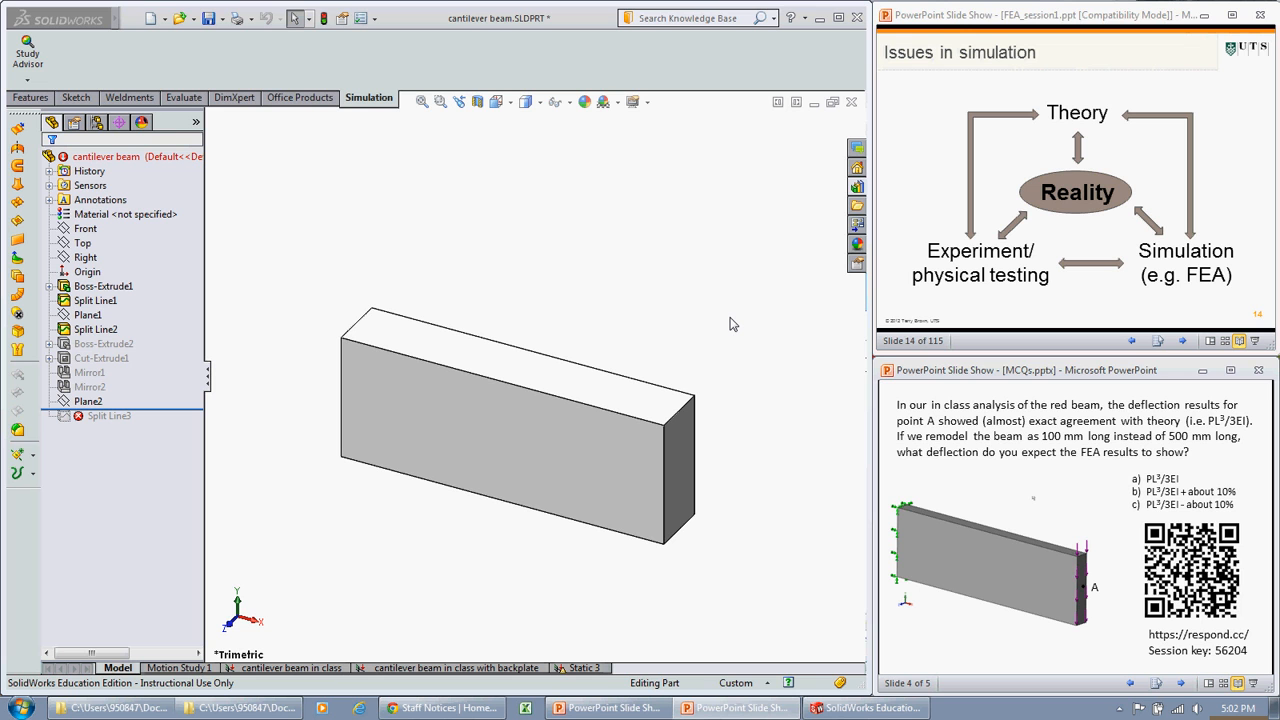
mouse_move(650, 340)
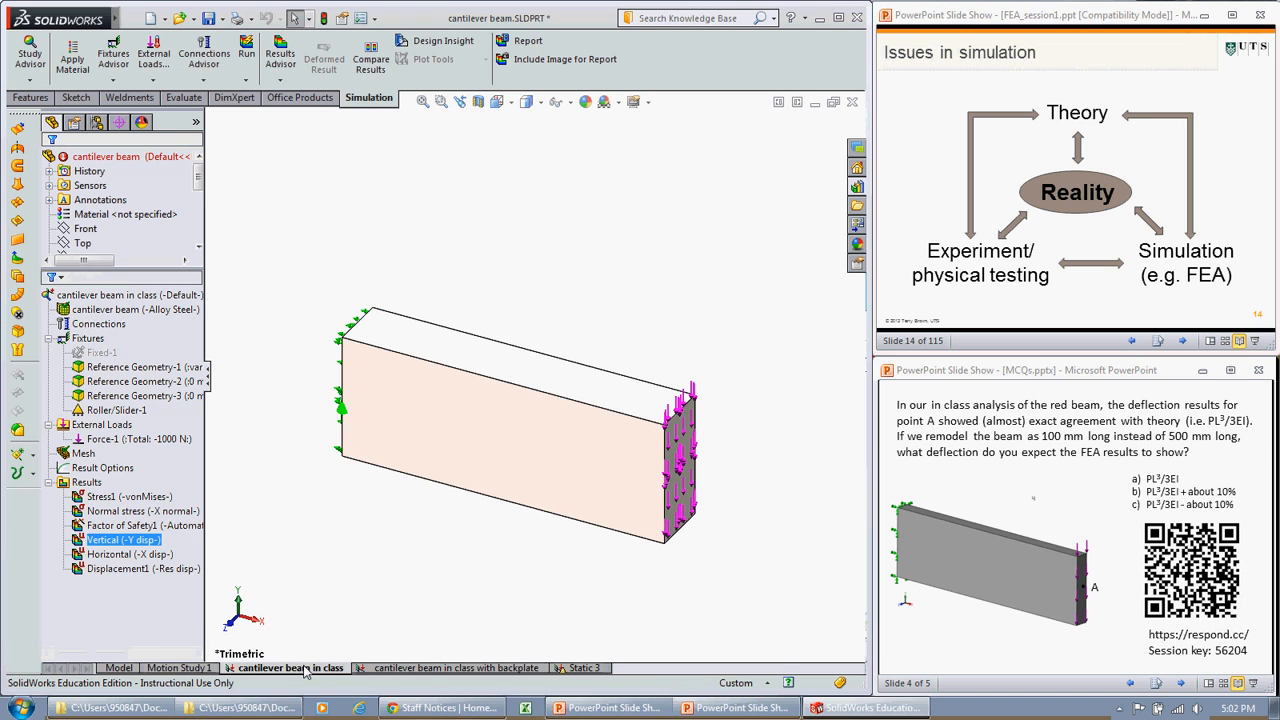
- Display the Vertical (-Y disp) result plot and review the free-end node reading about -219 mm
left_click(120, 554)
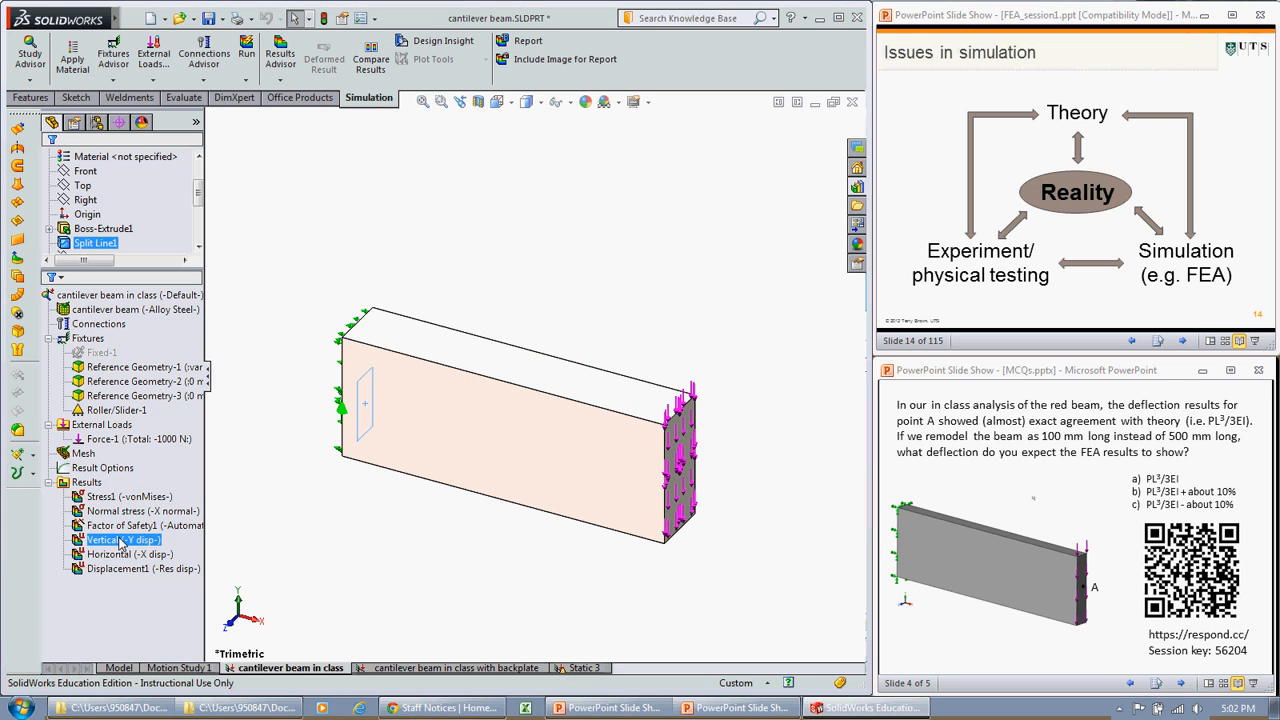
double_click(116, 540)
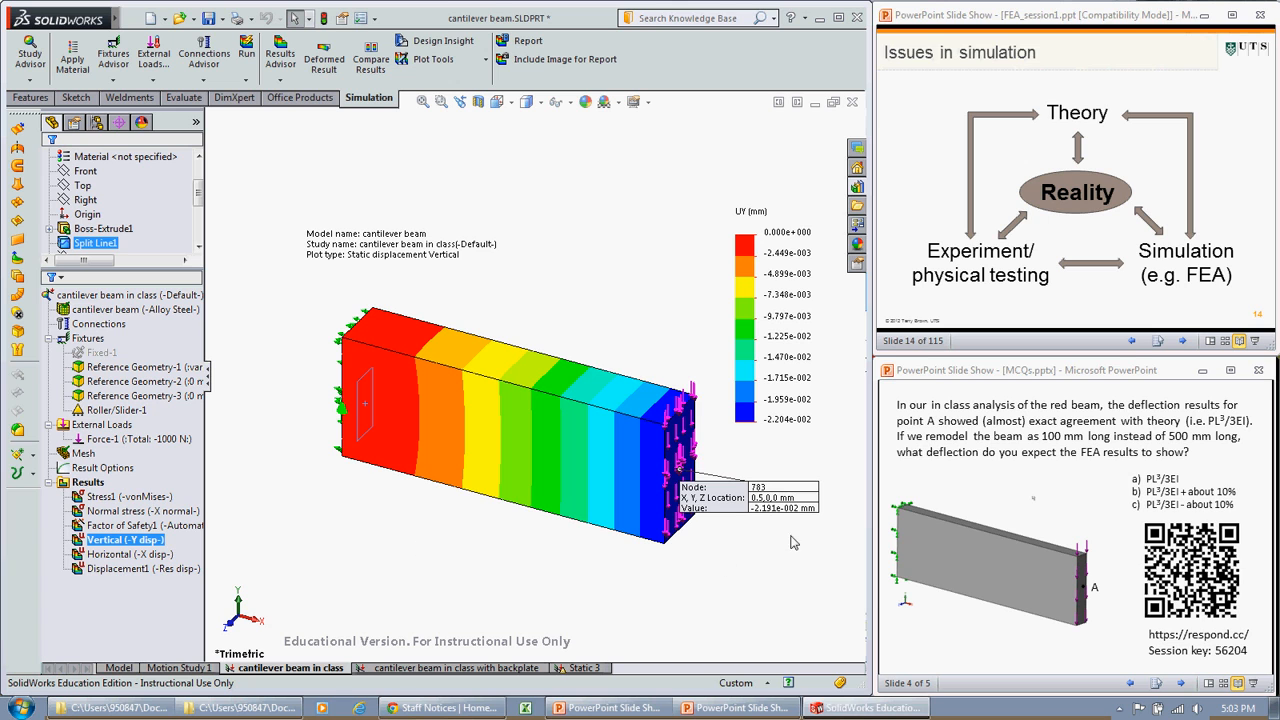
mouse_move(772, 524)
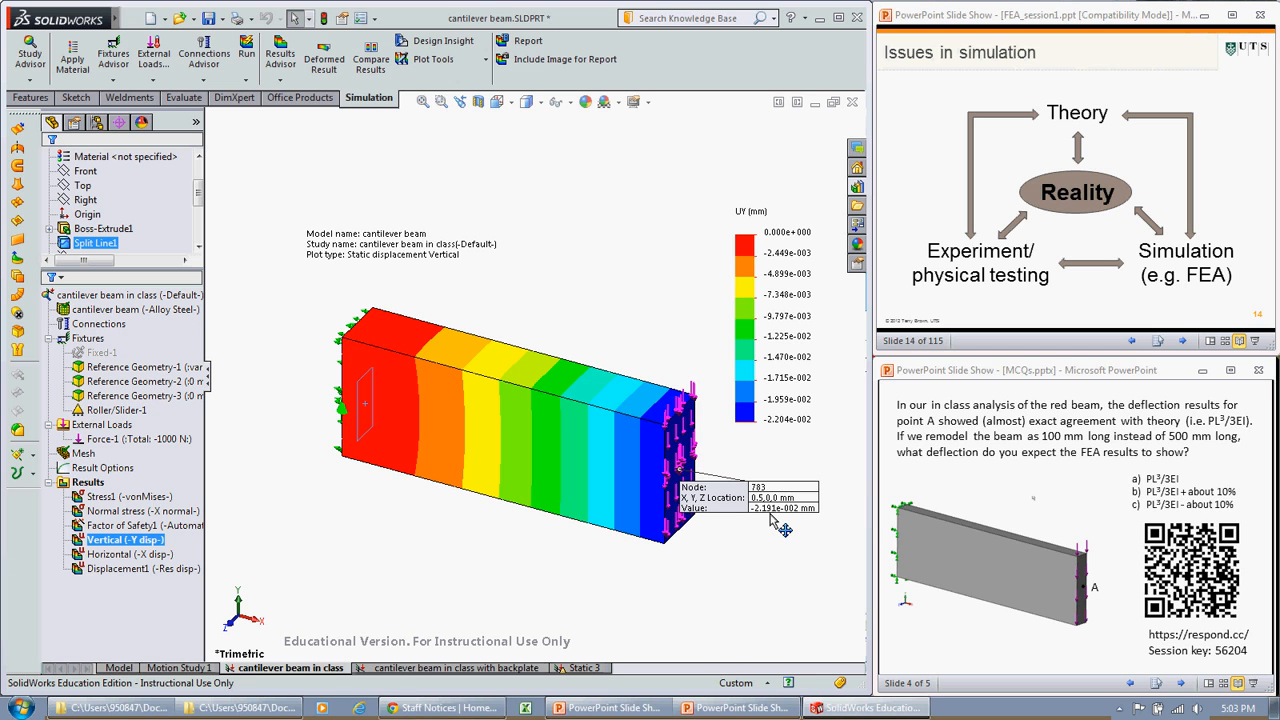
mouse_move(764, 520)
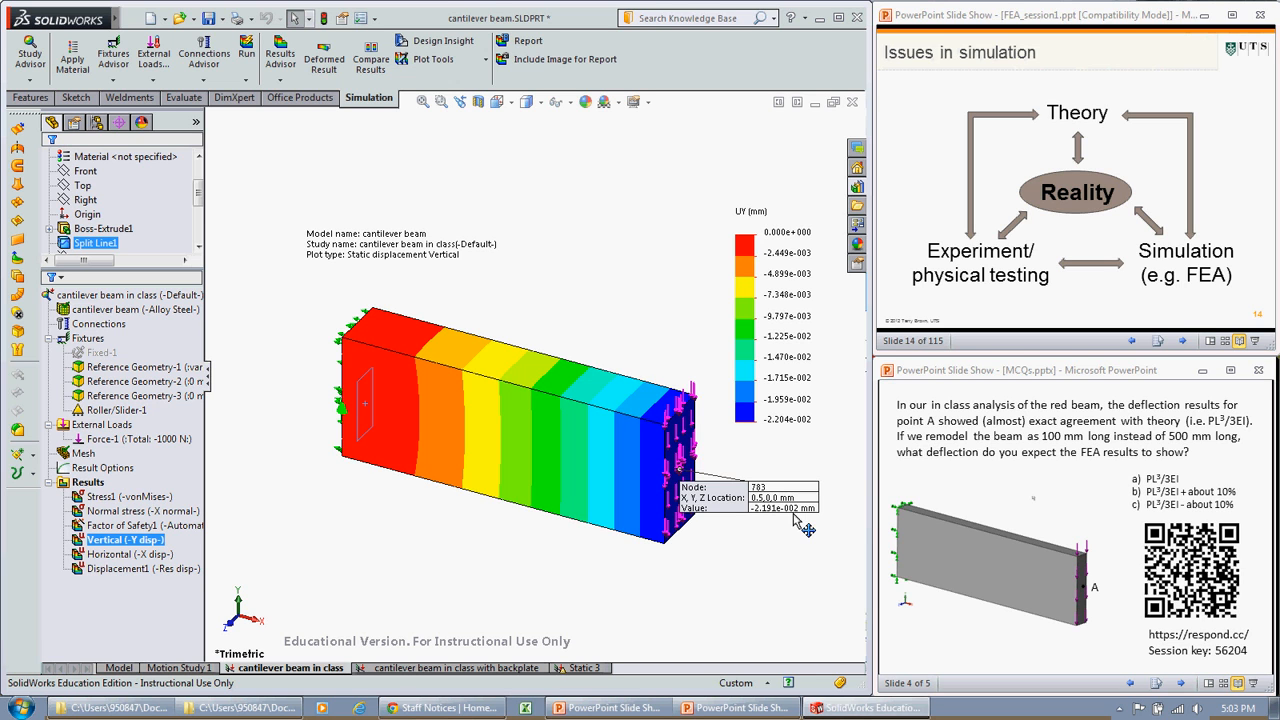
mouse_move(802, 544)
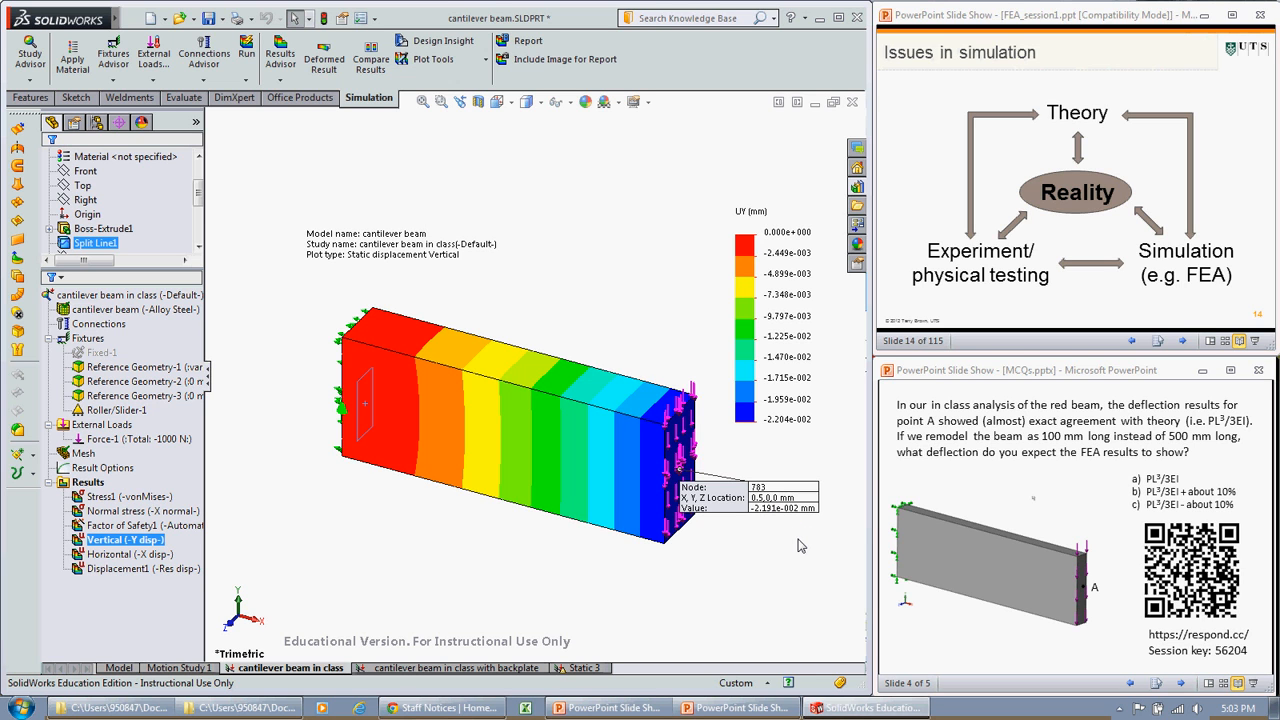
mouse_move(786, 528)
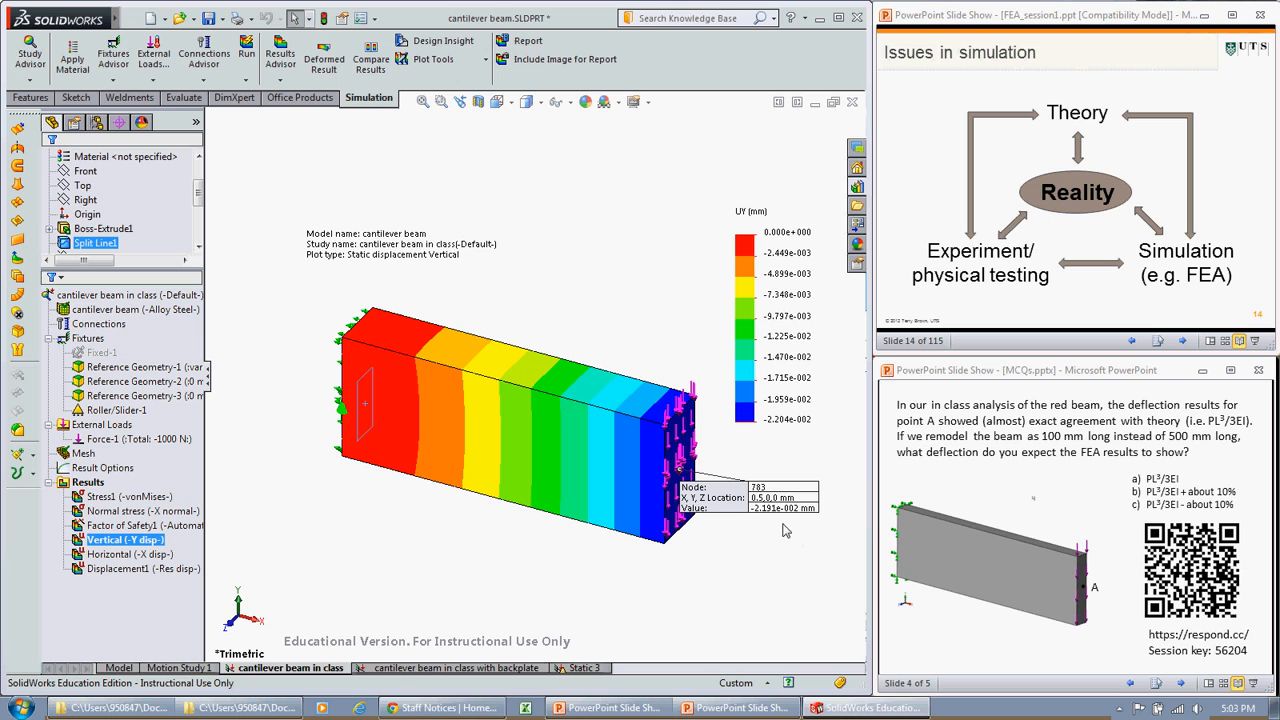
mouse_move(1136, 504)
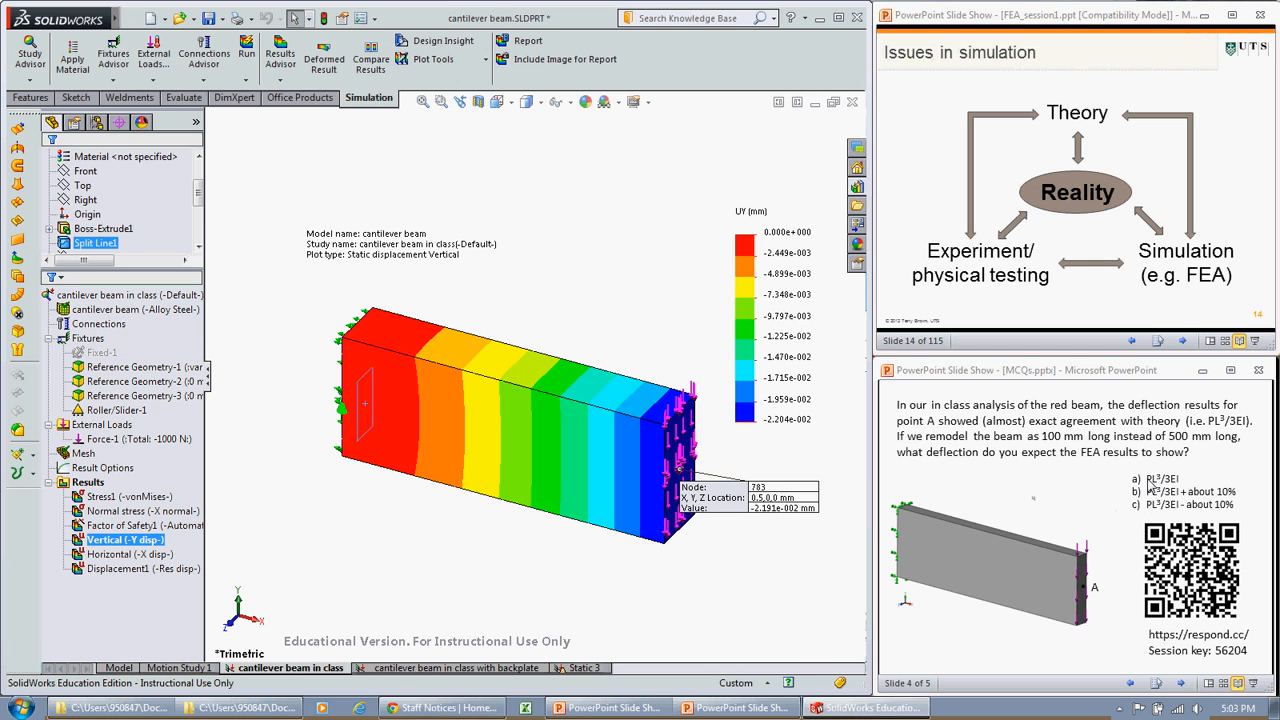
mouse_move(1152, 492)
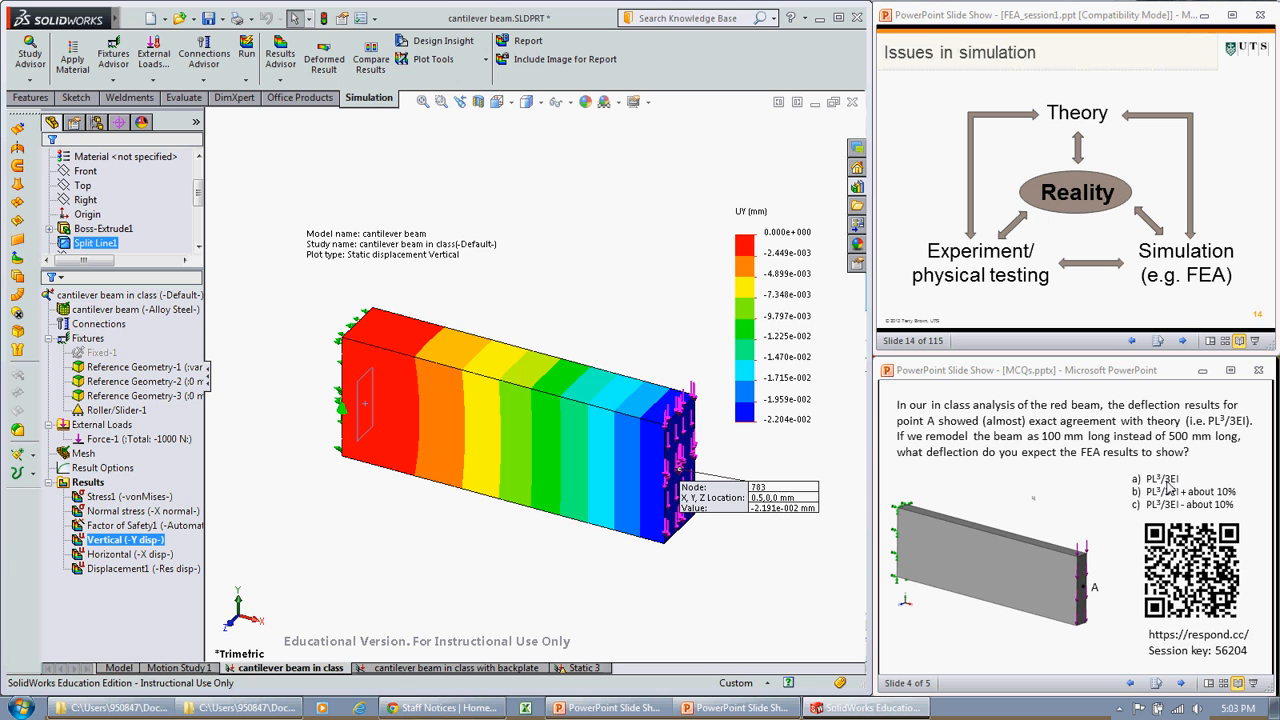
mouse_move(784, 528)
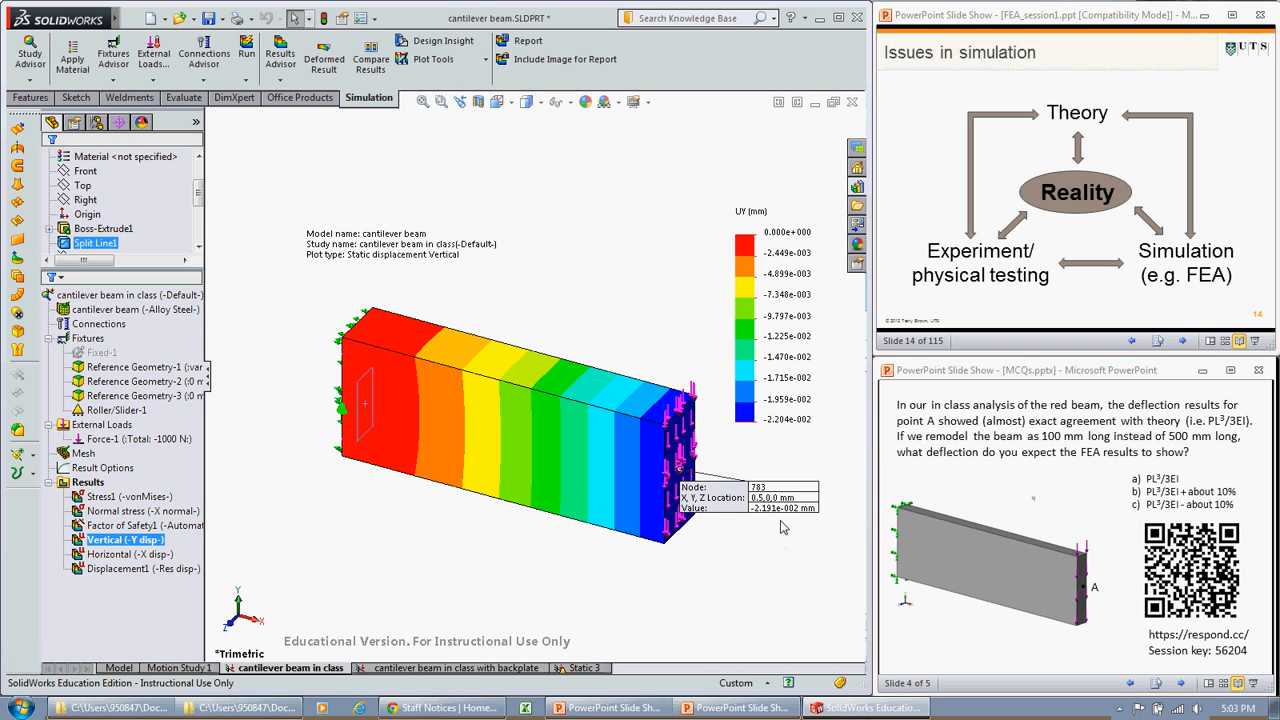
mouse_move(722, 556)
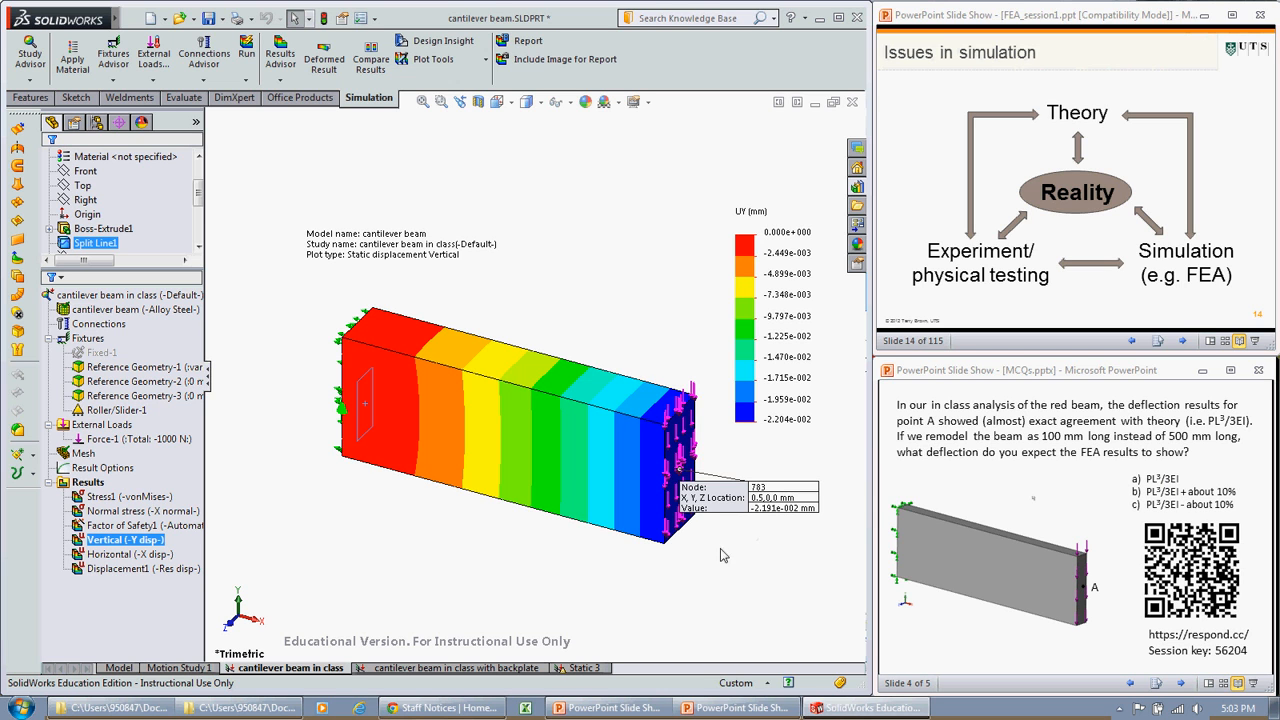
mouse_move(728, 520)
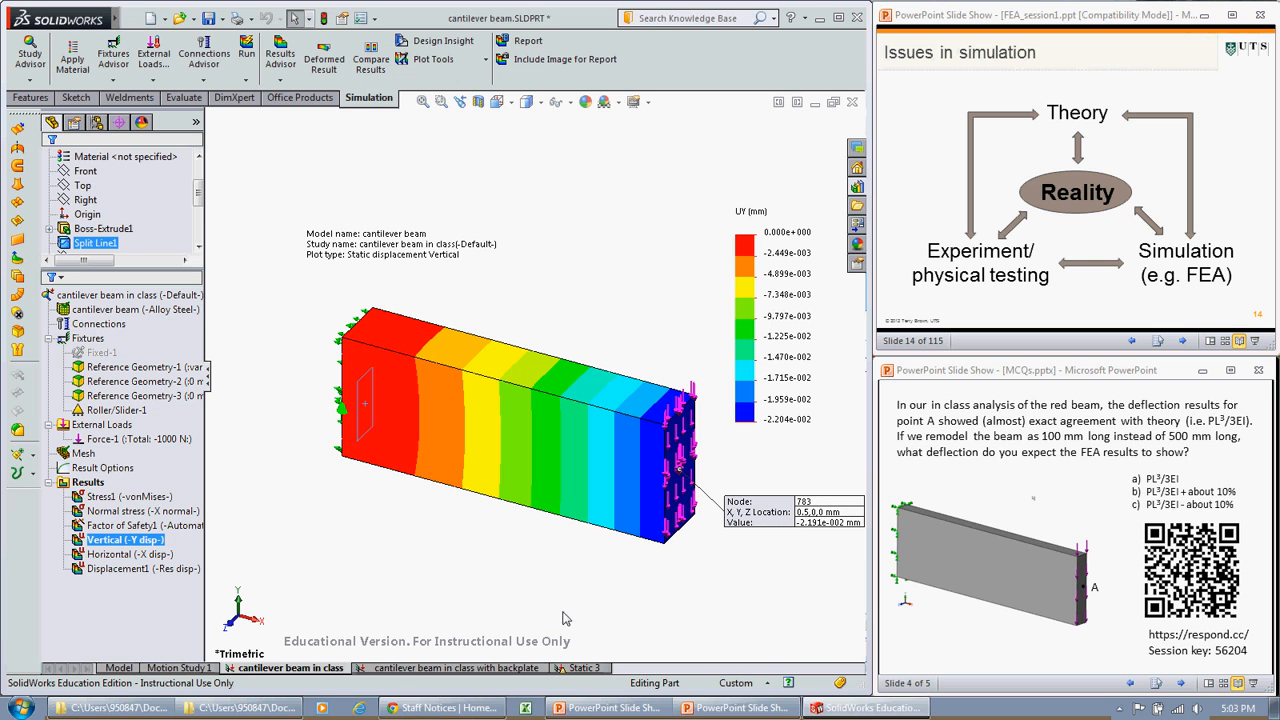
left_click(84, 452)
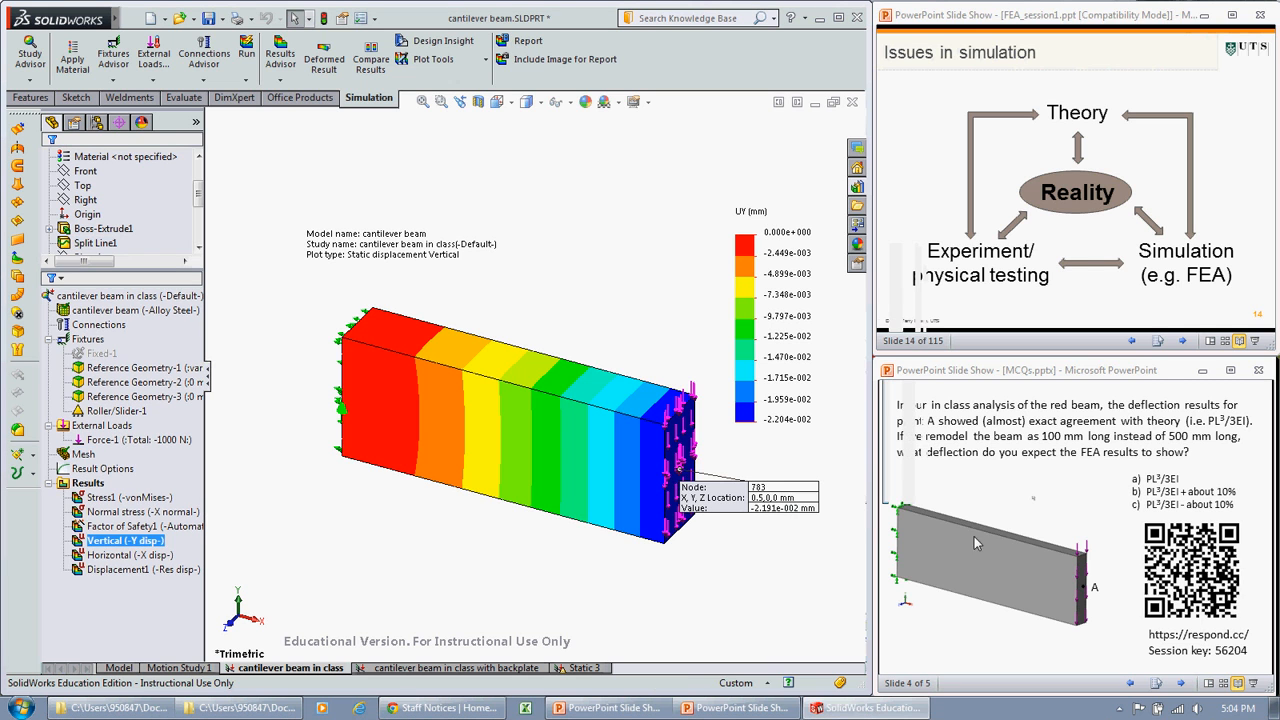
mouse_move(400, 486)
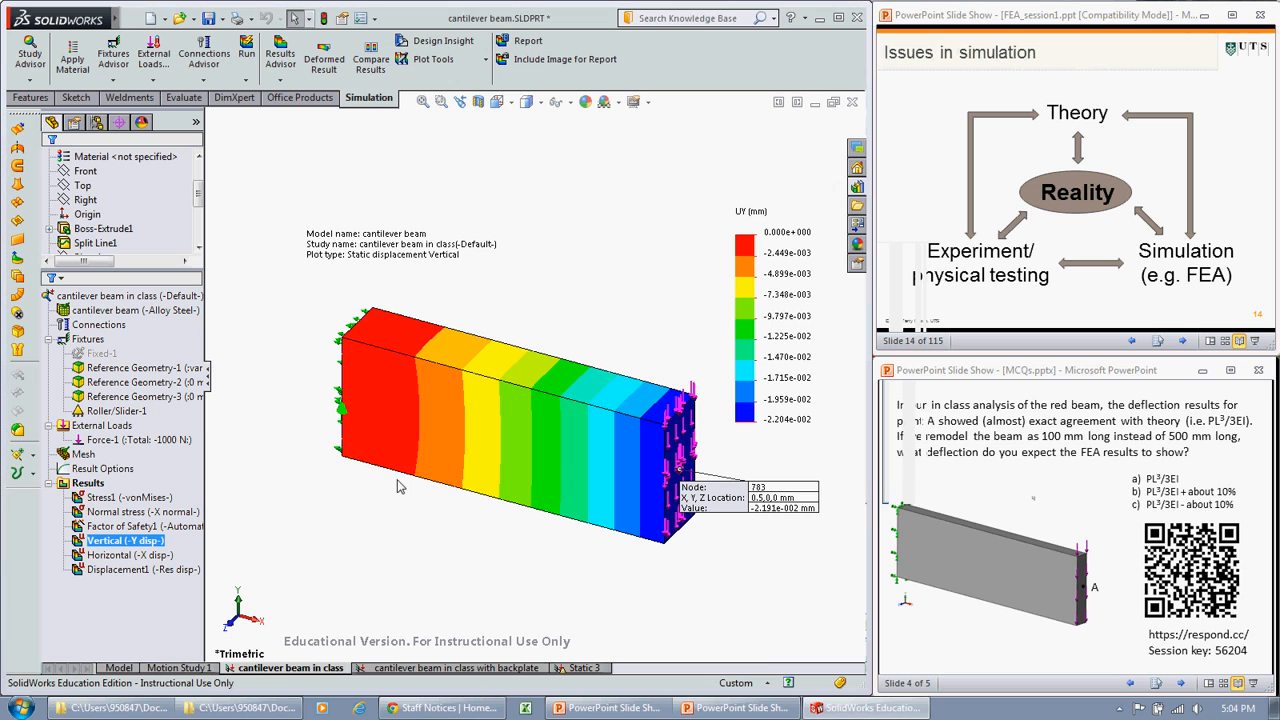
- Set the vertical displacement plot's Boundary Options to Mesh so mesh lines overlay the contours
right_click(110, 540)
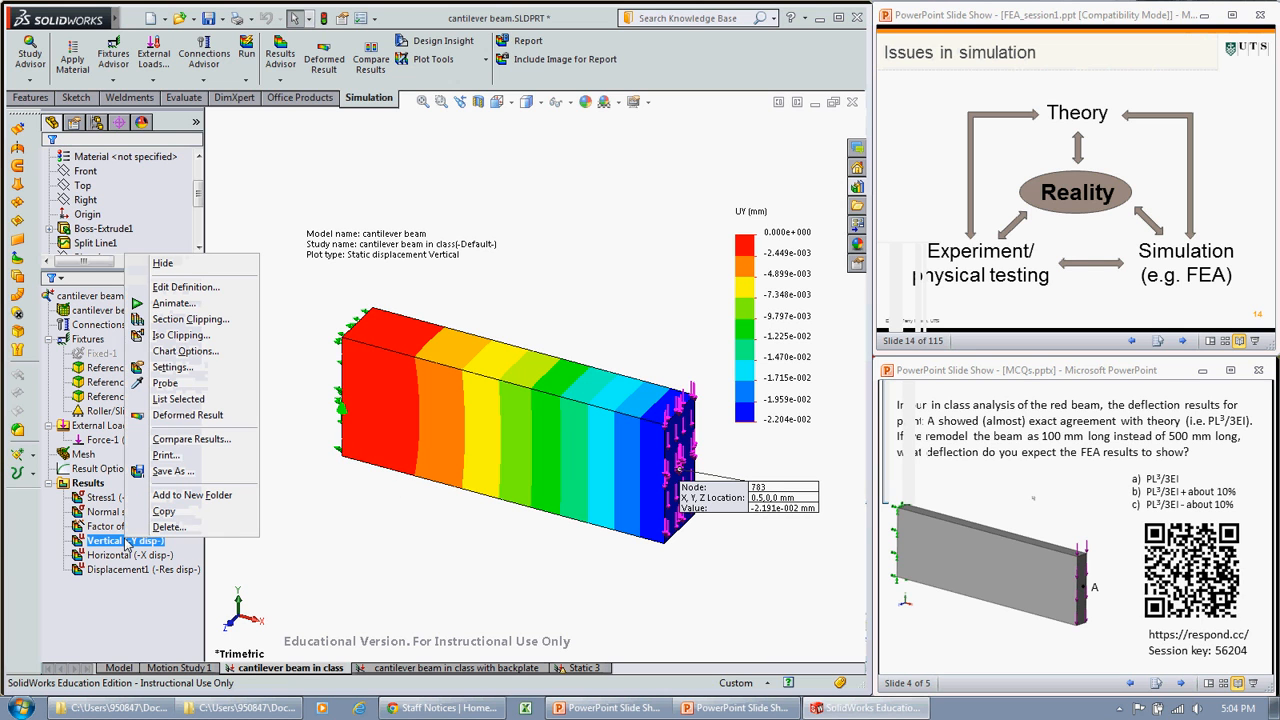
mouse_move(172, 368)
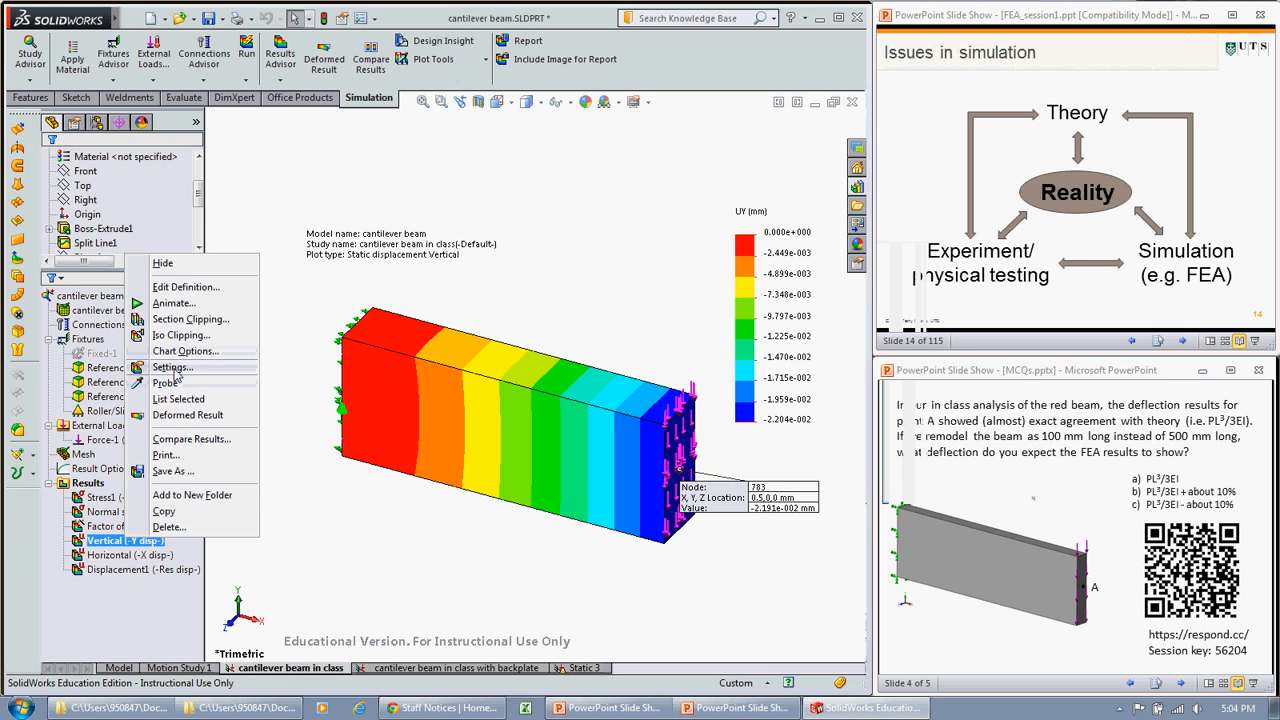
left_click(184, 352)
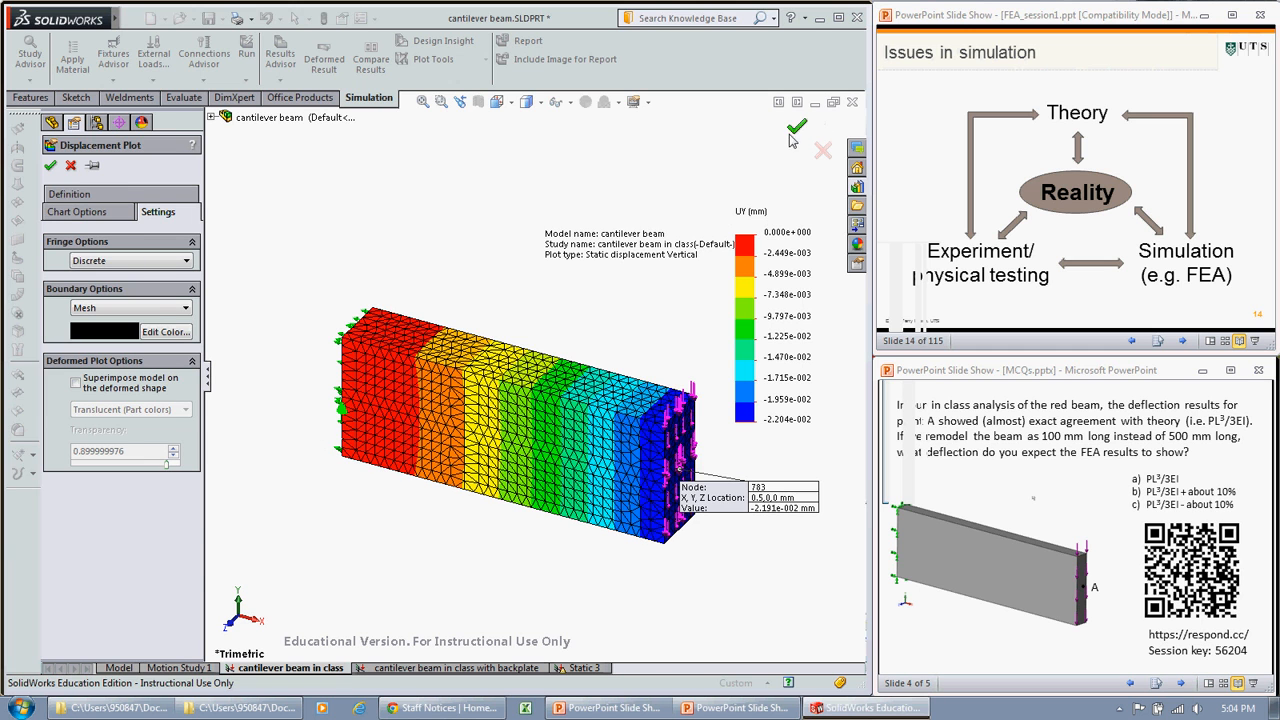
left_click(50, 164)
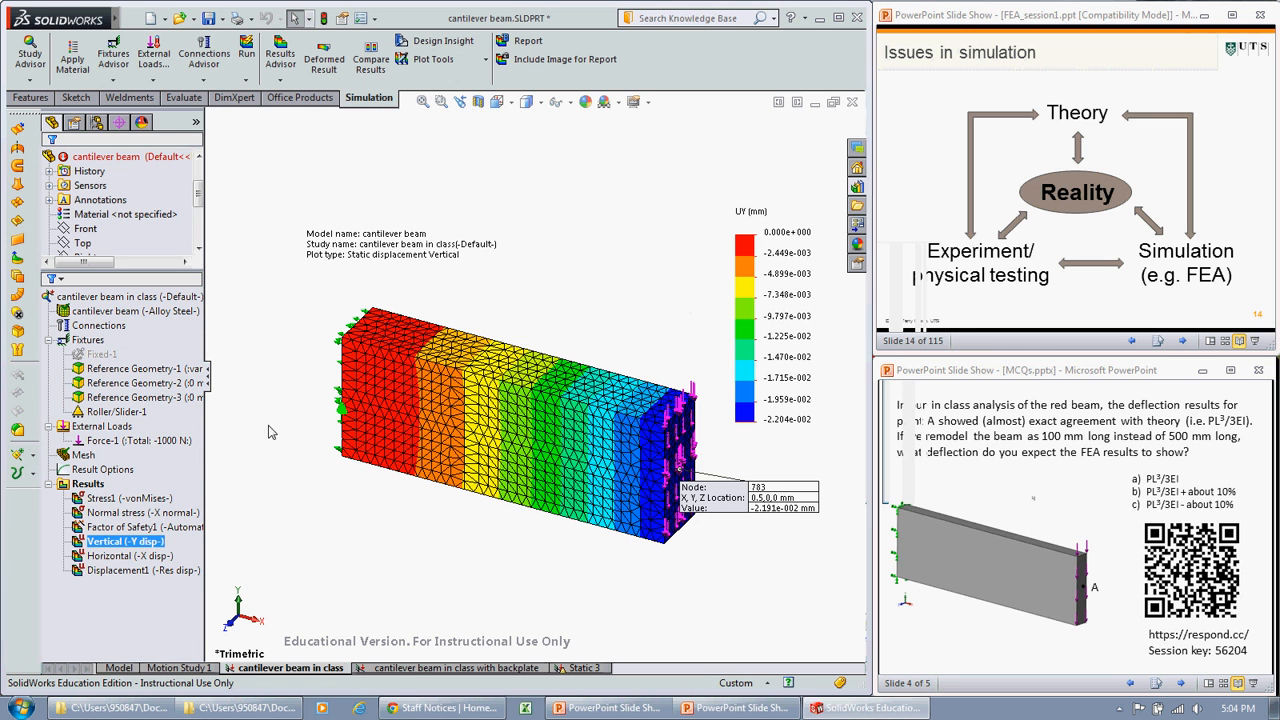
- Remesh the beam with about 3 mm elements, accepting that existing results are deleted
right_click(120, 540)
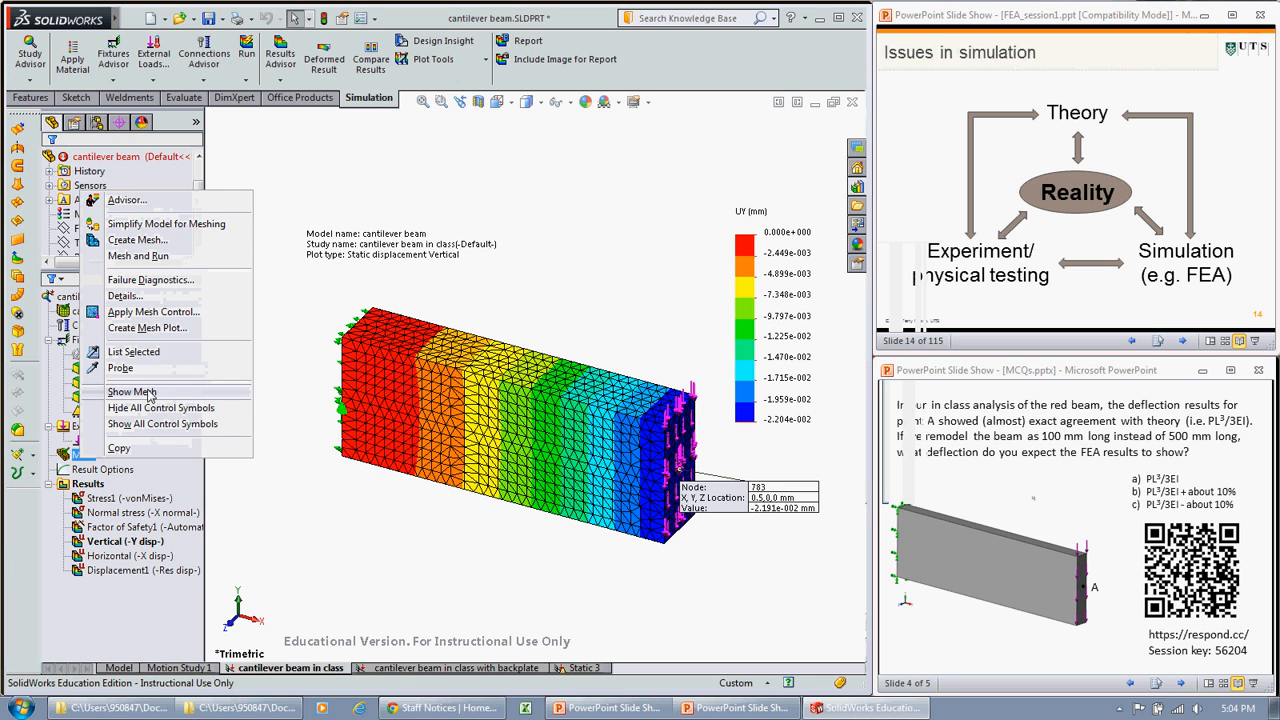
mouse_move(132, 356)
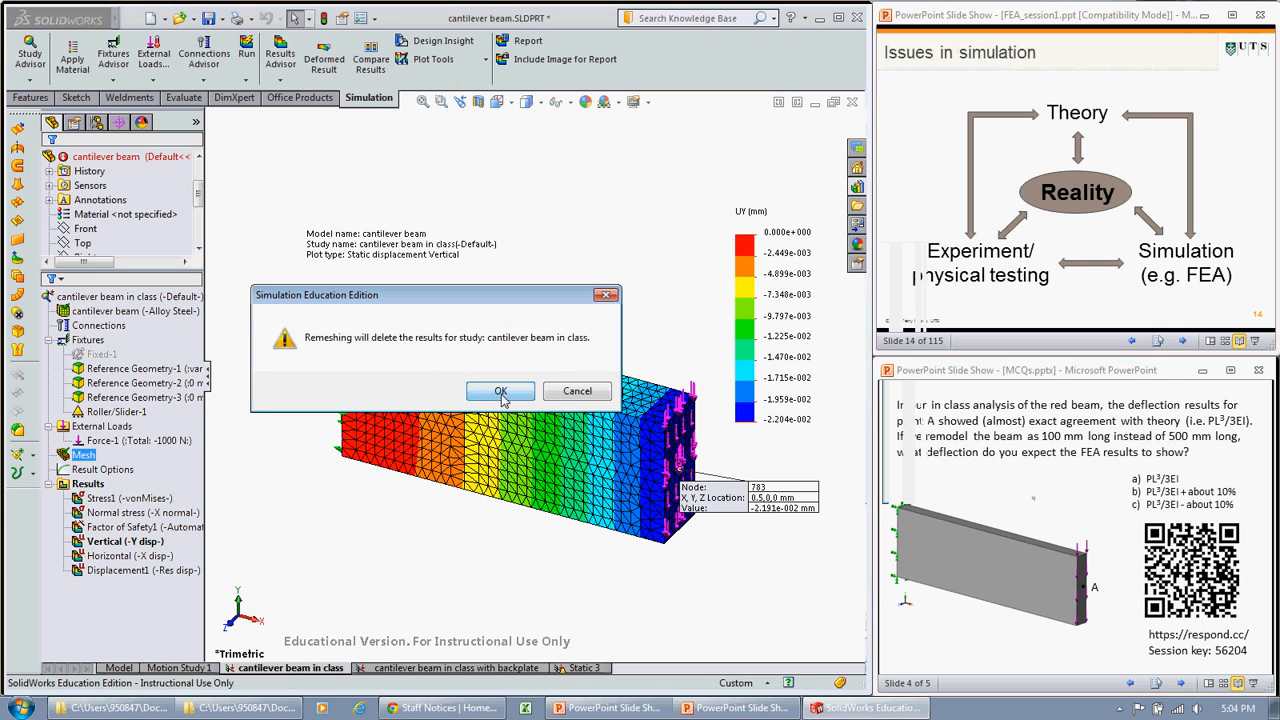
left_click(500, 390)
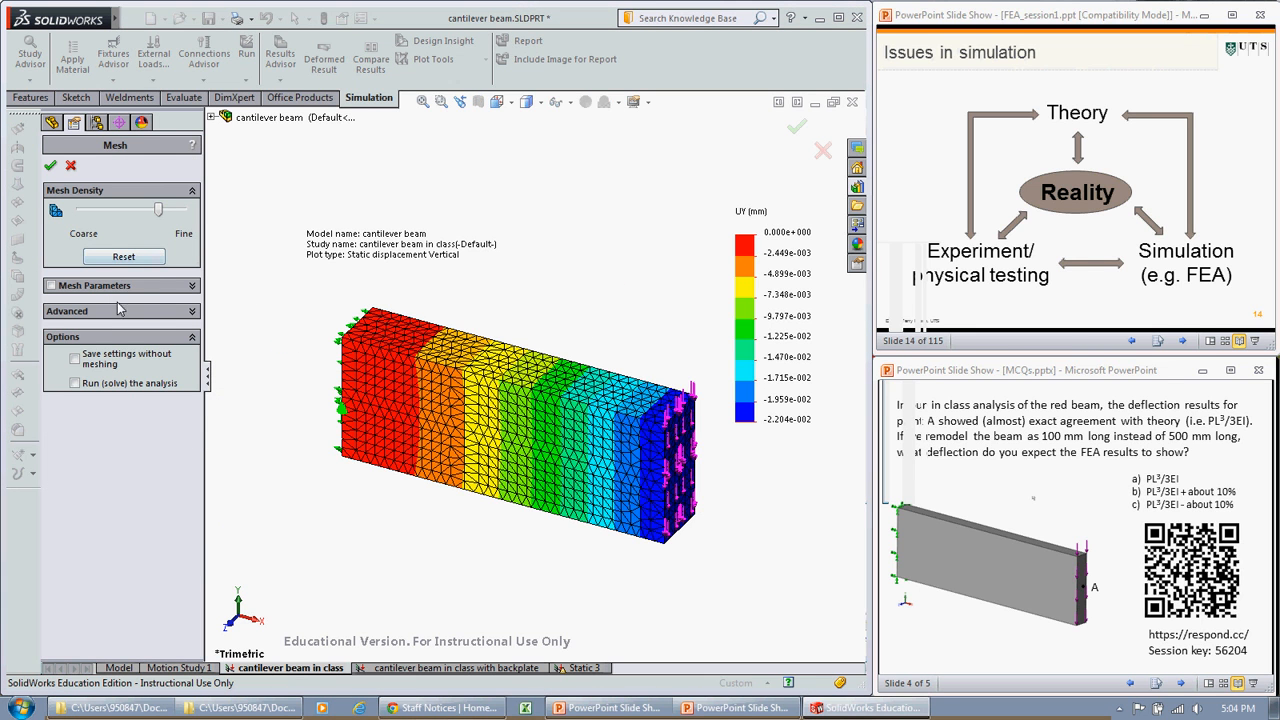
left_click(96, 284)
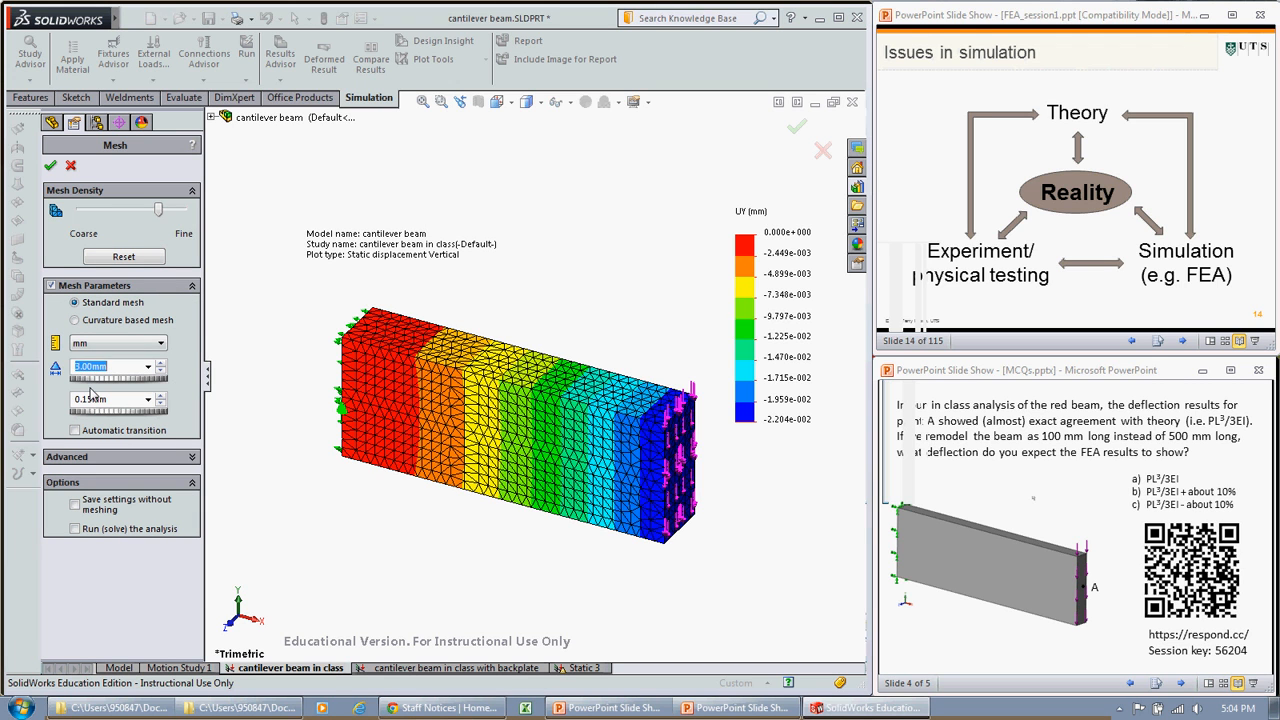
type("1")
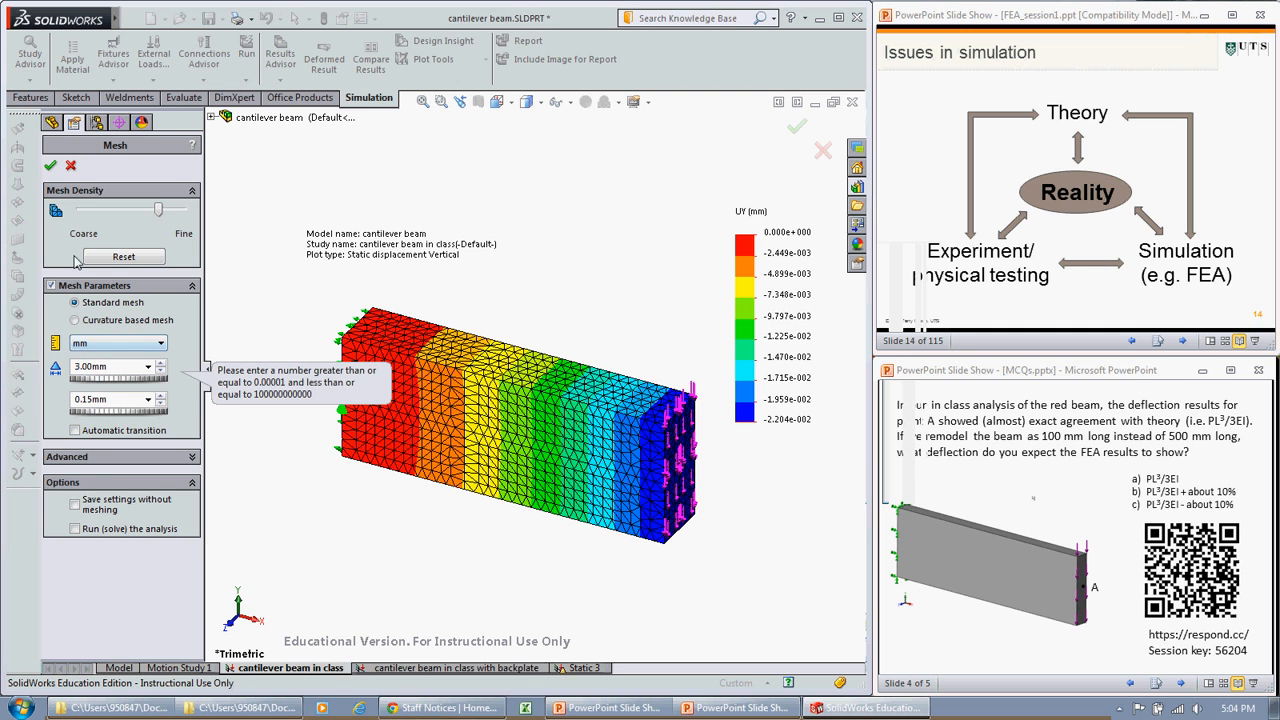
left_click(54, 164)
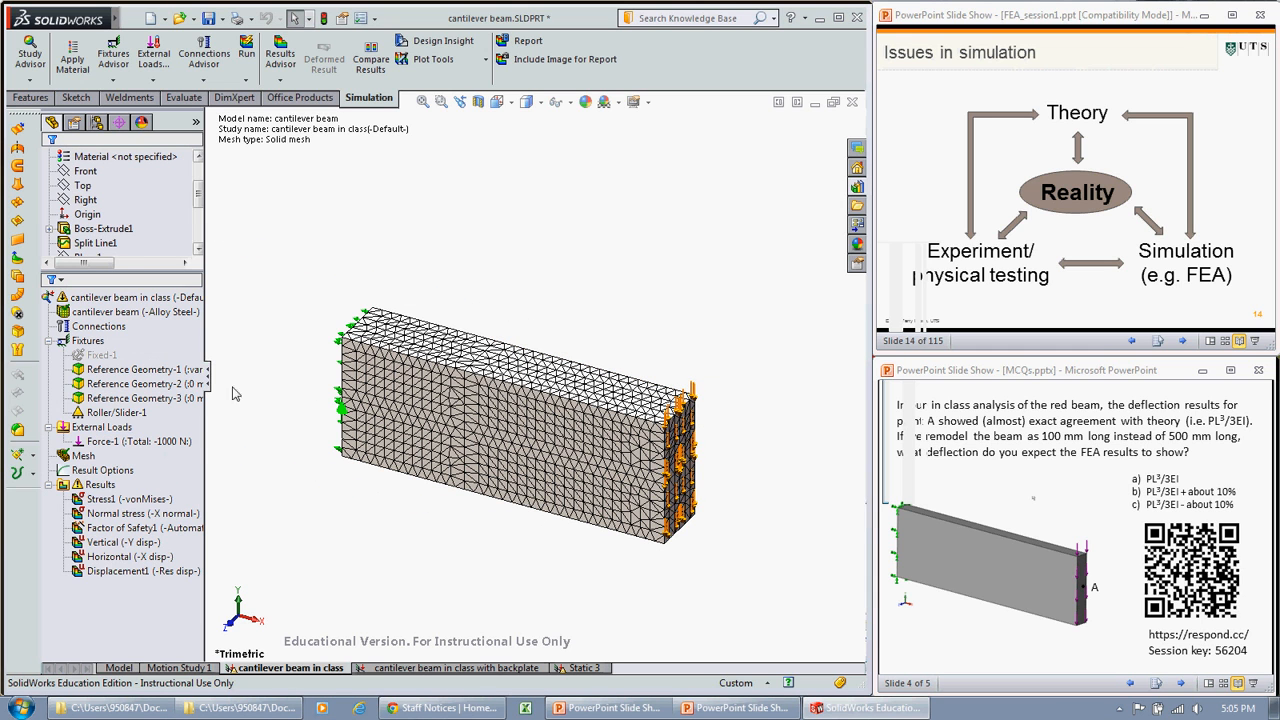
- Regenerate the mesh with a smaller element size of about 1 mm for a much finer mesh
left_click(98, 326)
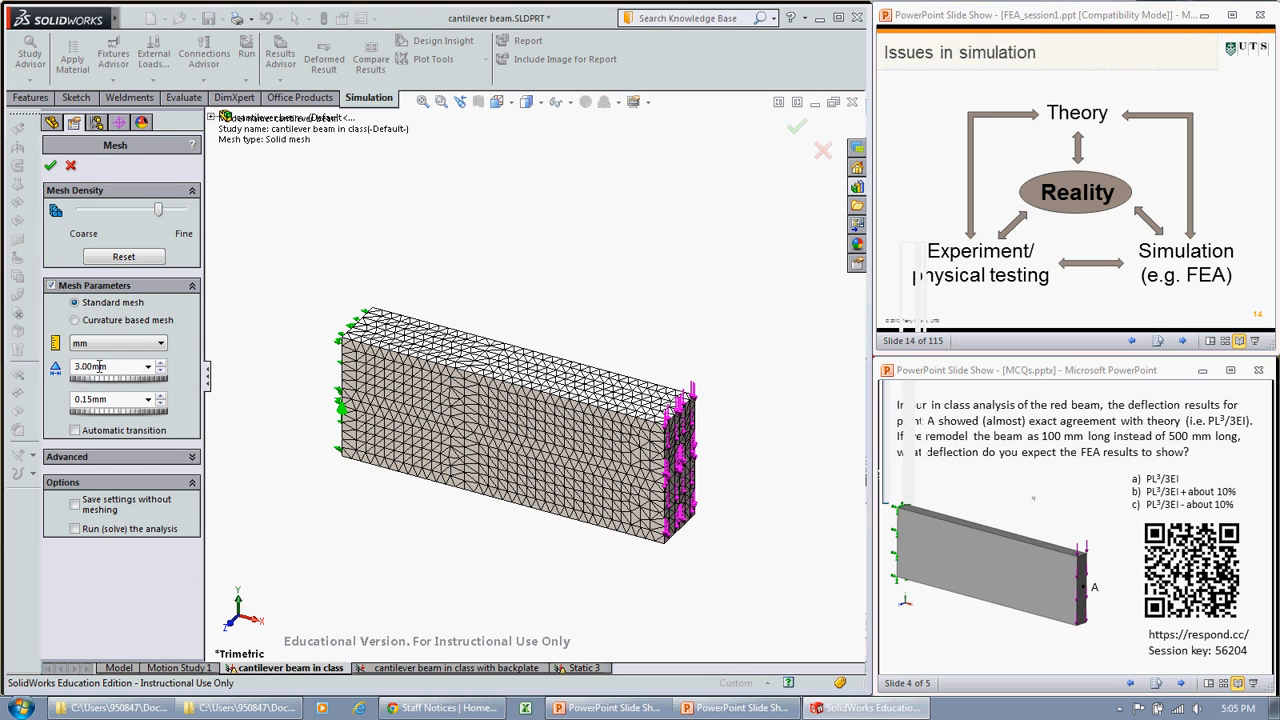
type("1")
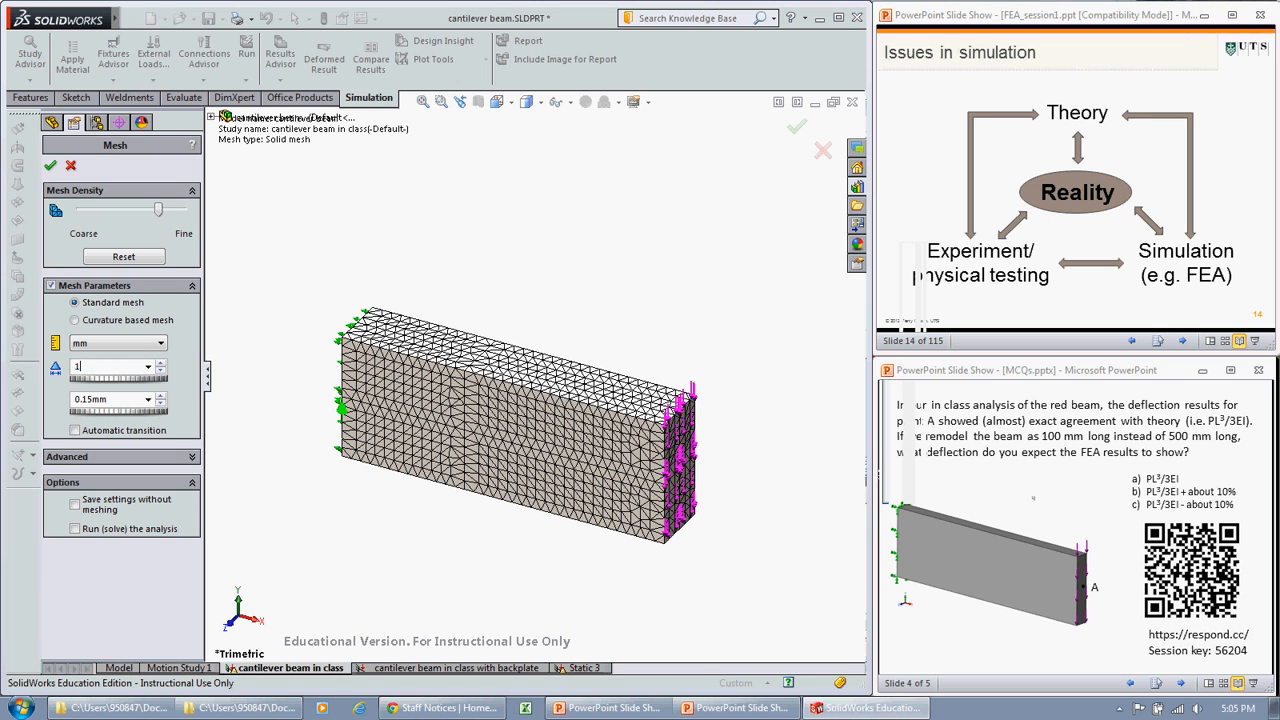
type("1.5")
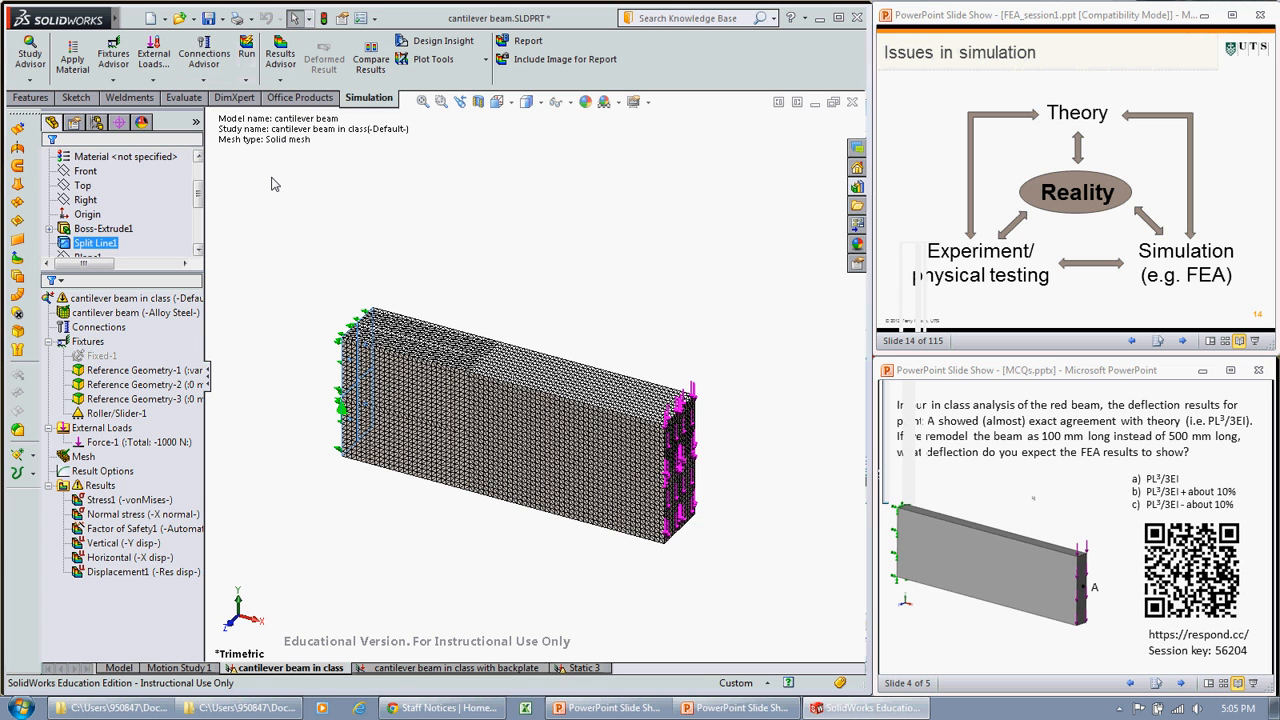
- Display the vertical displacement results recomputed on the finer mesh, reading about -2.21e-002 mm at the free end
double_click(114, 542)
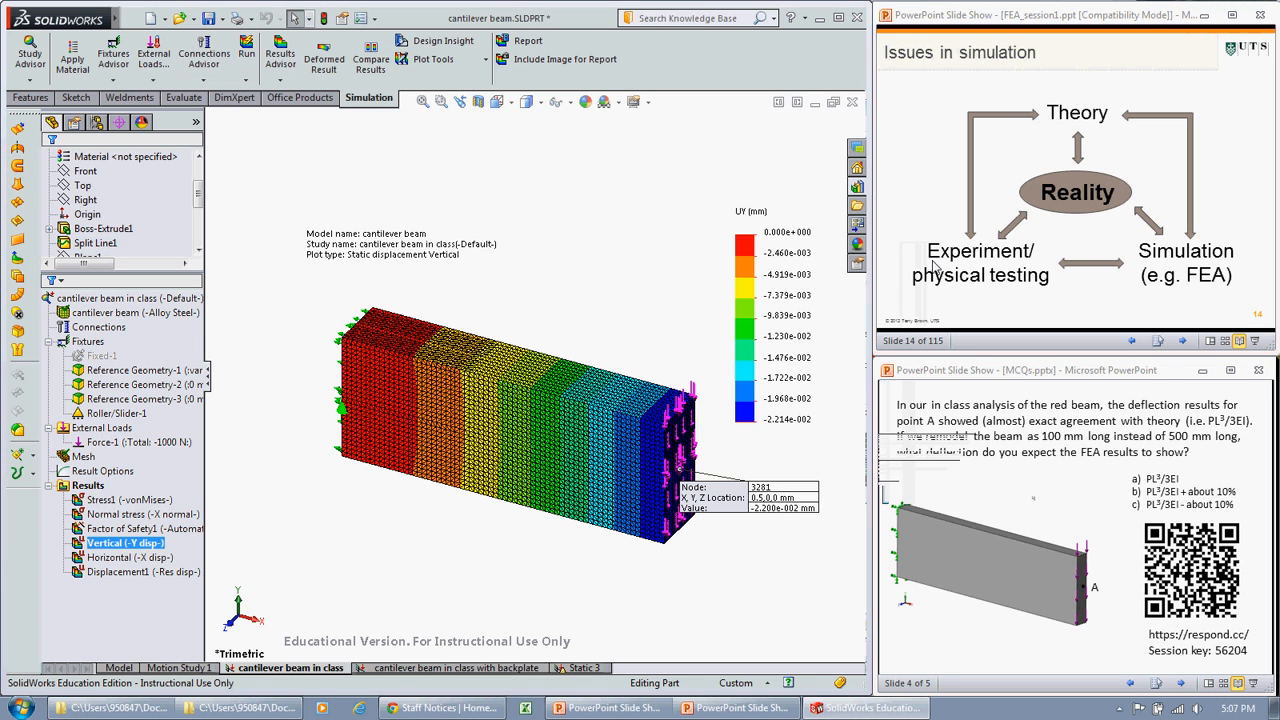
mouse_move(838, 544)
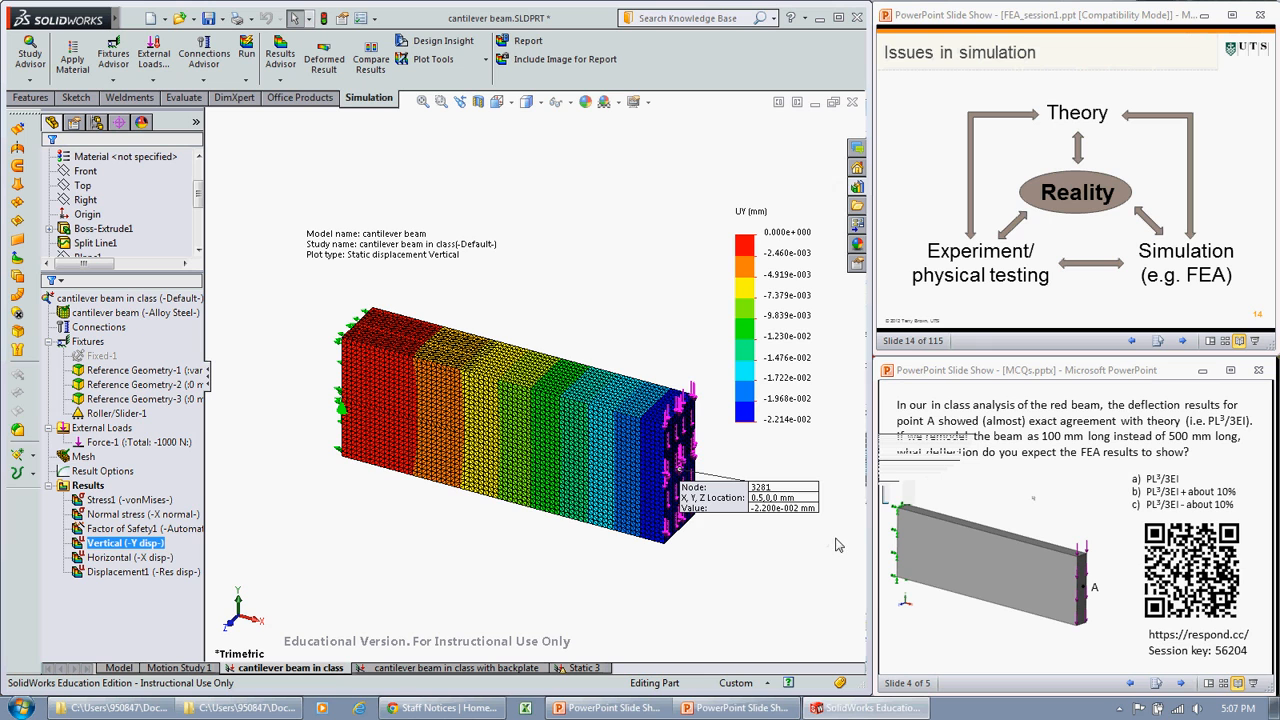
mouse_move(924, 456)
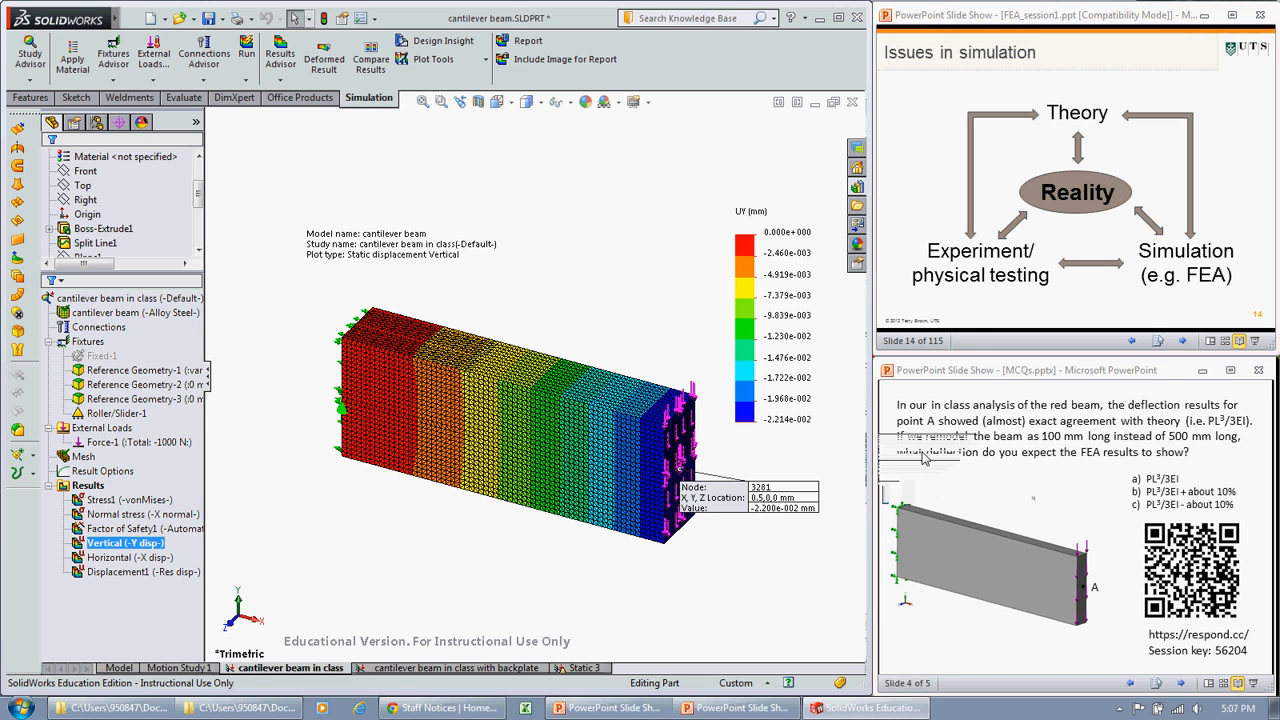
mouse_move(604, 418)
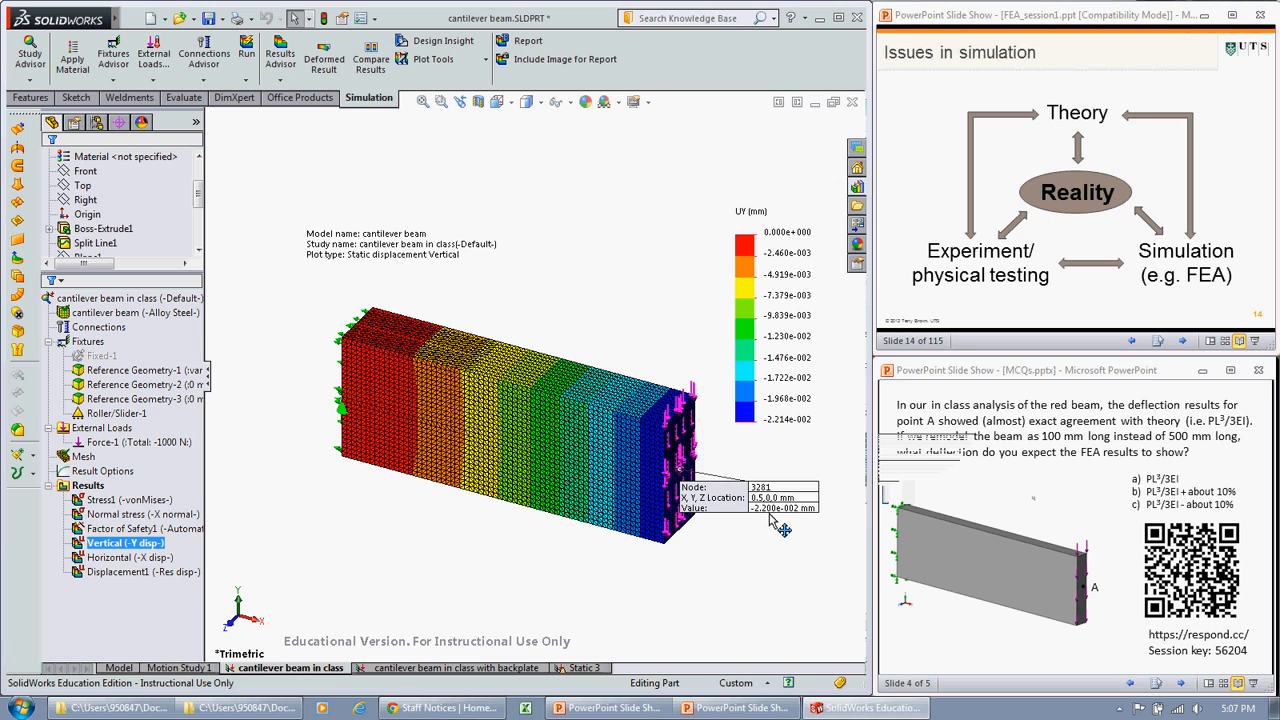
mouse_move(768, 522)
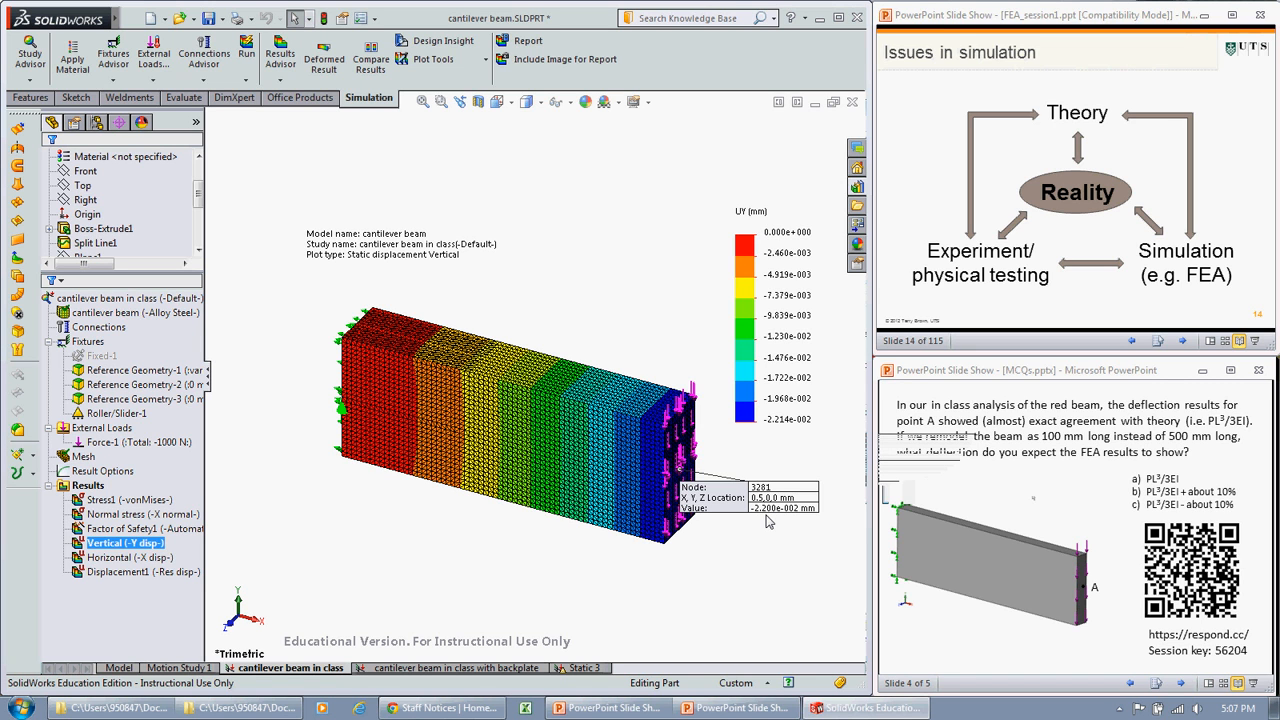
mouse_move(760, 528)
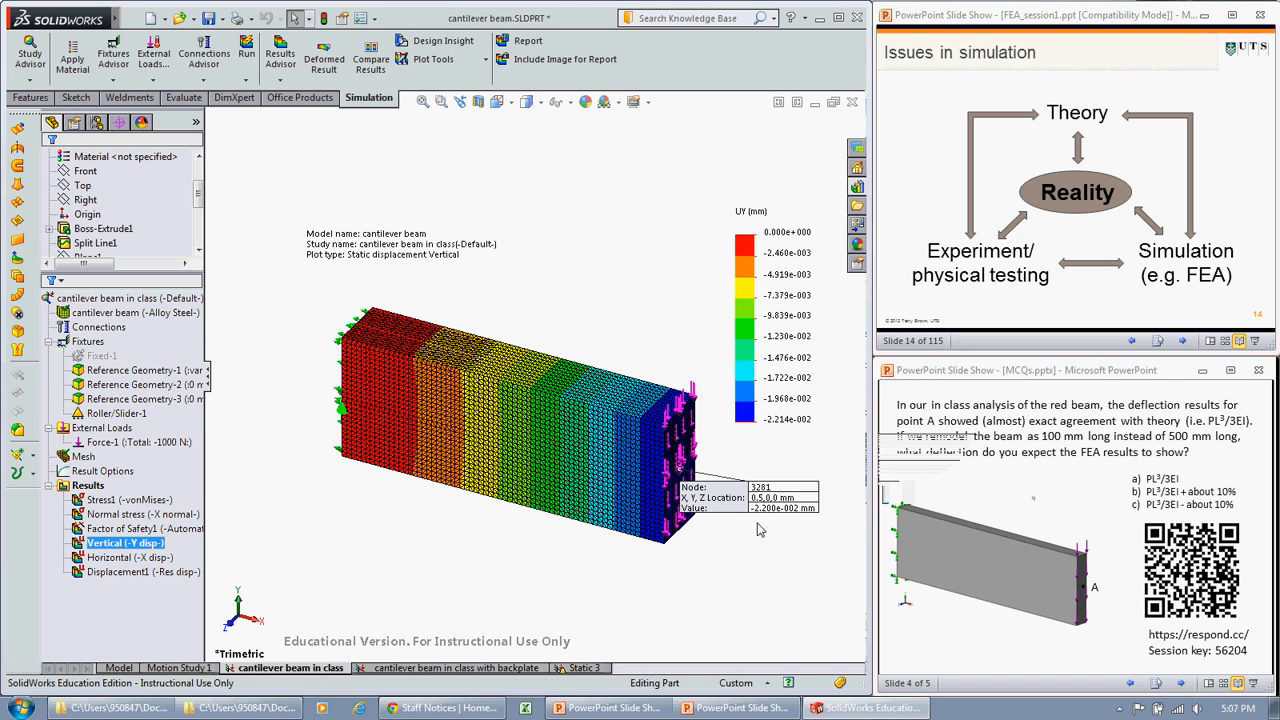
mouse_move(776, 548)
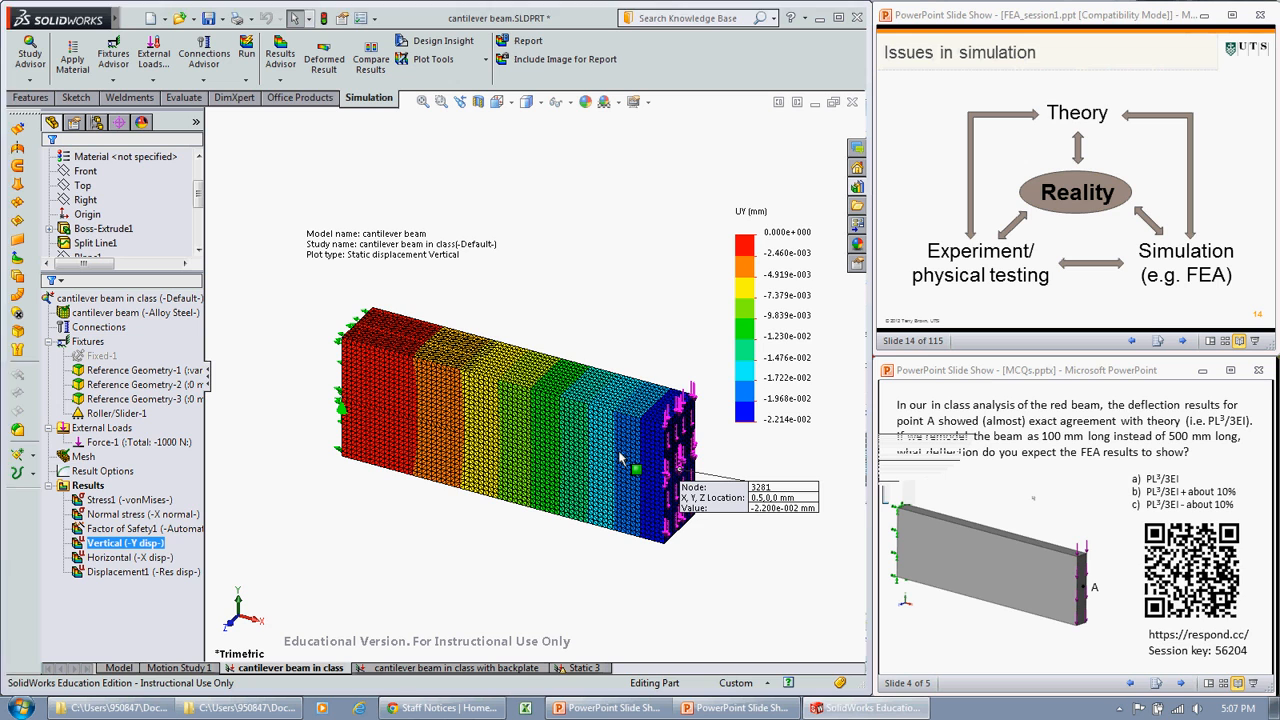
mouse_move(460, 500)
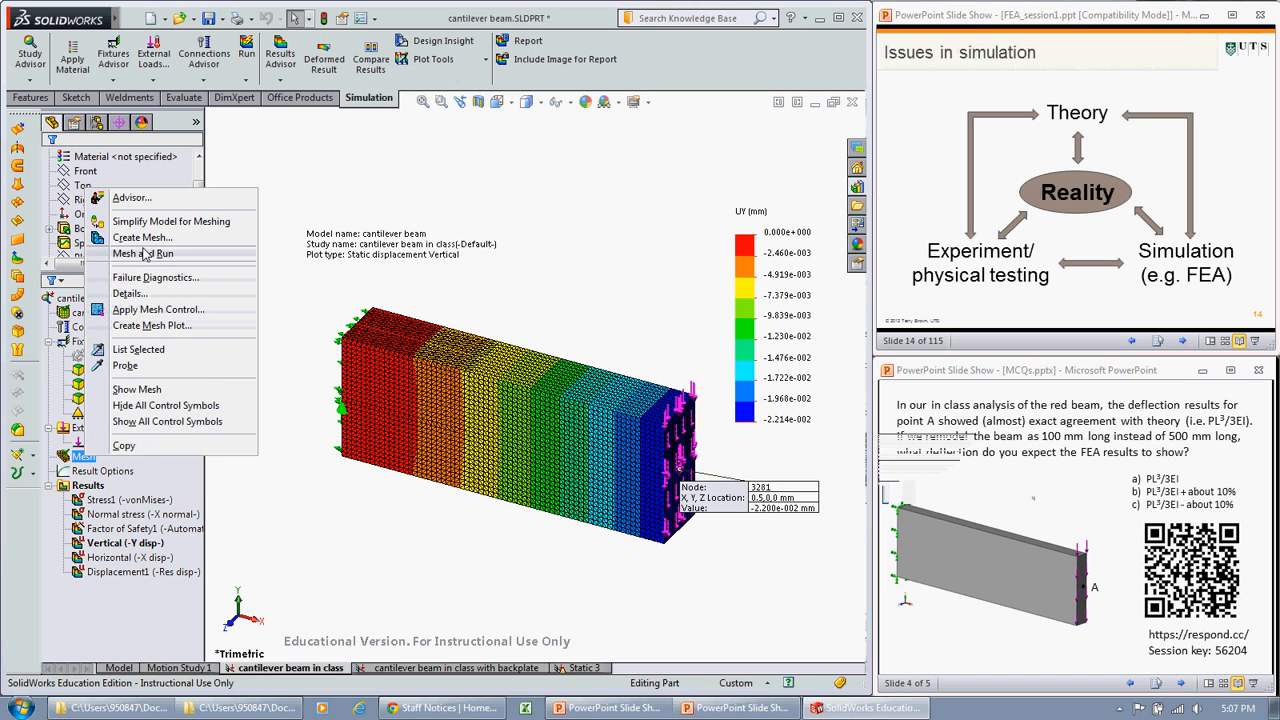
- Remesh the beam coarser at about 6 mm elements with Run after meshing, yielding the von Mises stress plot
left_click(146, 236)
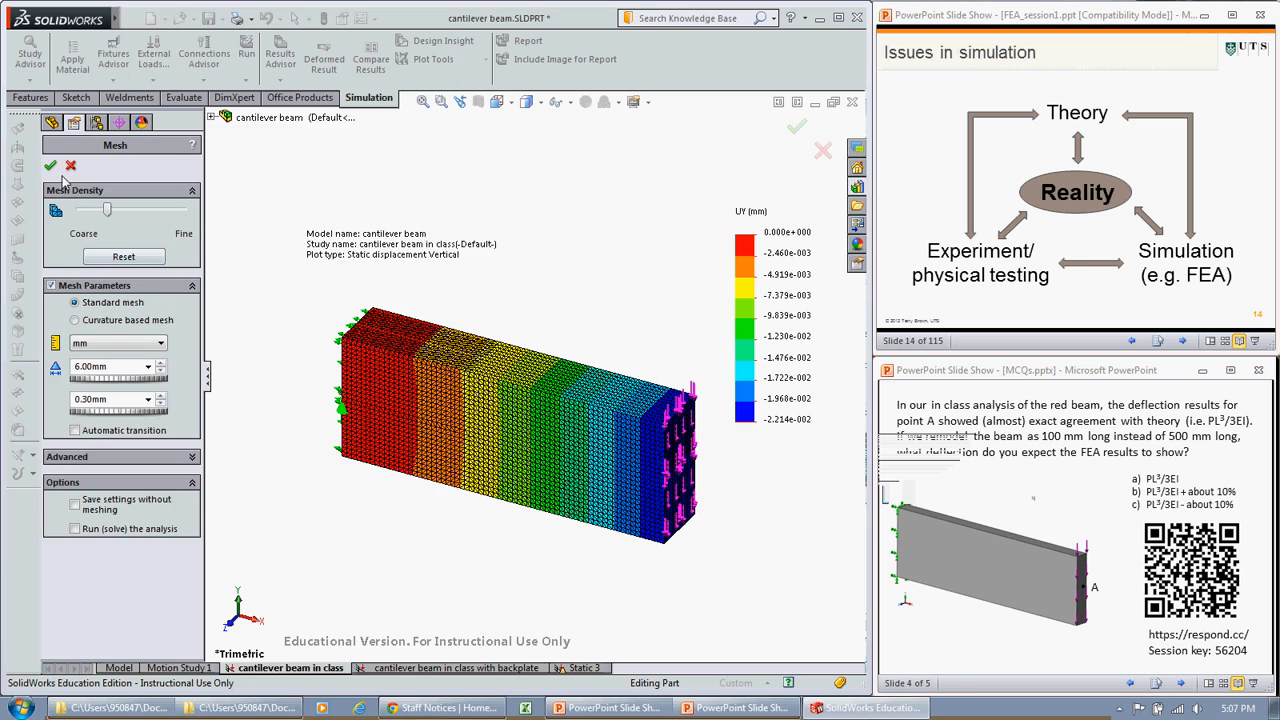
left_click(44, 164)
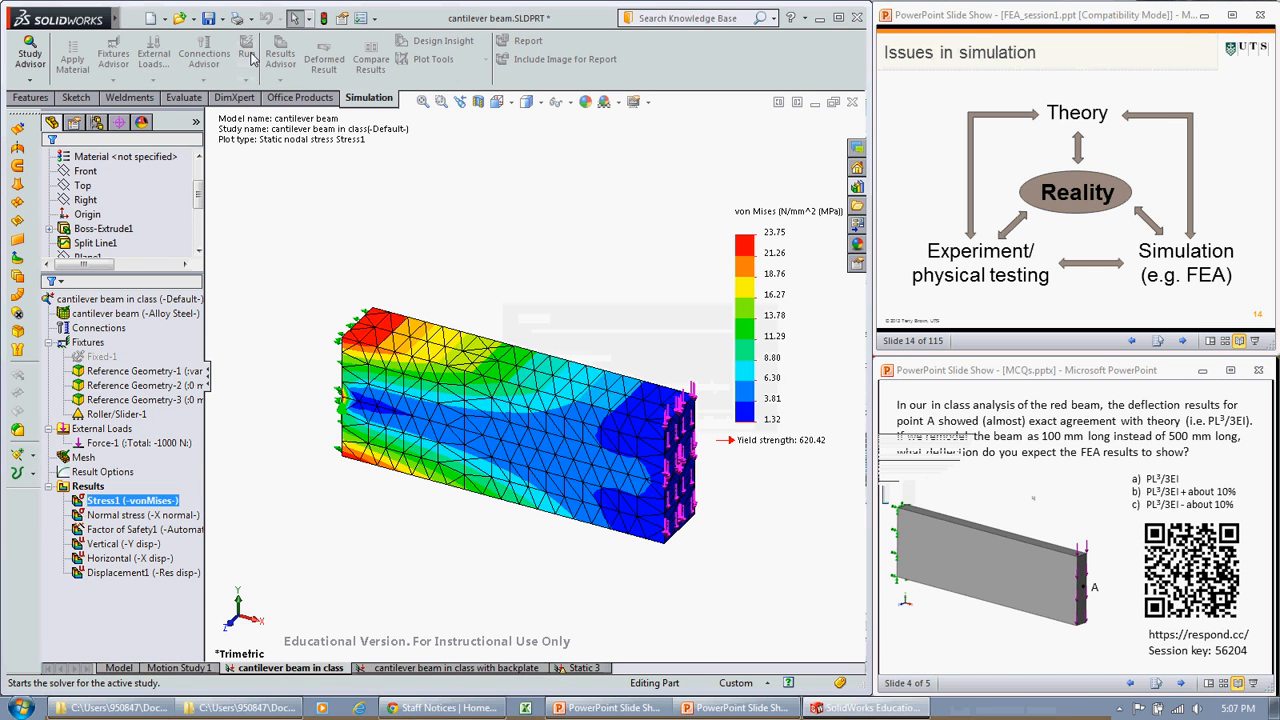
- Display the coarse-mesh vertical displacement plot, with the free-end node reading about -2.18e-002 mm
left_click(104, 544)
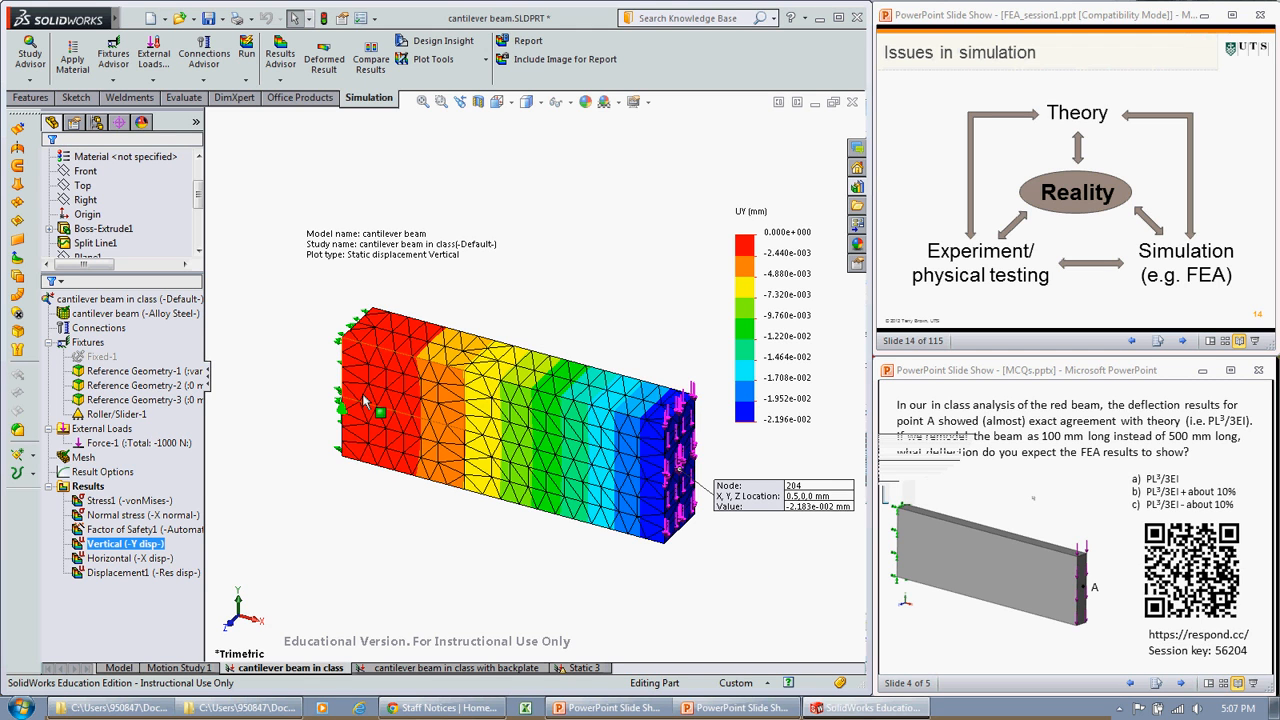
mouse_move(638, 302)
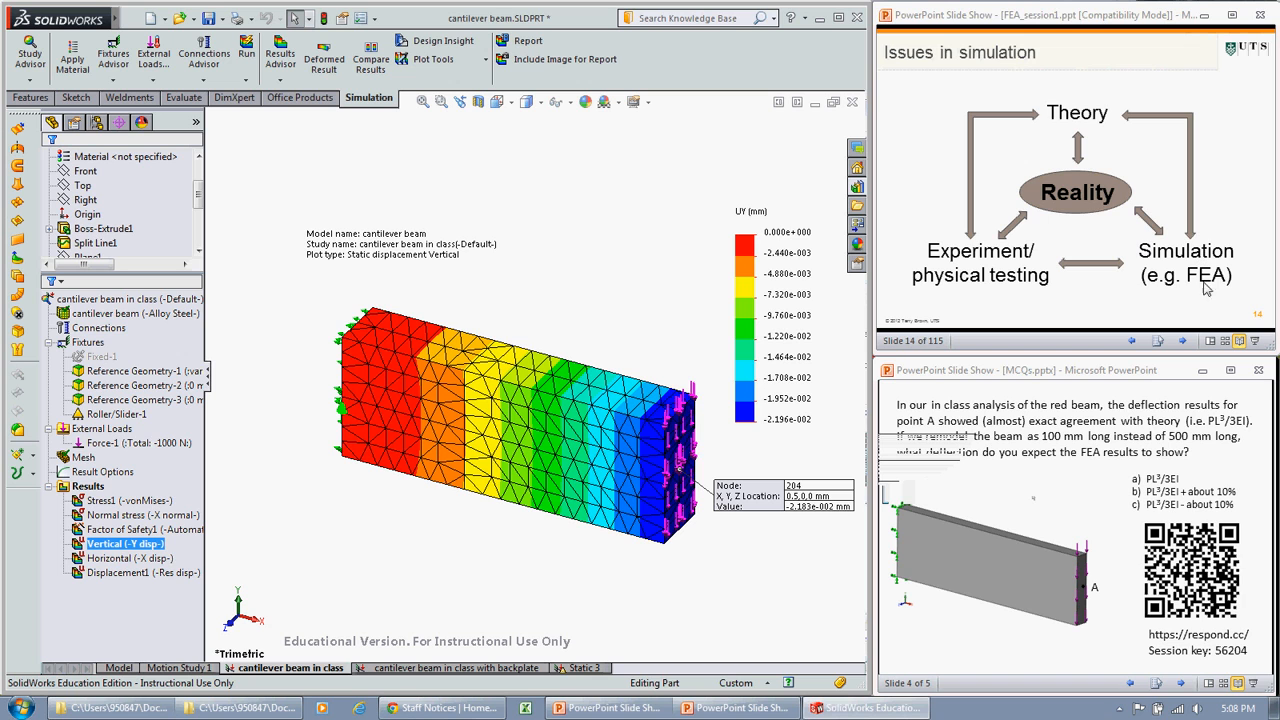
mouse_move(1210, 230)
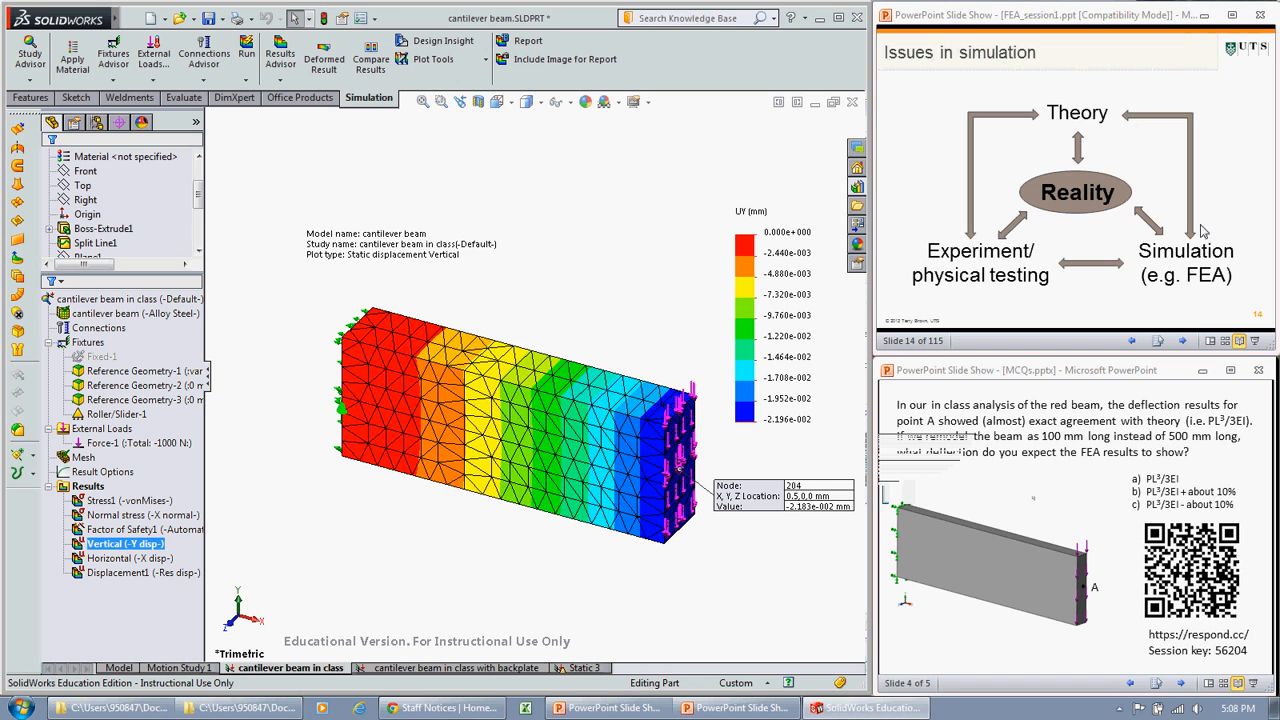
mouse_move(1188, 282)
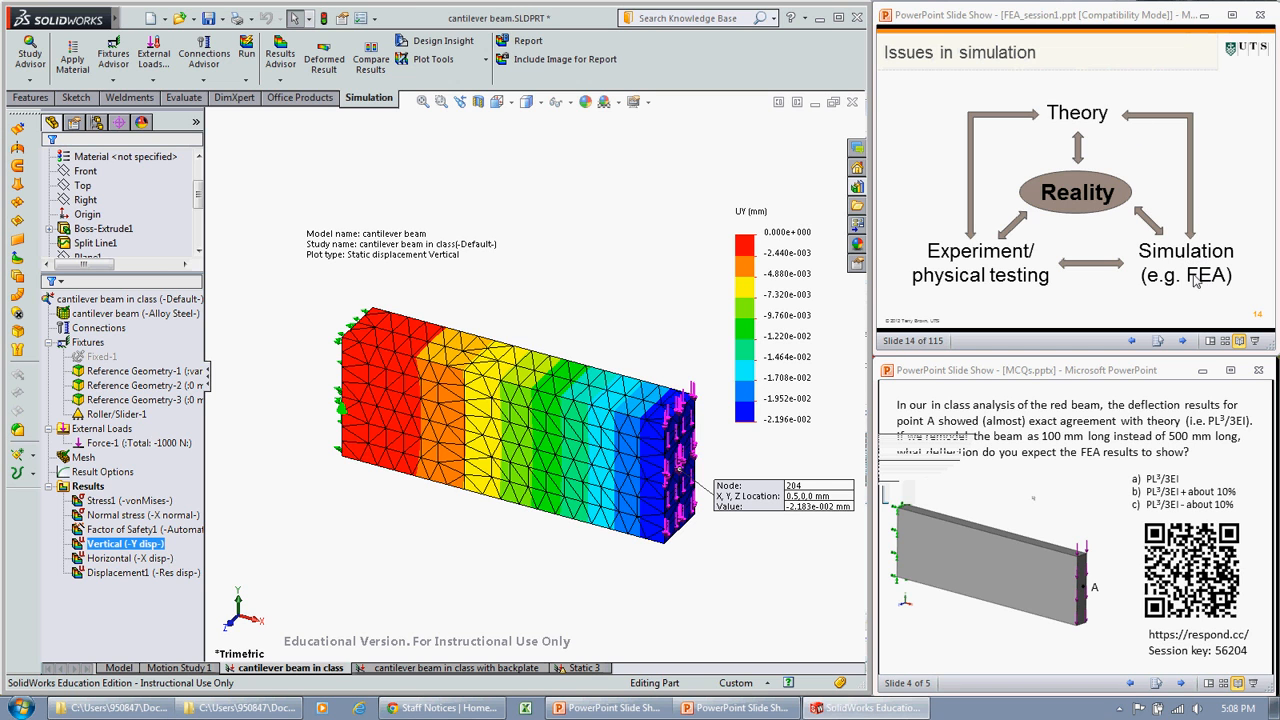
mouse_move(1180, 280)
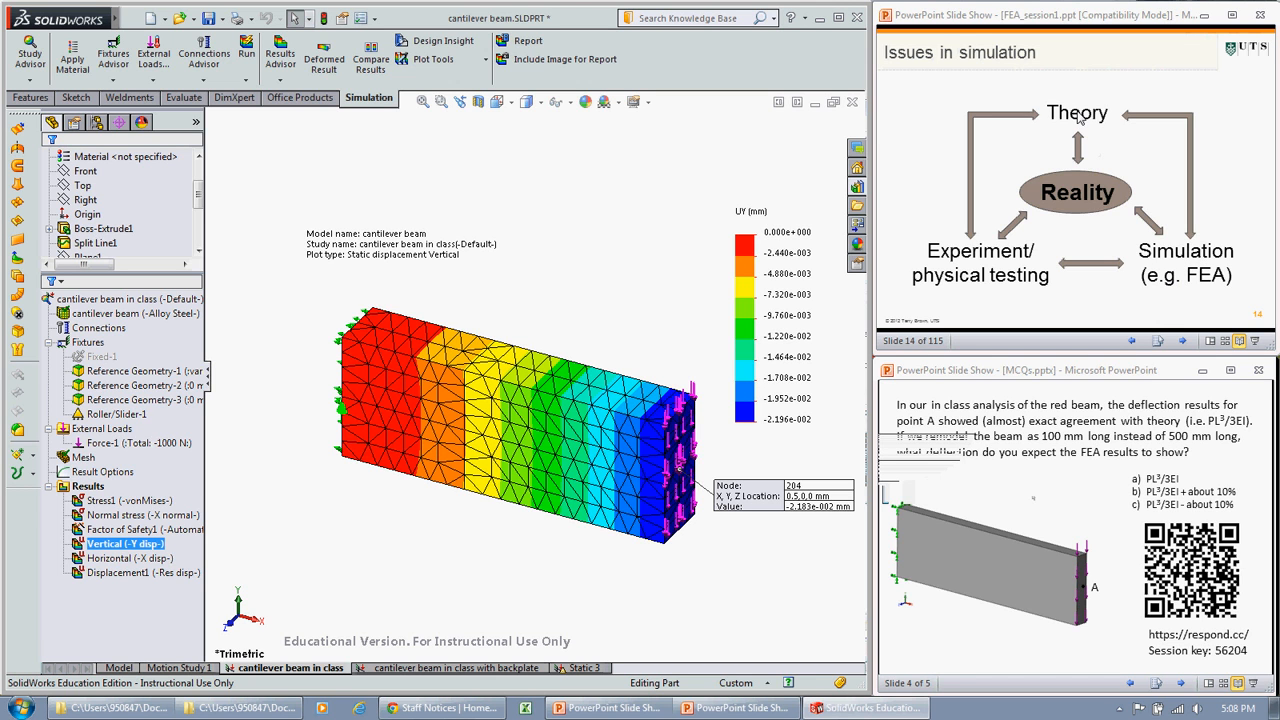
mouse_move(1088, 128)
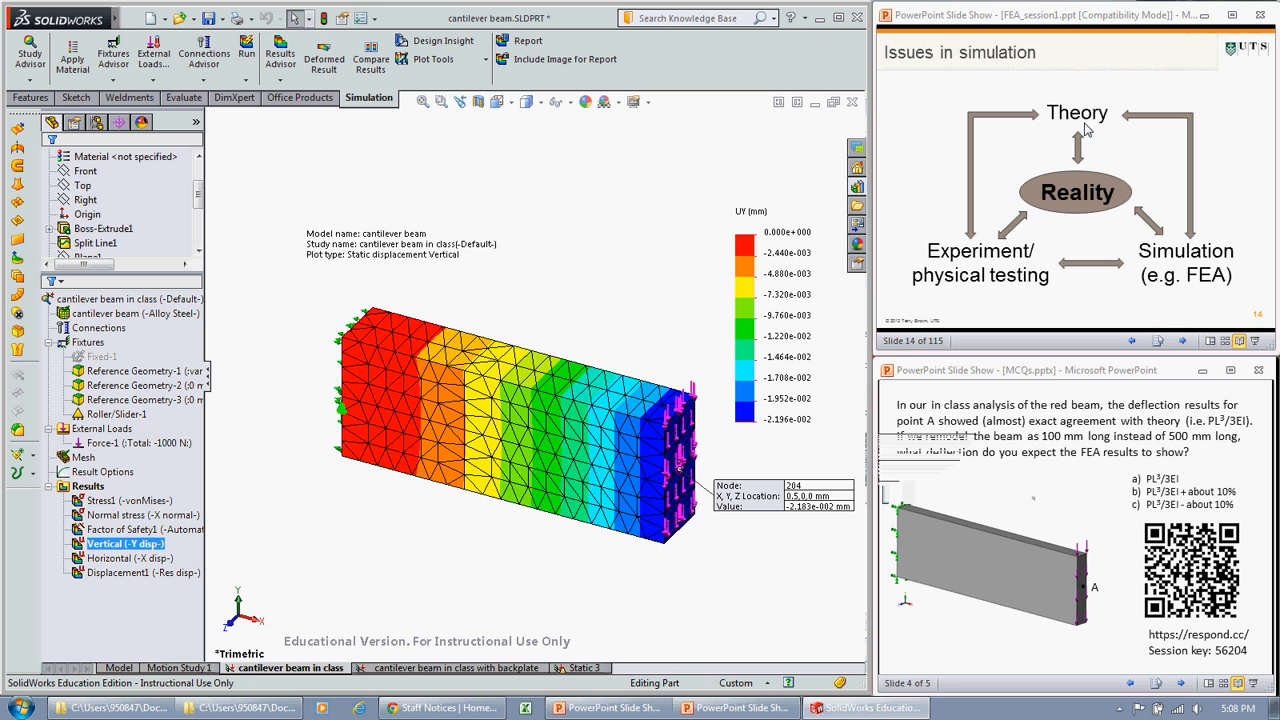
mouse_move(1154, 228)
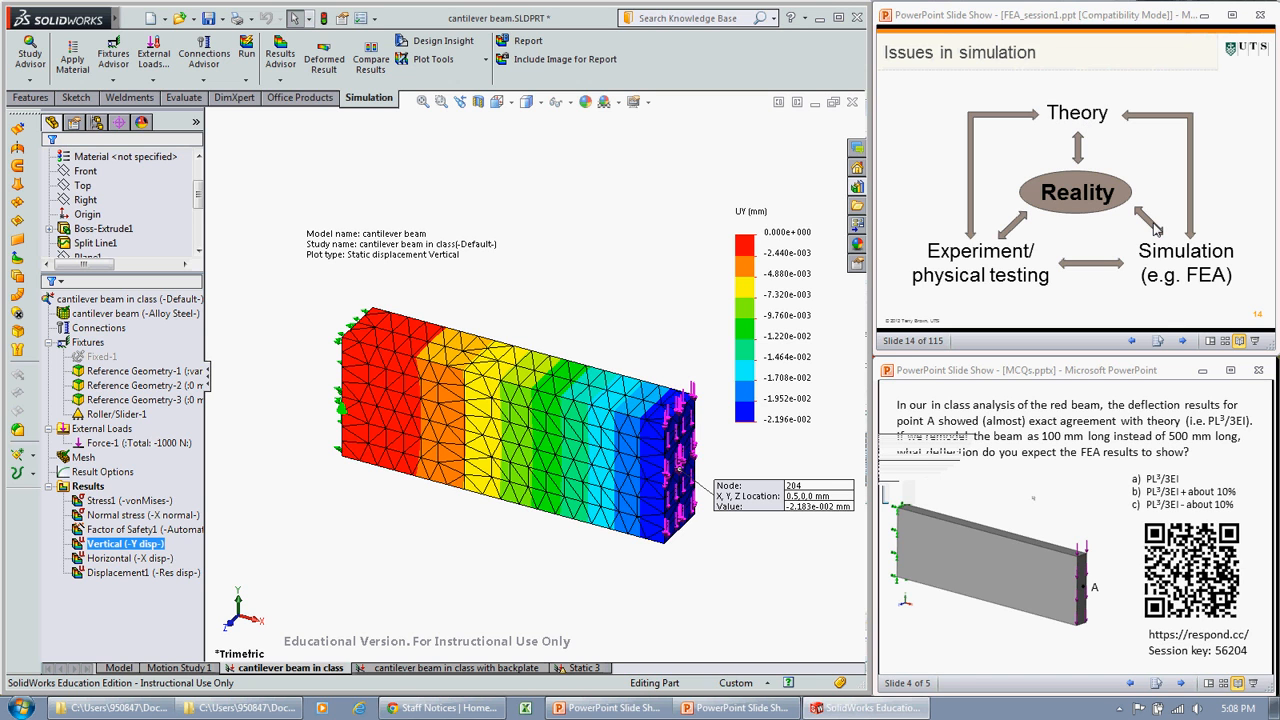
mouse_move(1158, 204)
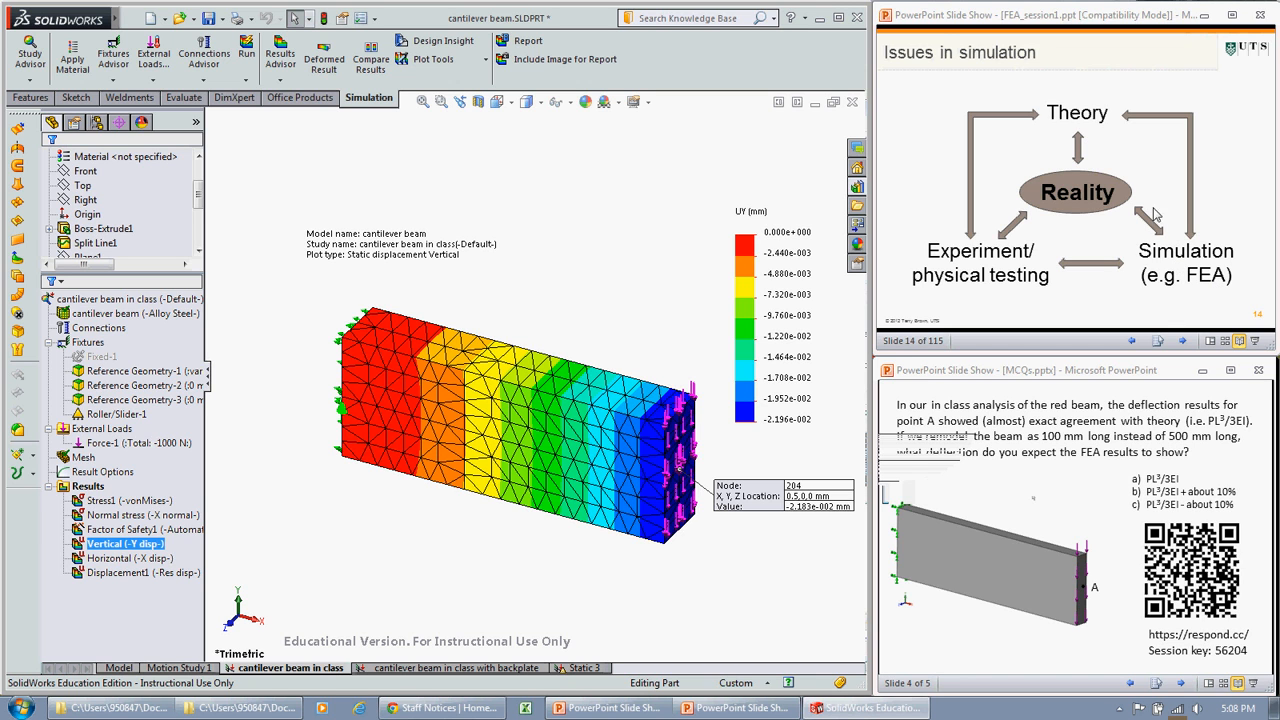
mouse_move(1056, 128)
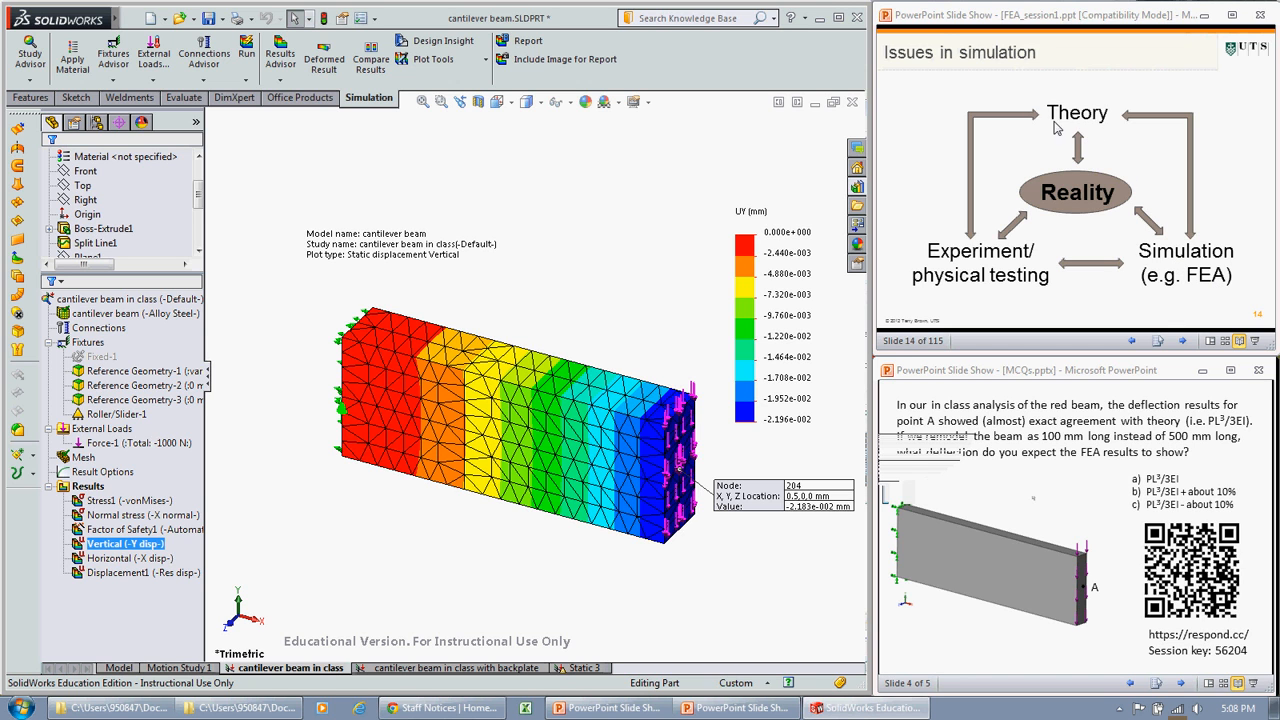
mouse_move(976, 212)
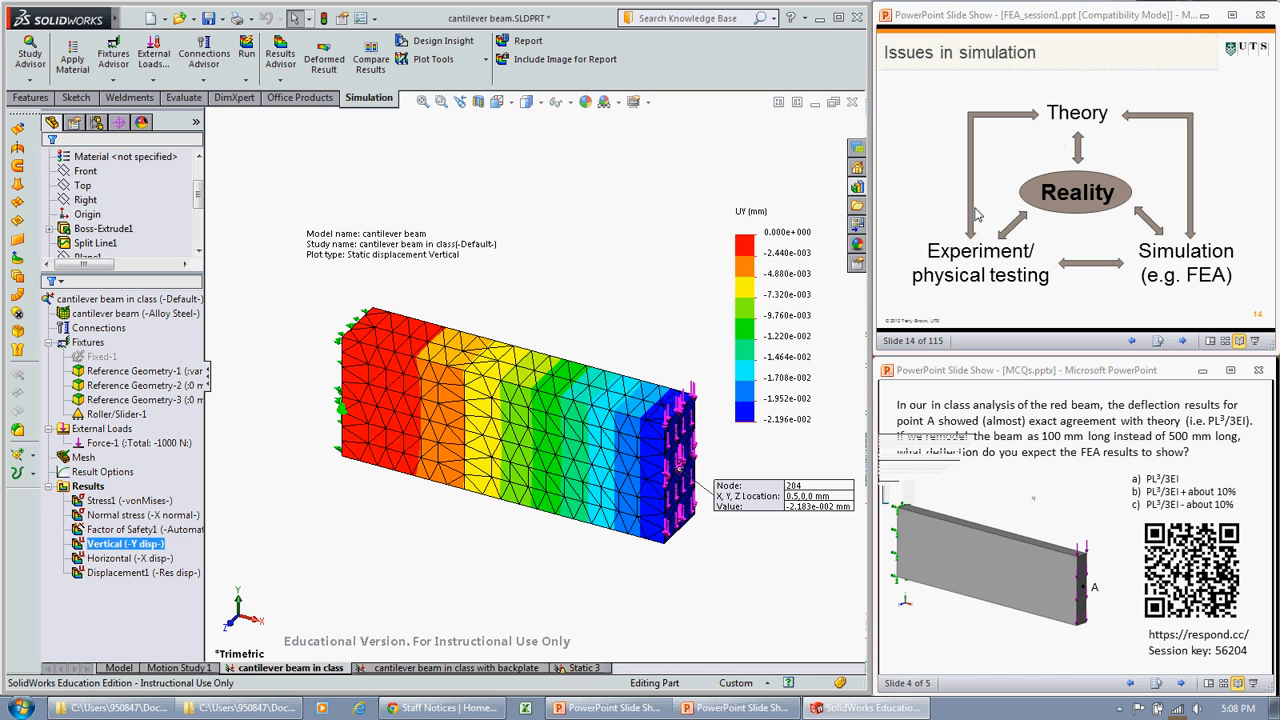
mouse_move(648, 334)
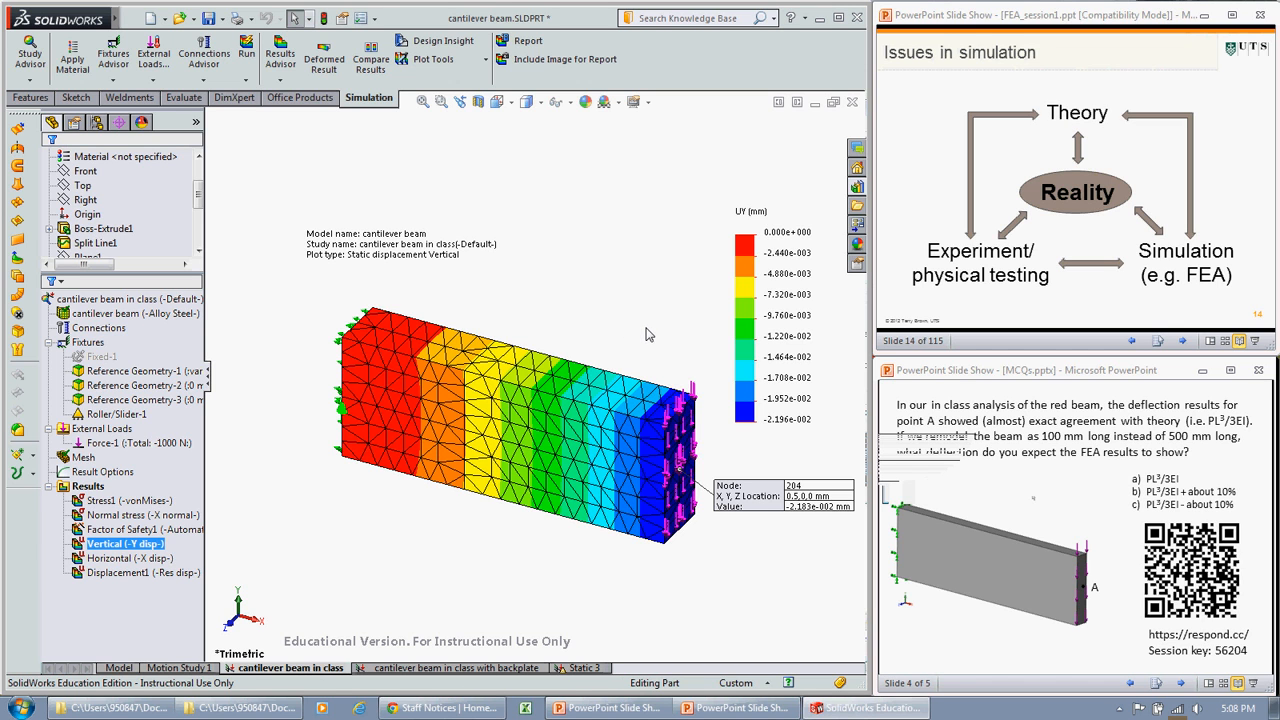
mouse_move(658, 336)
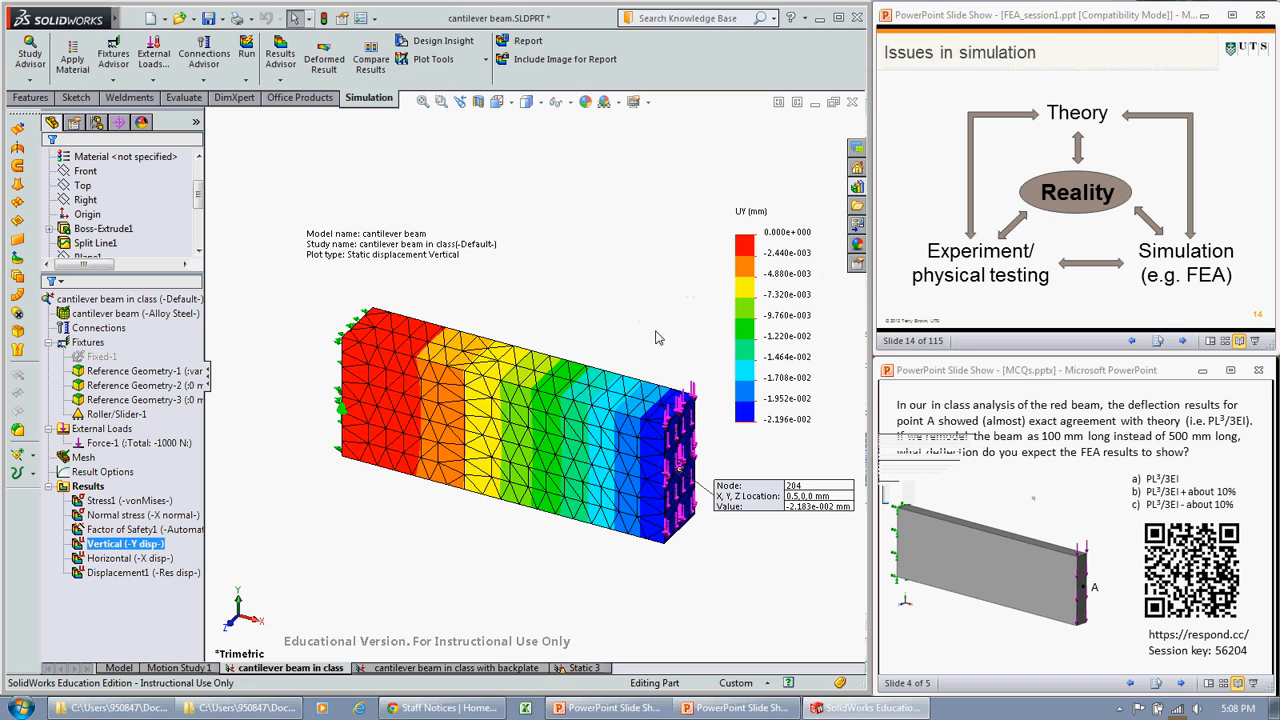
mouse_move(660, 360)
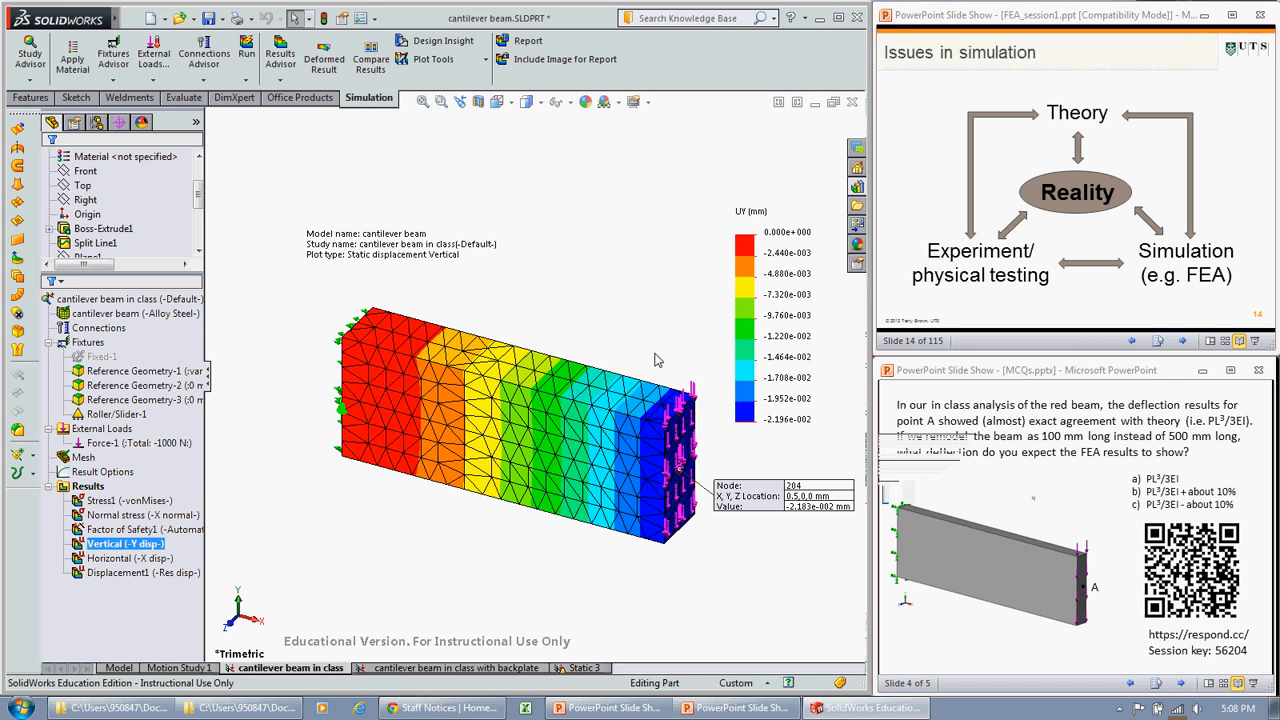
mouse_move(600, 304)
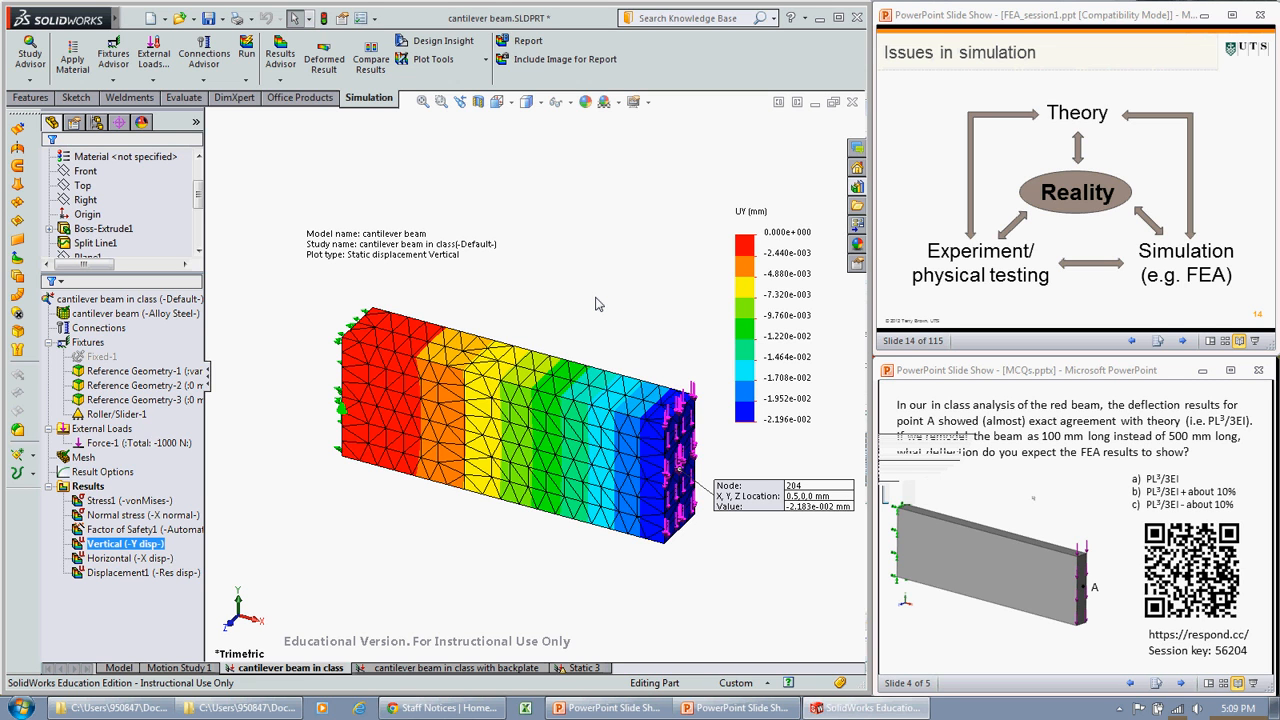
mouse_move(526, 296)
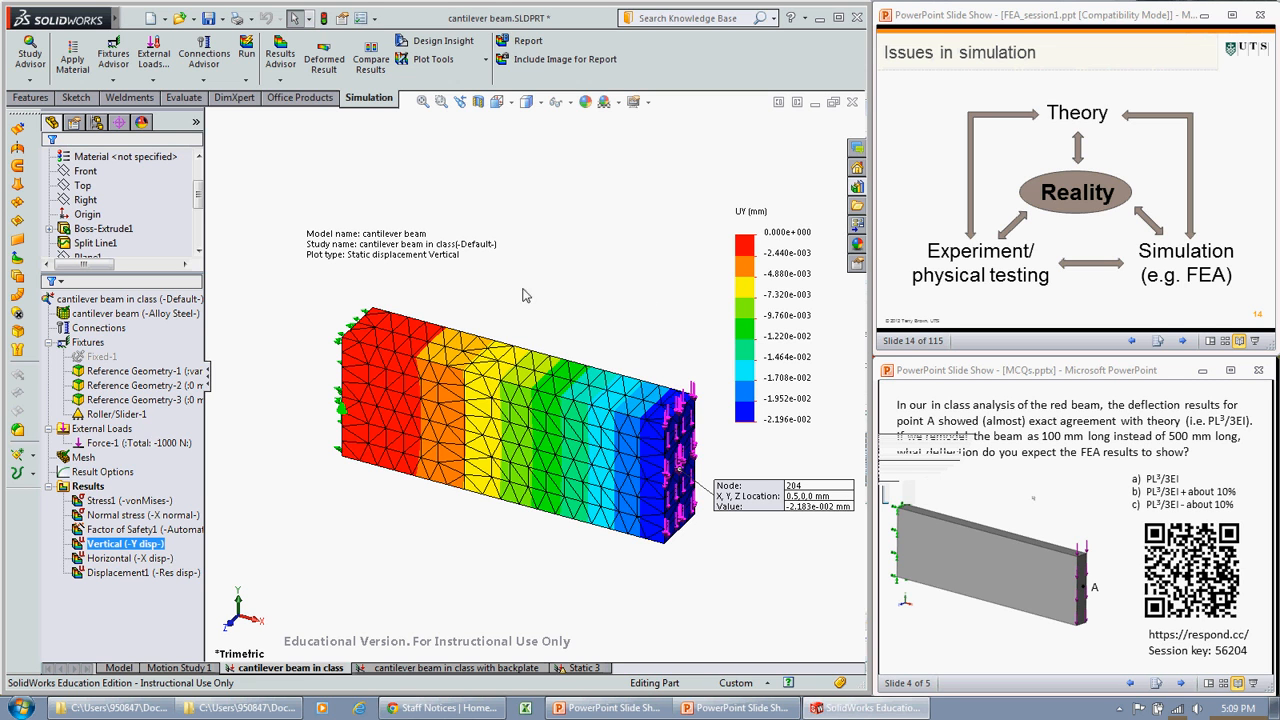
mouse_move(552, 292)
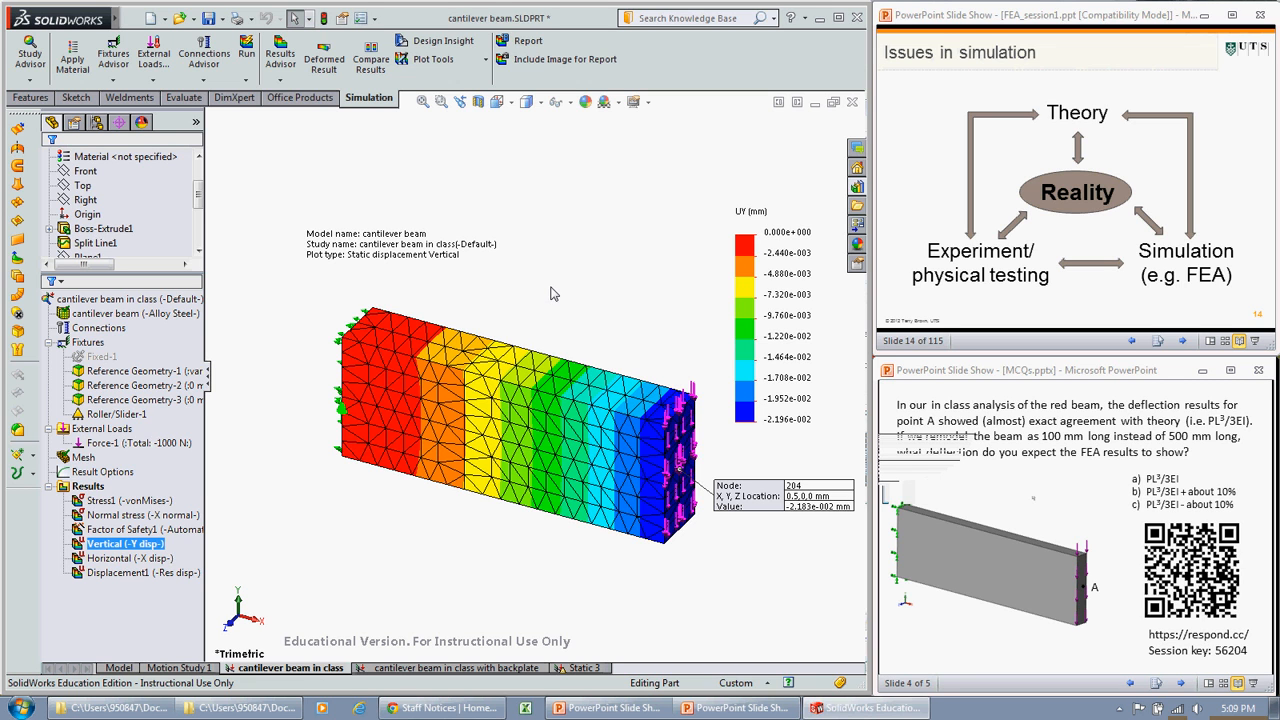
mouse_move(552, 272)
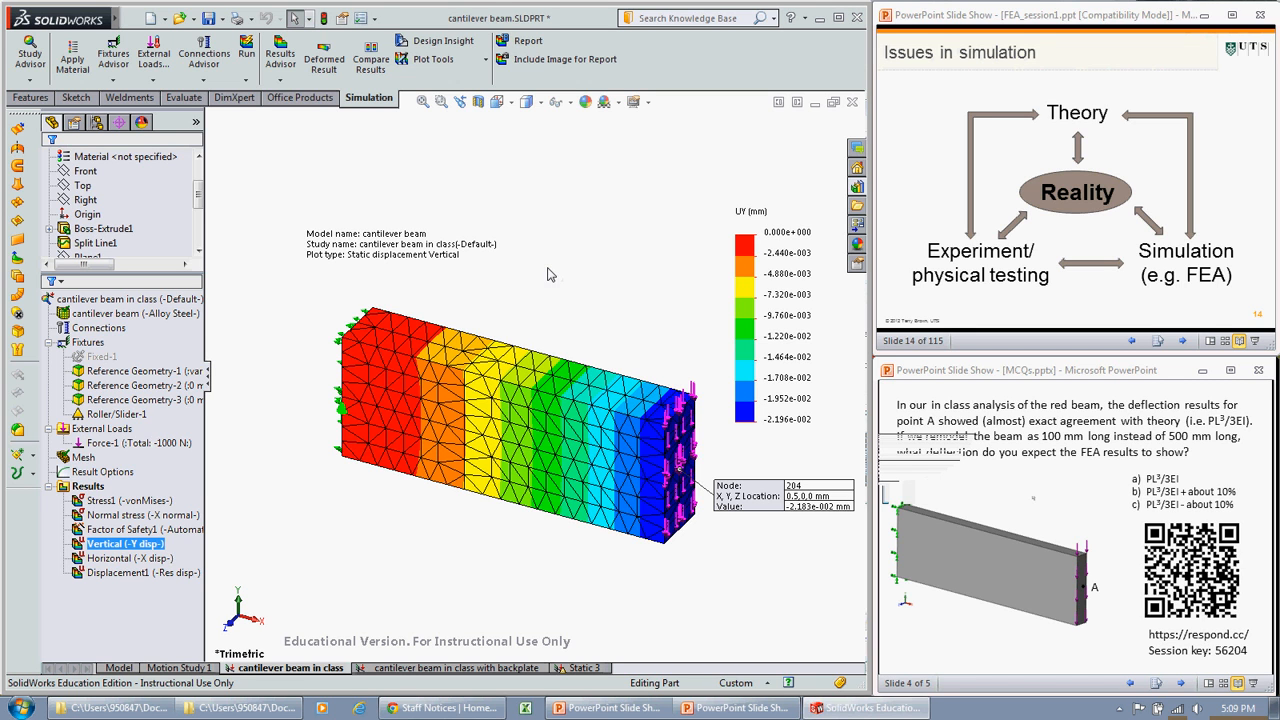
mouse_move(592, 330)
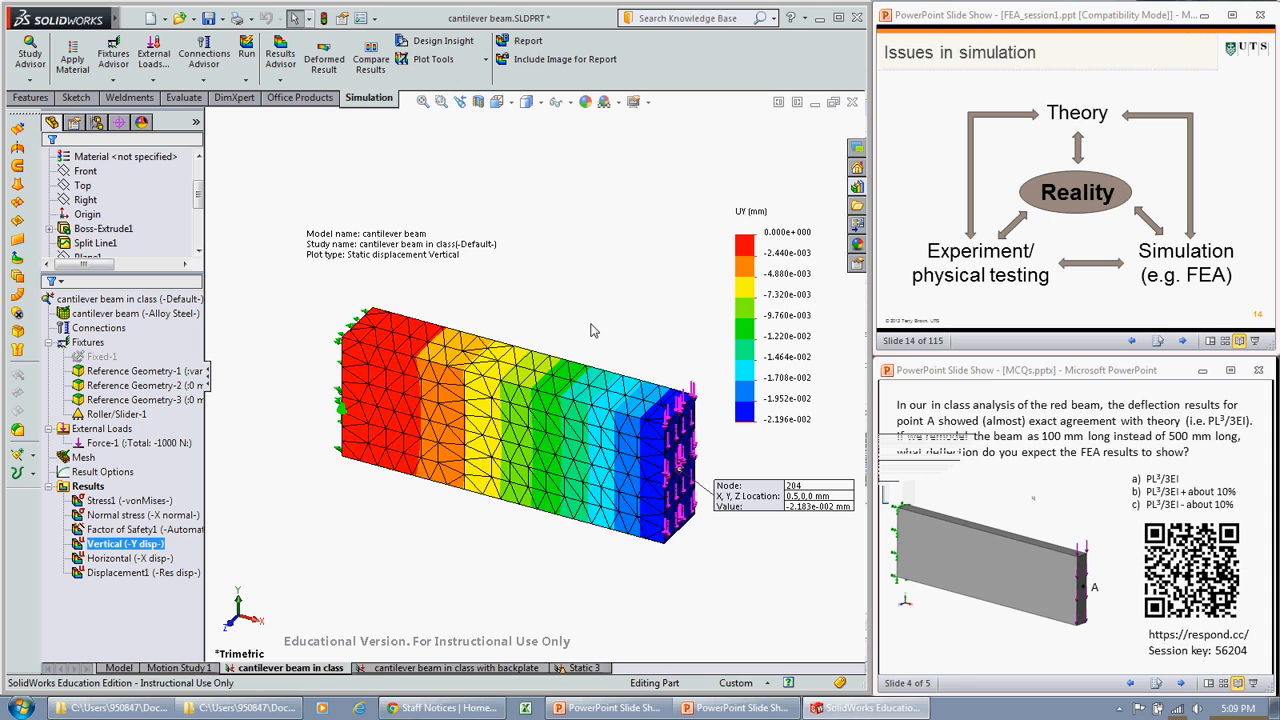
mouse_move(460, 298)
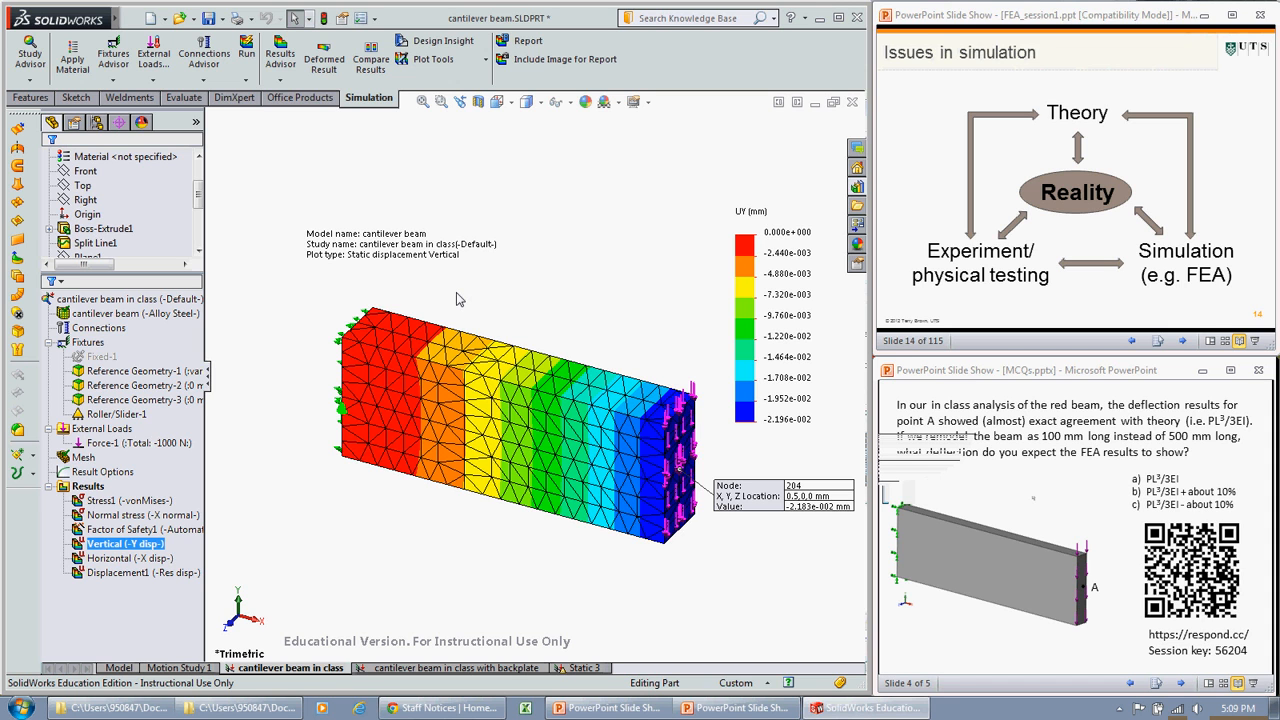
mouse_move(770, 460)
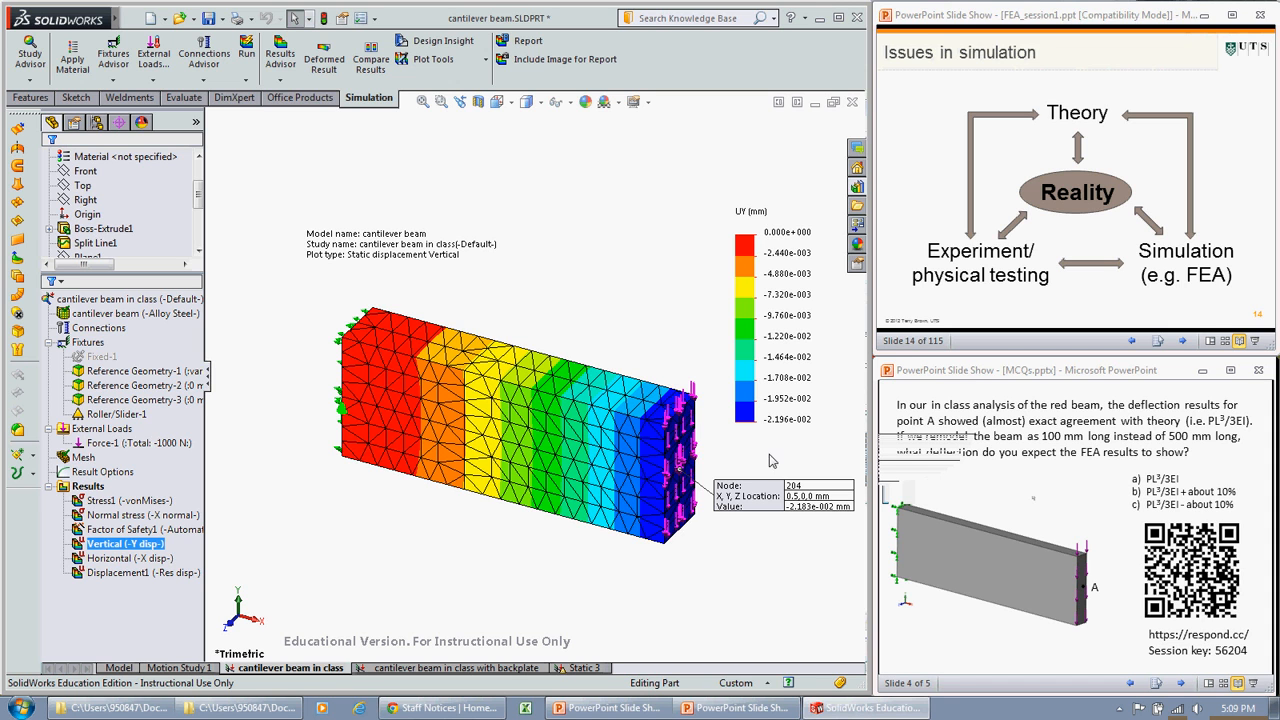
mouse_move(780, 464)
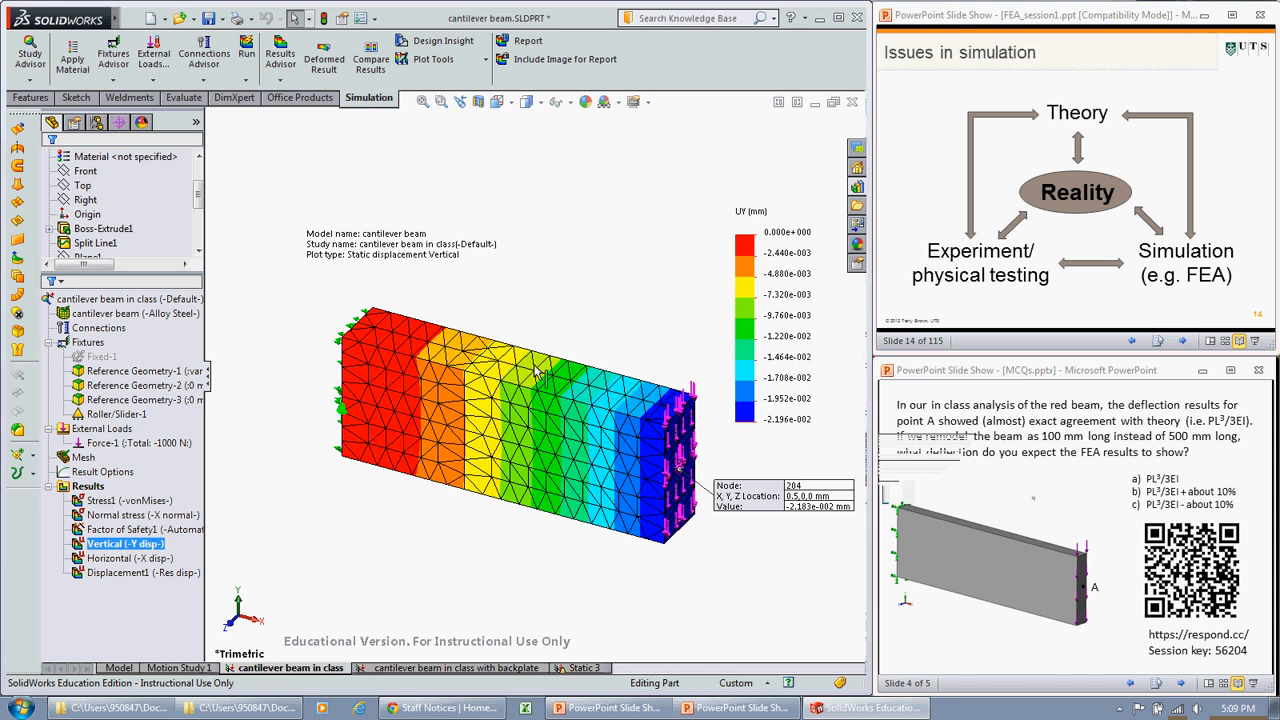
mouse_move(1012, 460)
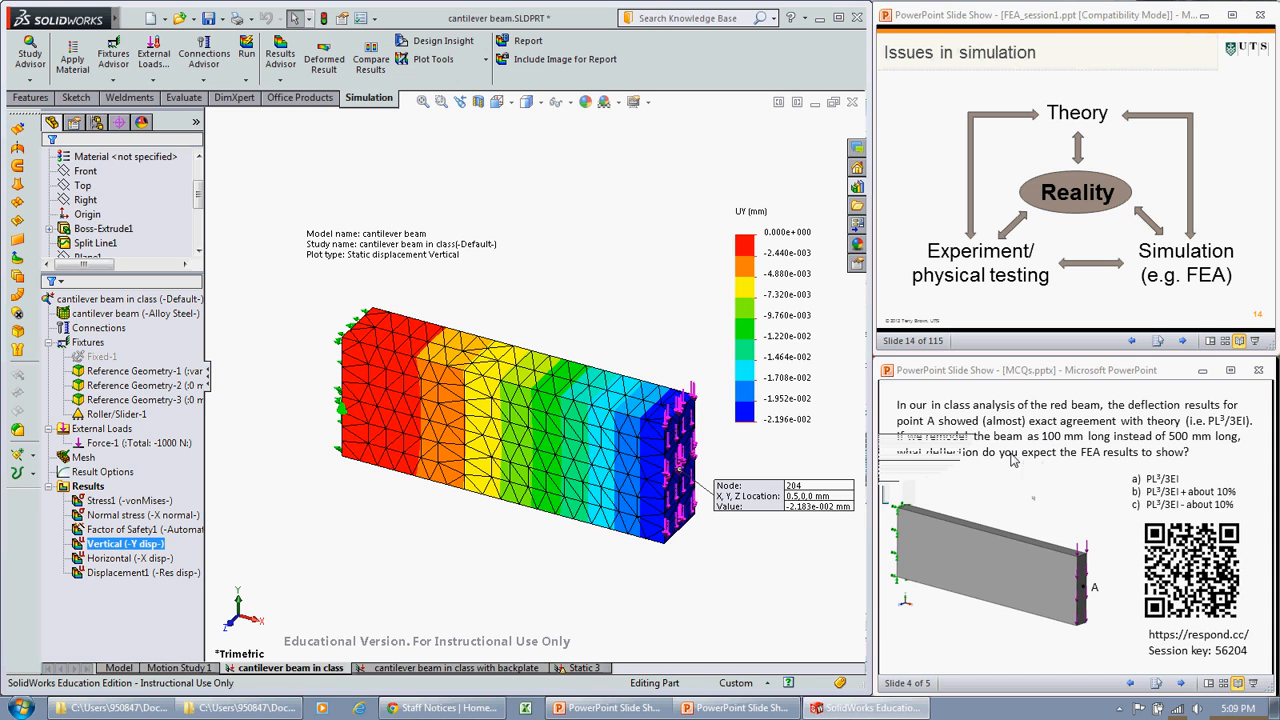
mouse_move(1060, 452)
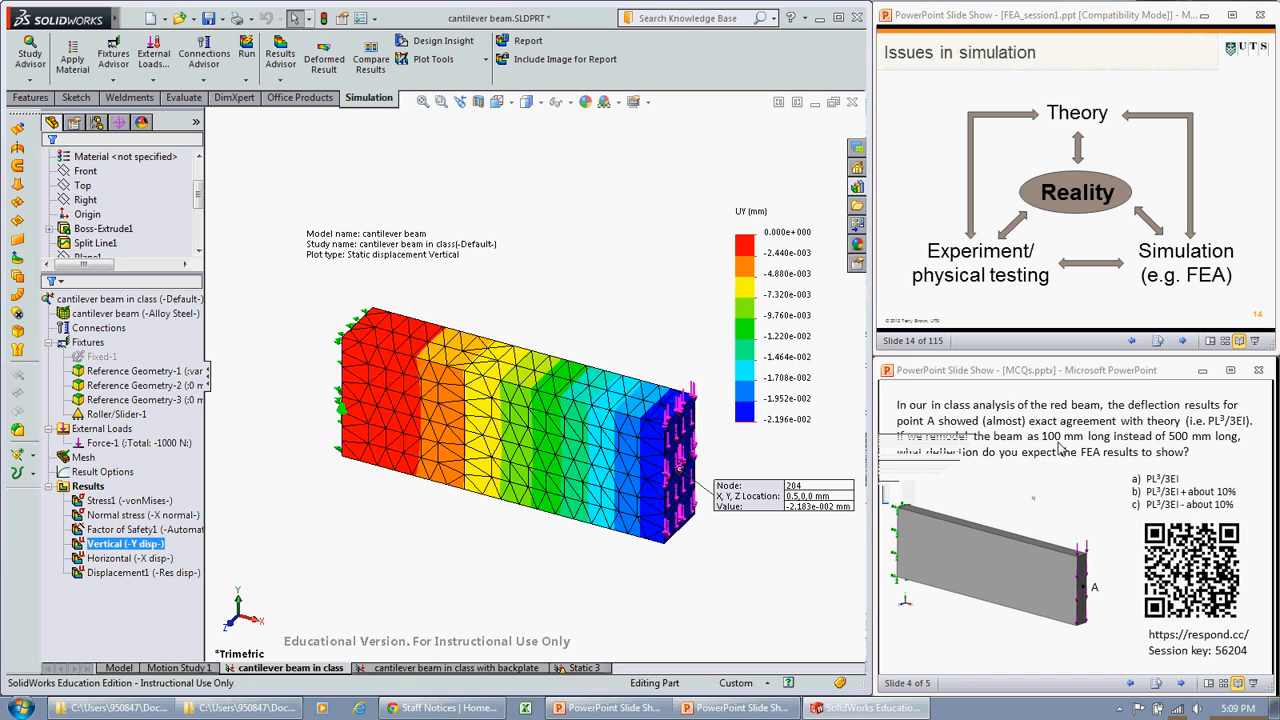
mouse_move(1050, 456)
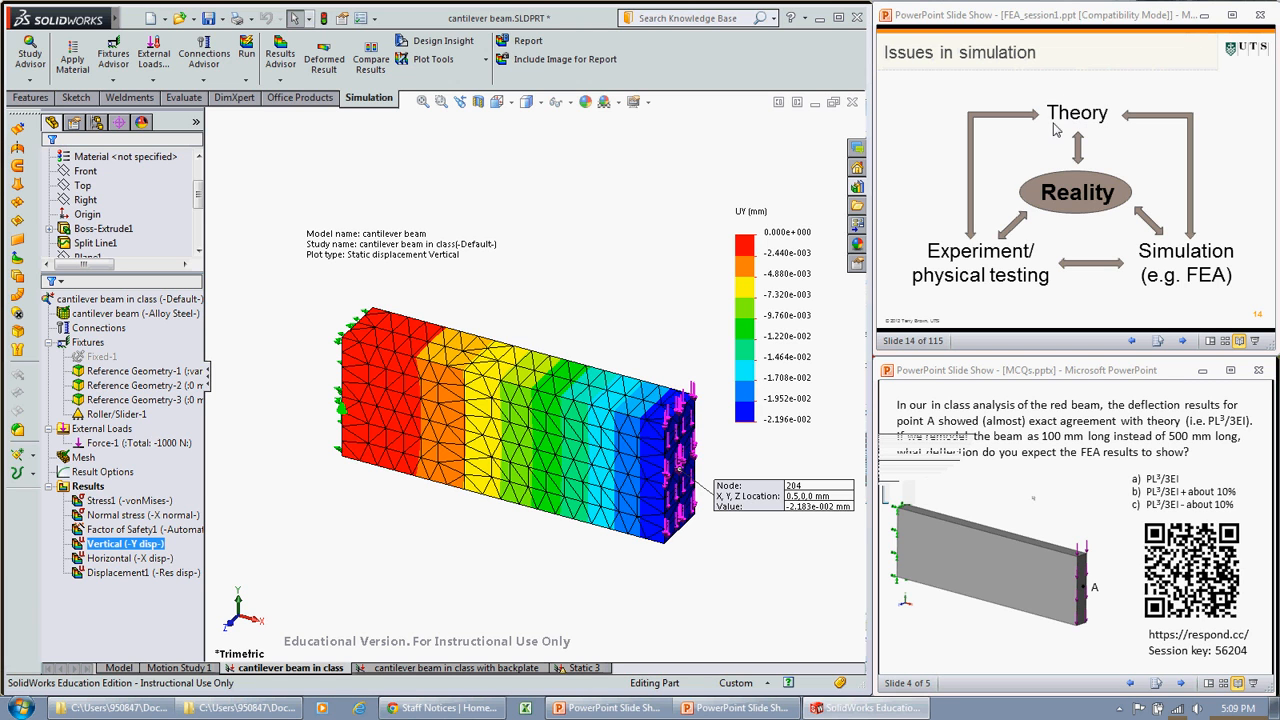
mouse_move(1078, 128)
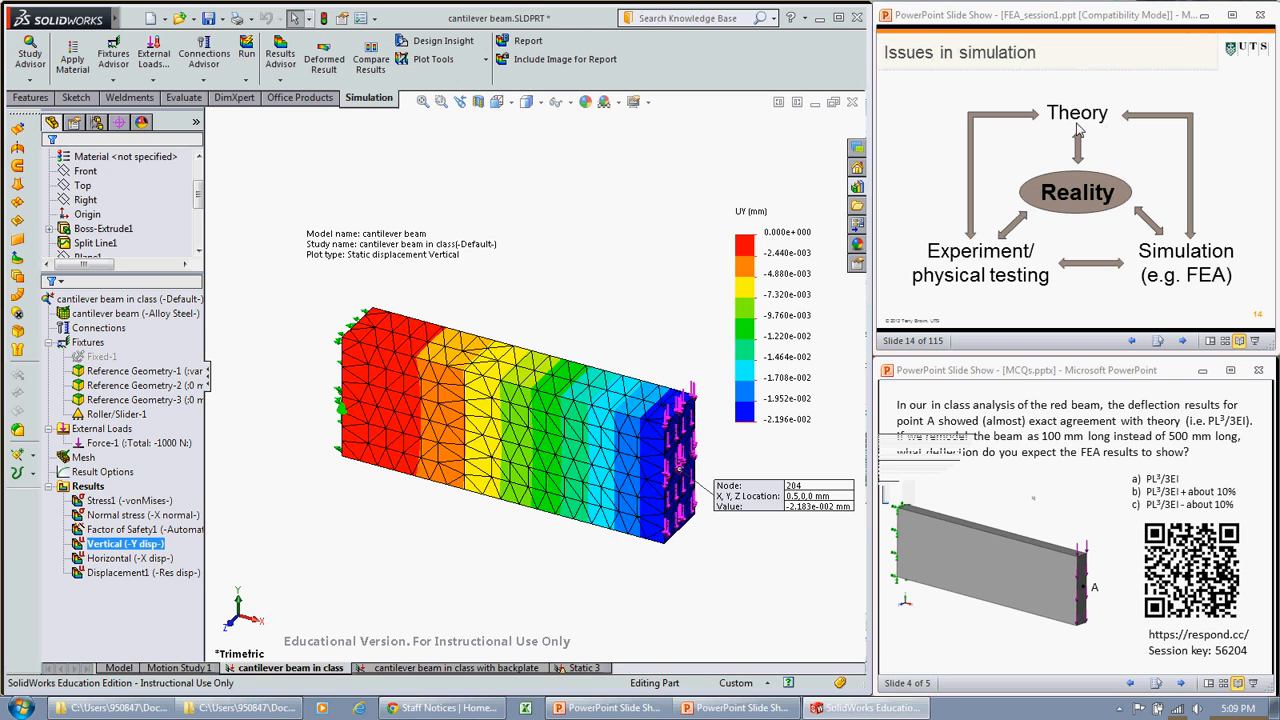
mouse_move(748, 136)
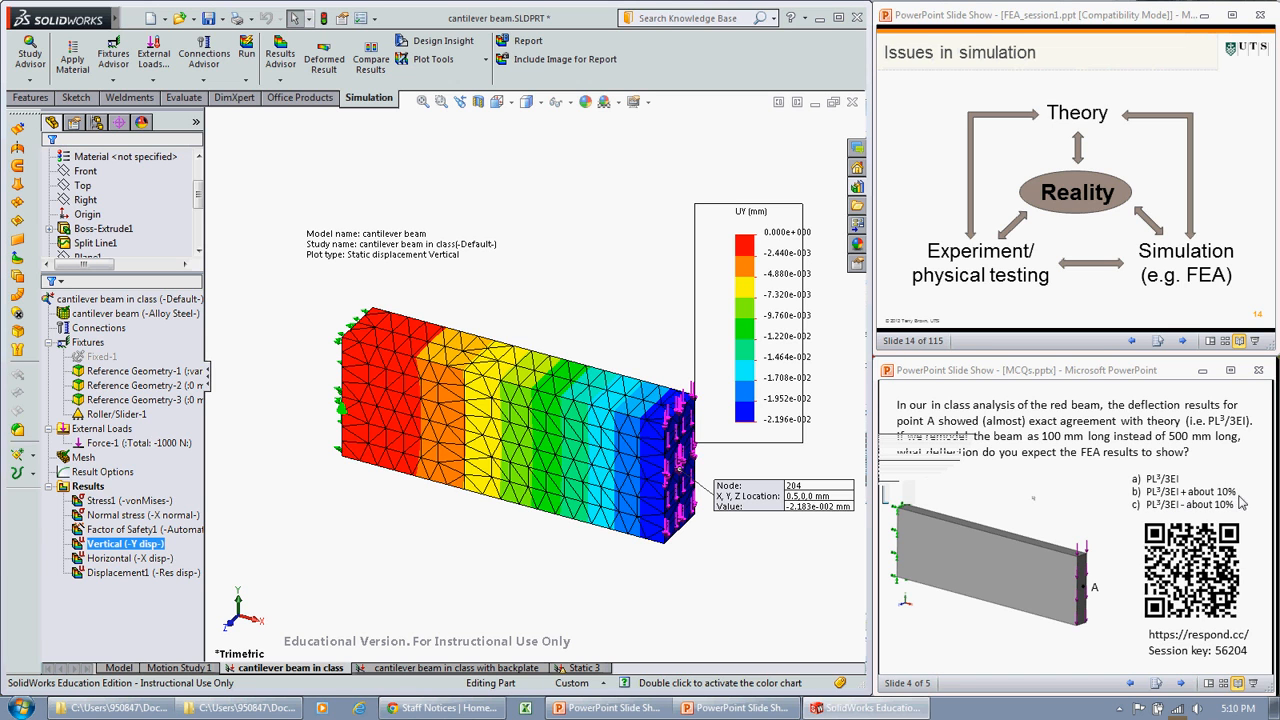
mouse_move(1168, 510)
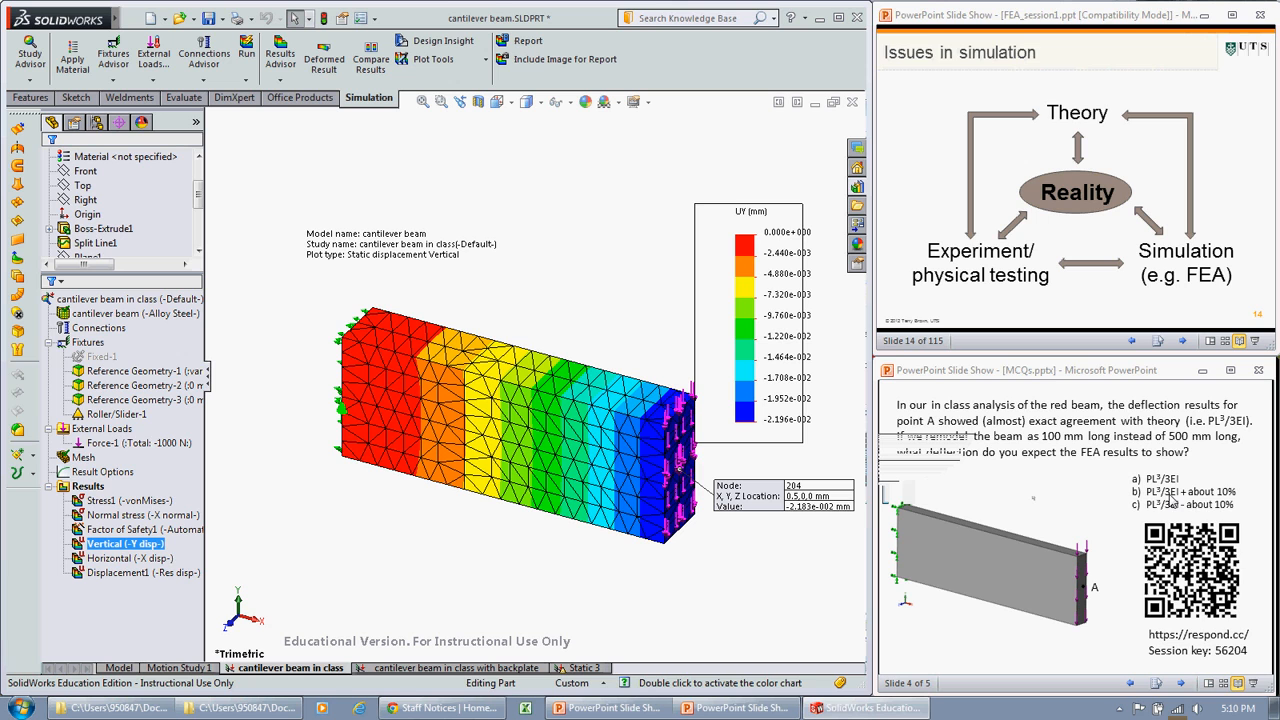
mouse_move(1220, 508)
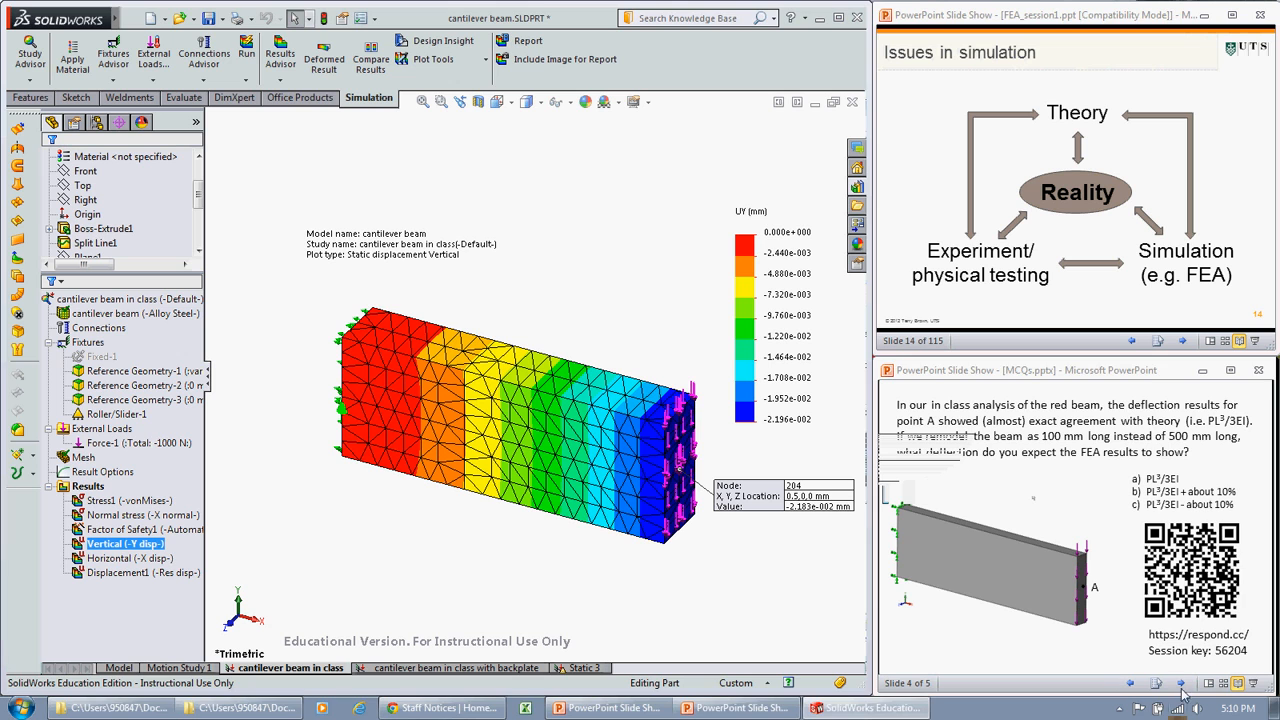
left_click(1180, 680)
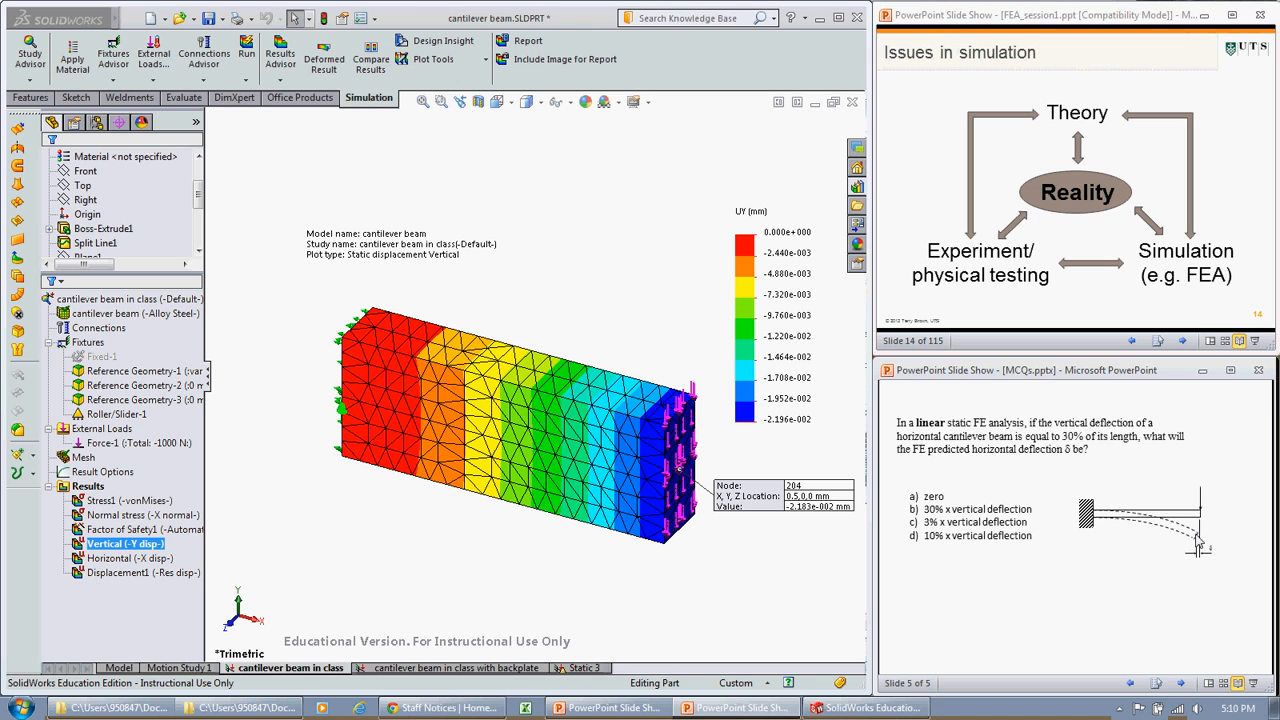
mouse_move(1132, 528)
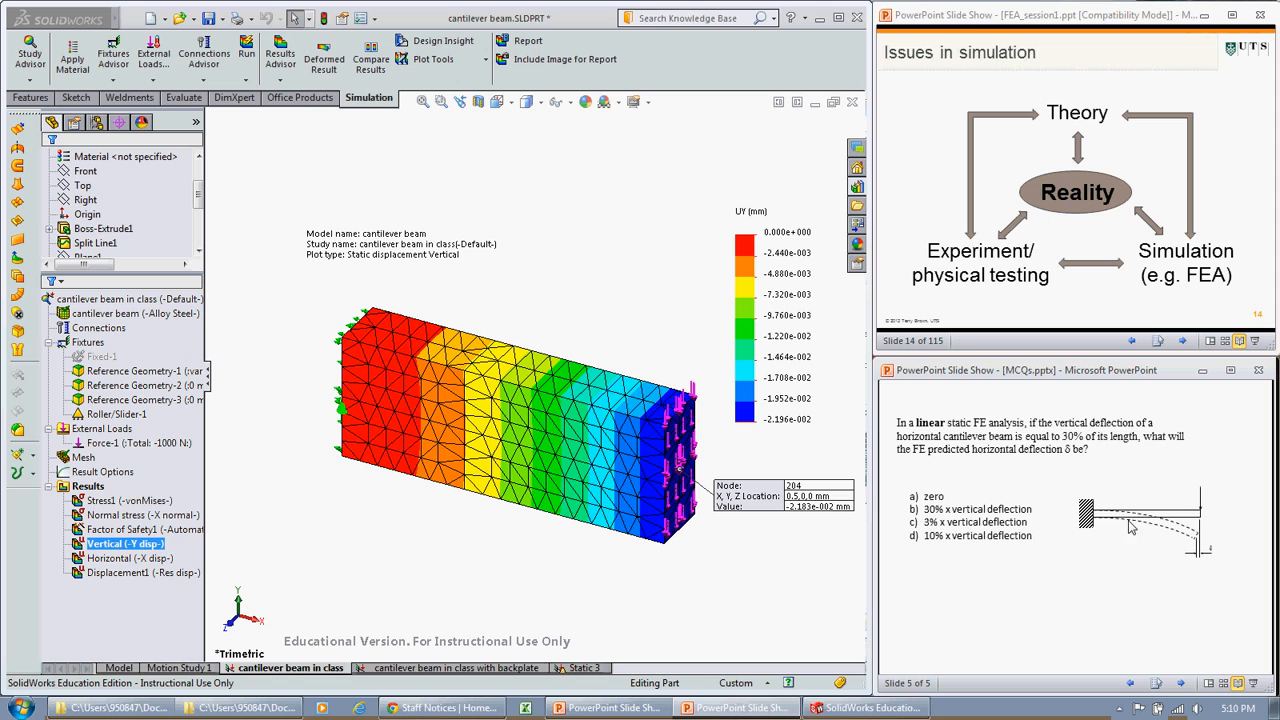
mouse_move(1198, 556)
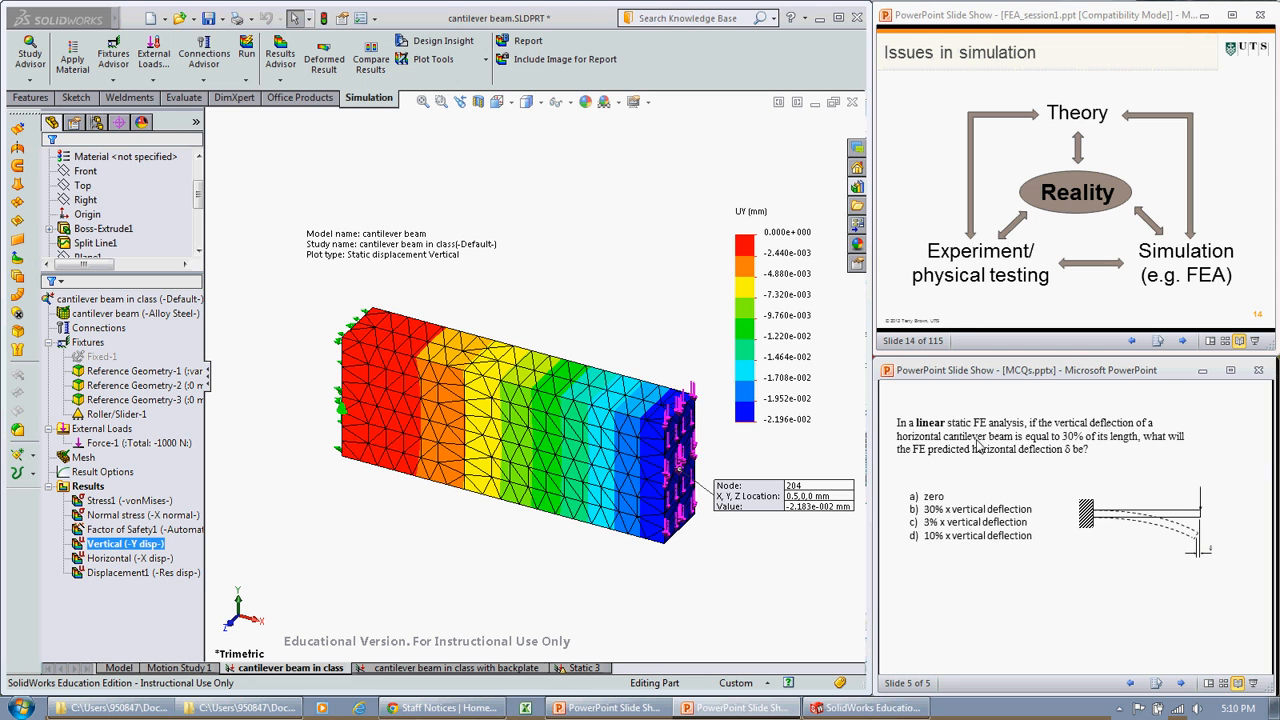
mouse_move(982, 484)
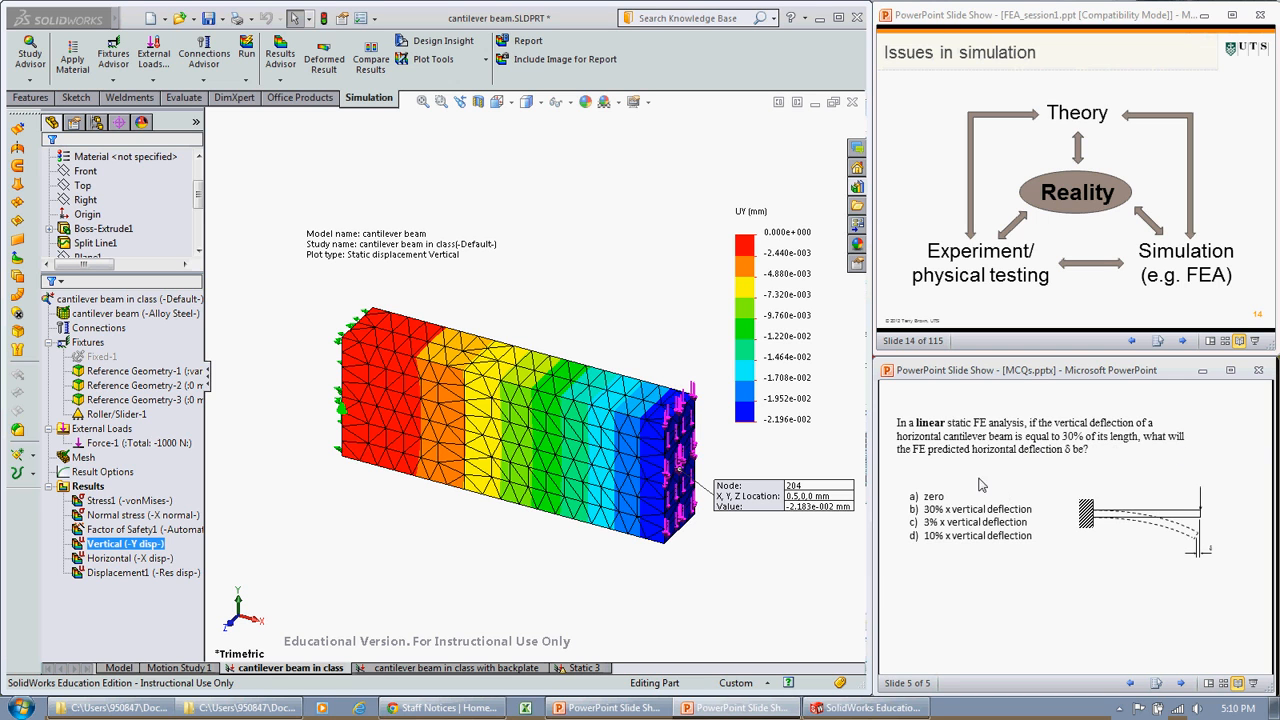
mouse_move(1032, 468)
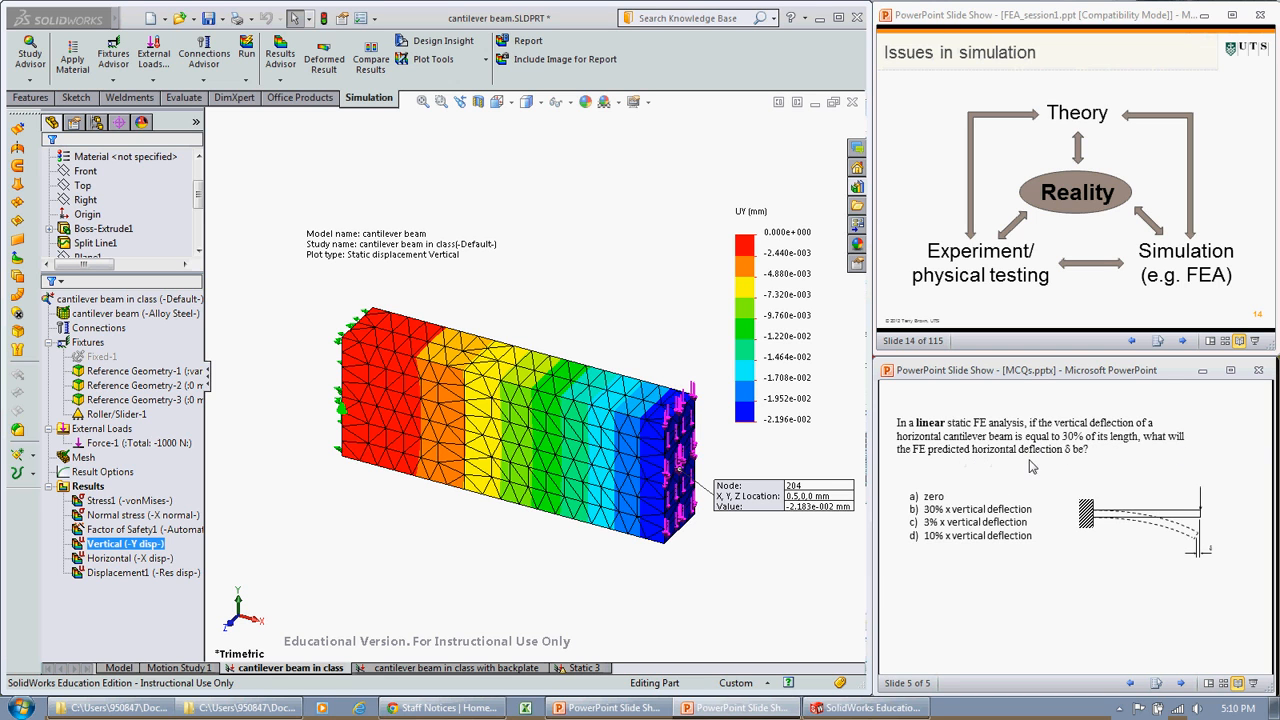
mouse_move(1156, 564)
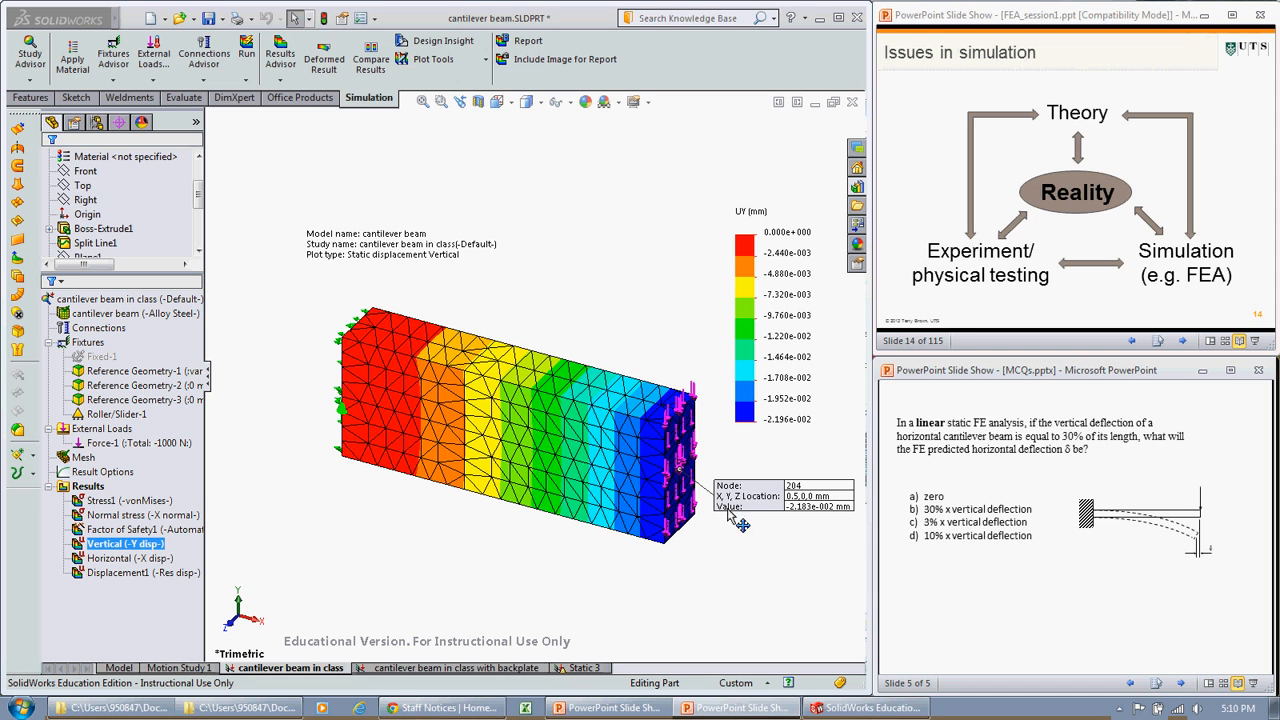
mouse_move(1124, 550)
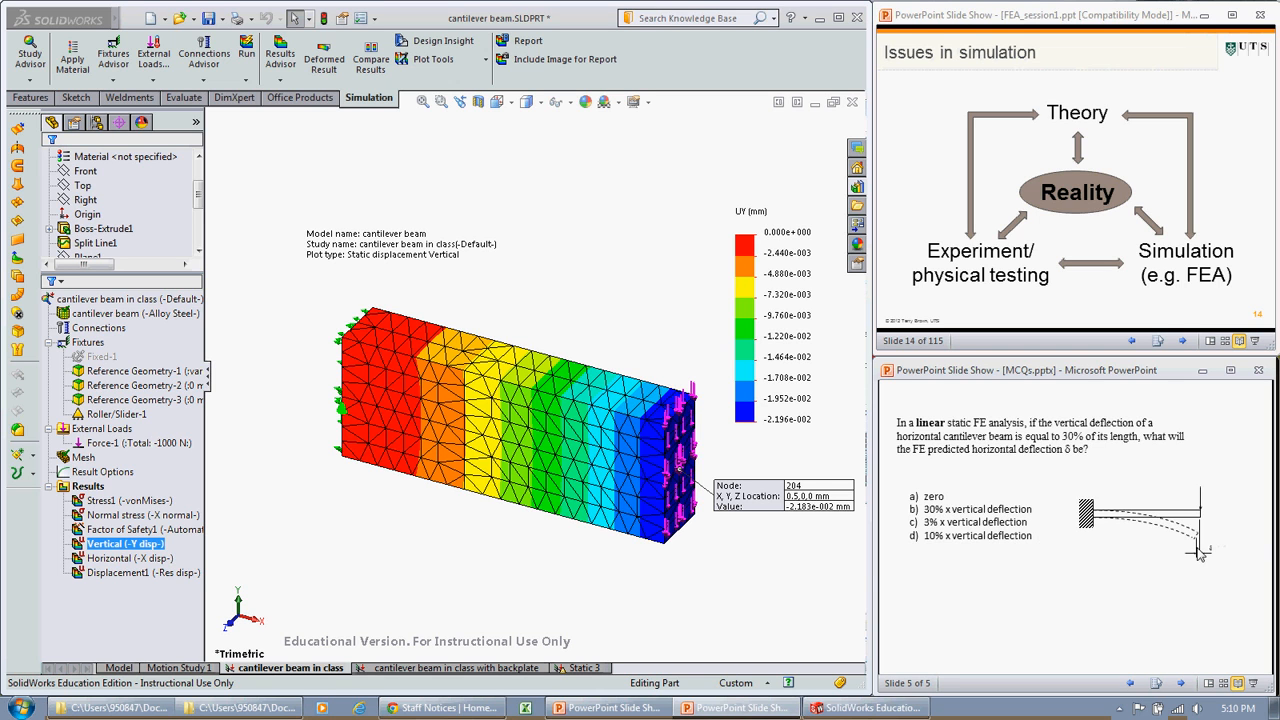
mouse_move(1052, 596)
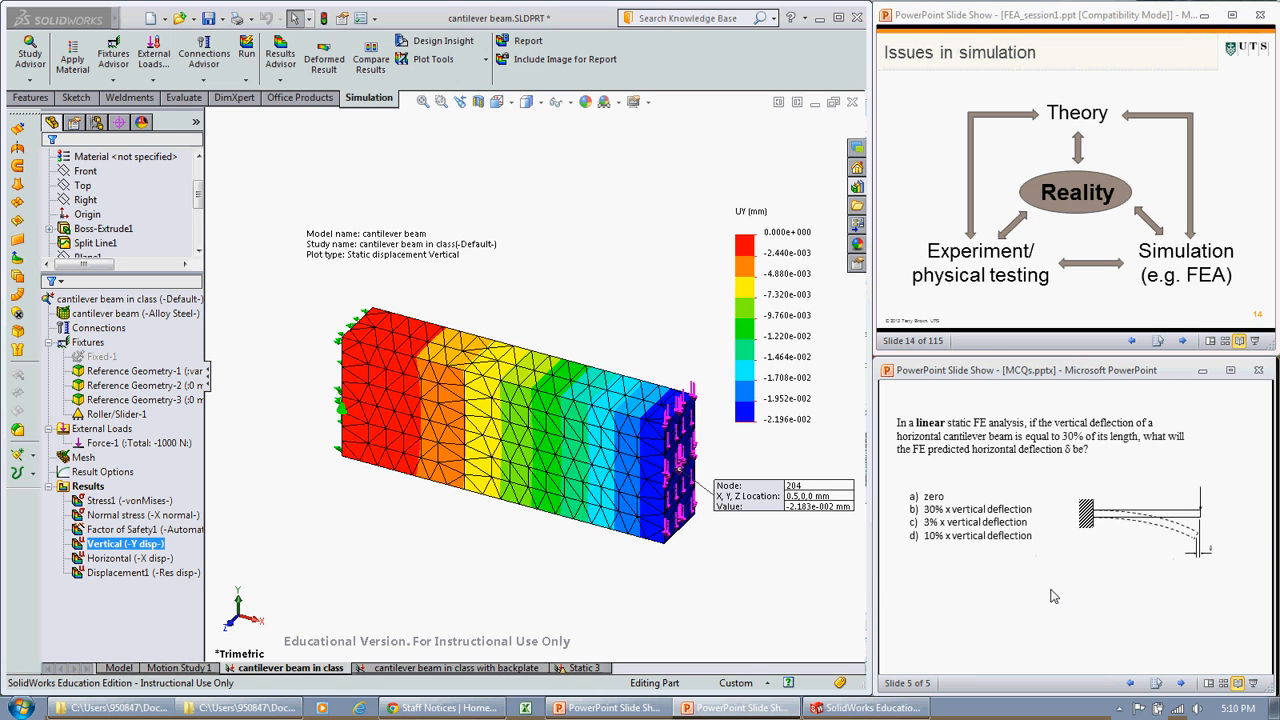
mouse_move(968, 536)
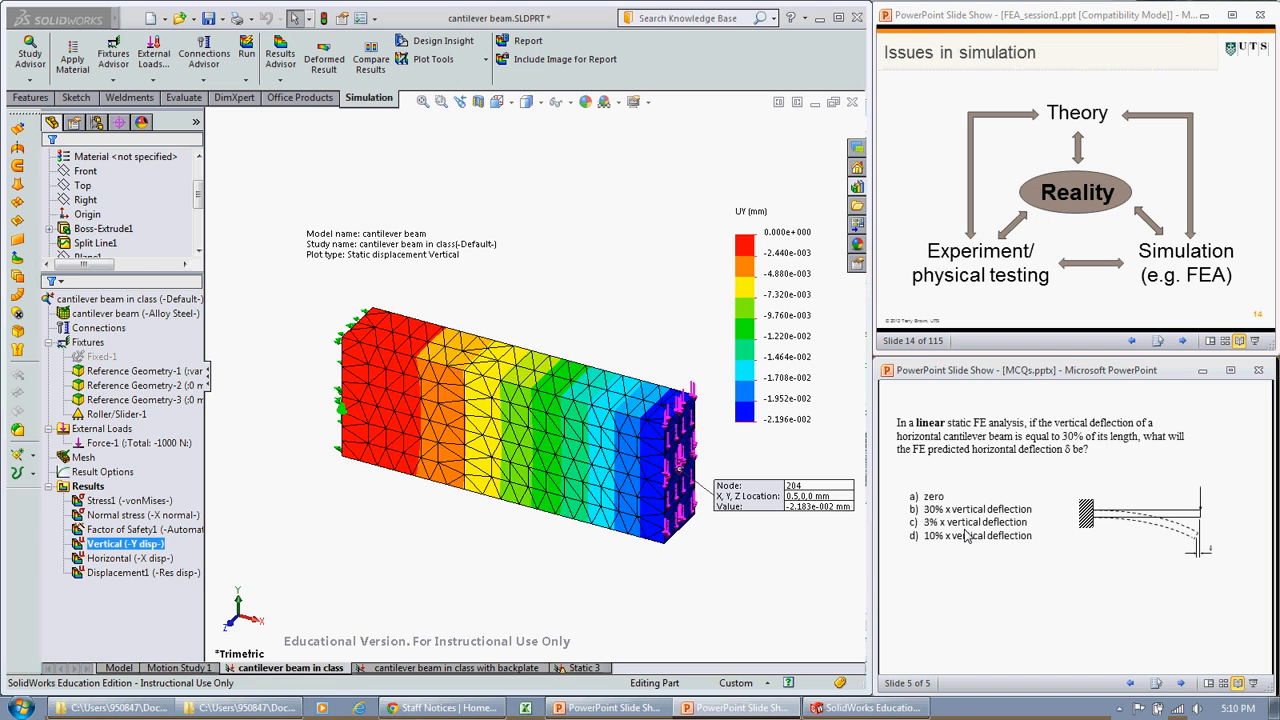
mouse_move(816, 520)
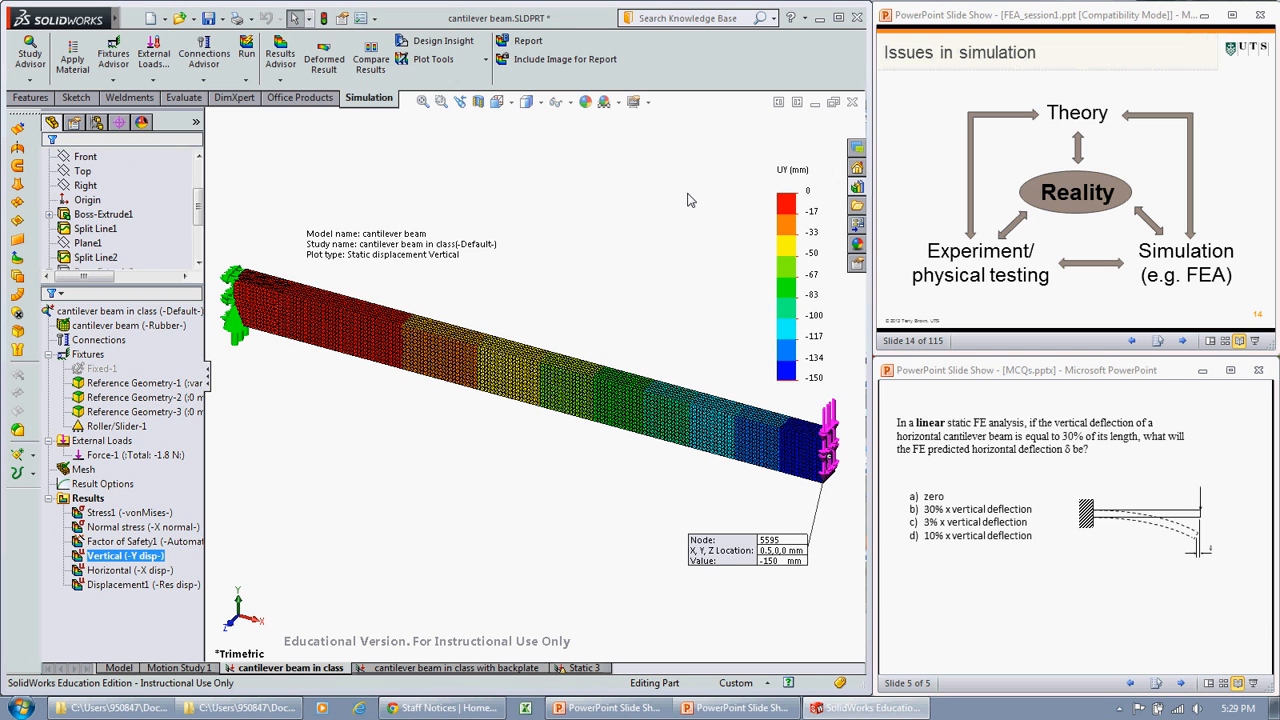
mouse_move(240, 290)
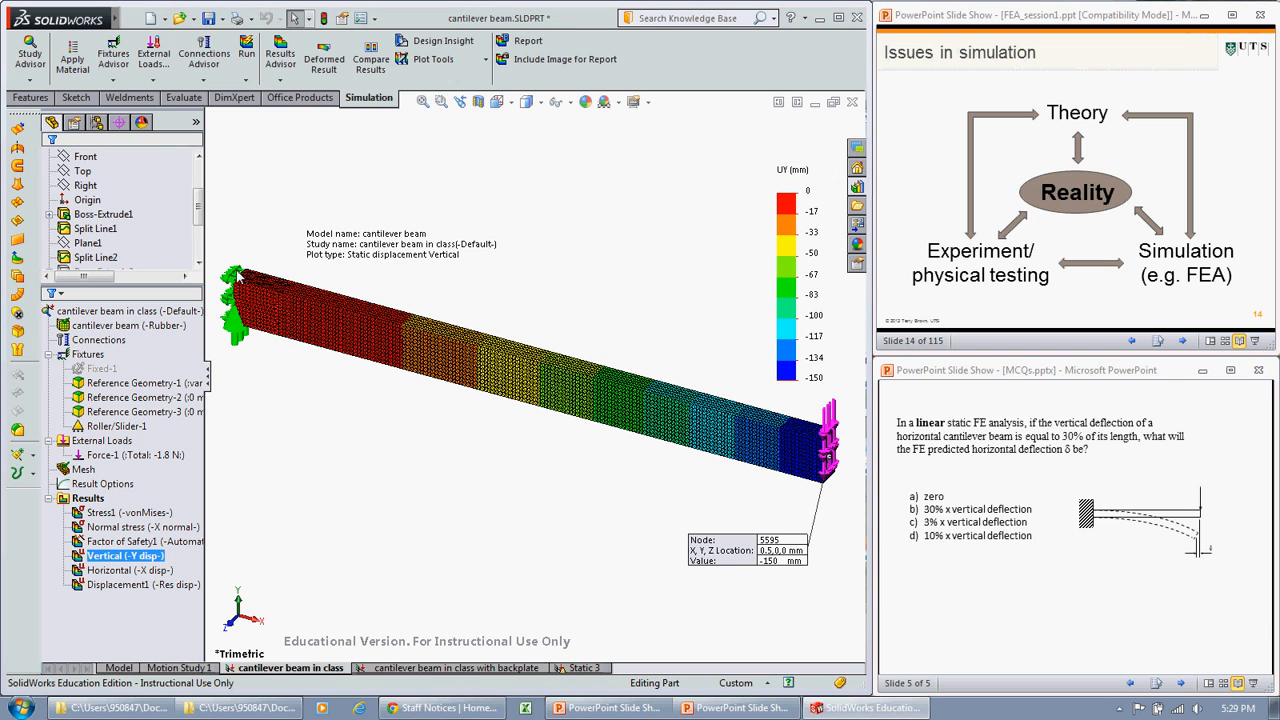
mouse_move(300, 436)
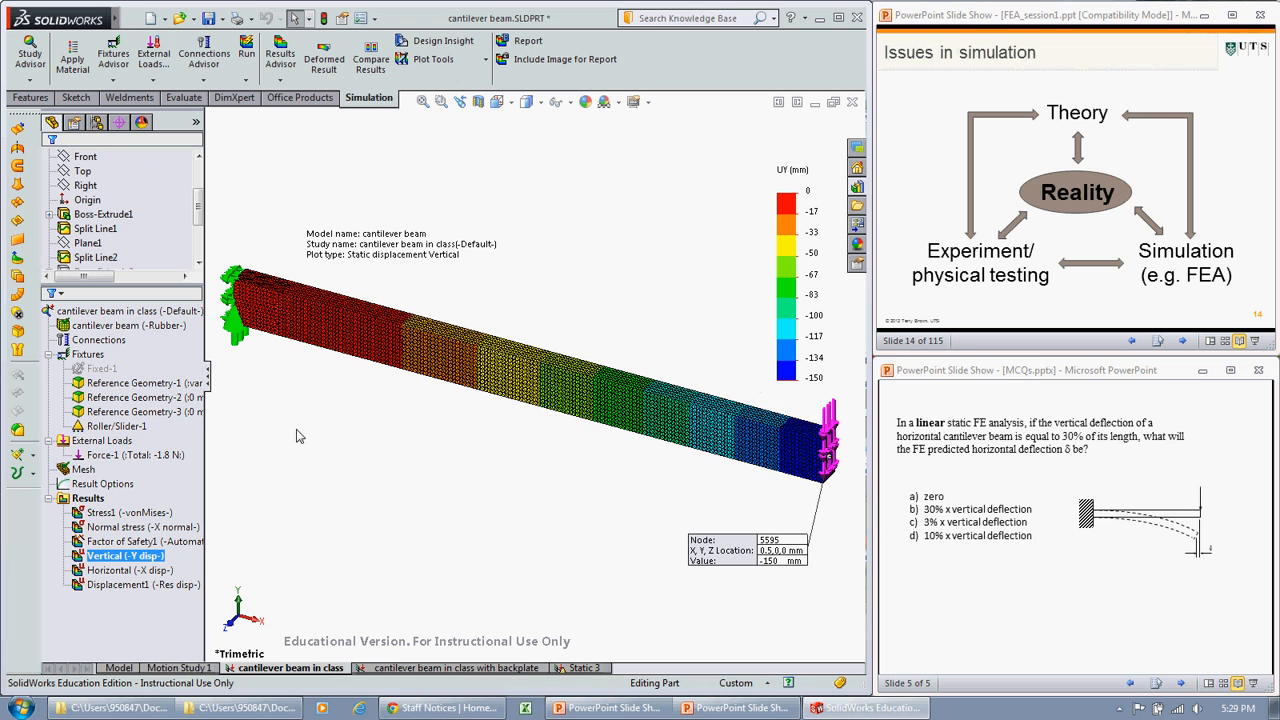
- Switch to the rubber cantilever study and show its Vertical (Y disp) plot at true deformation scale
left_click(120, 324)
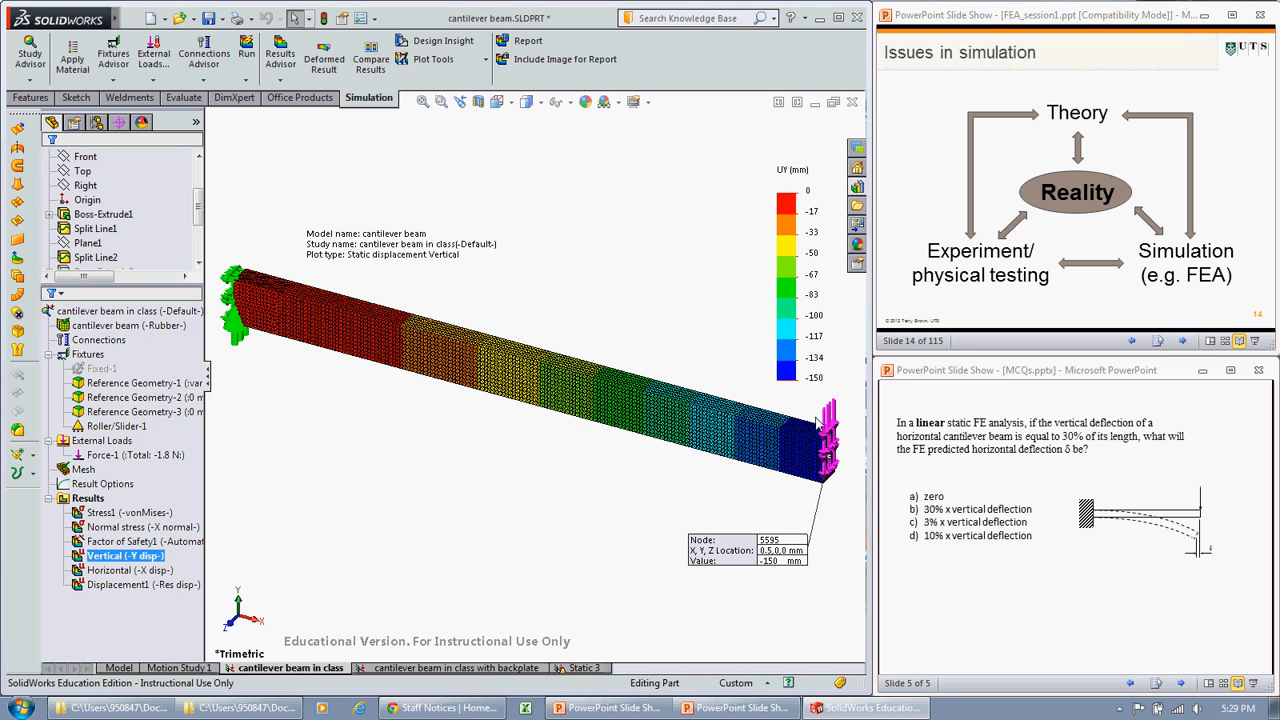
left_click(136, 456)
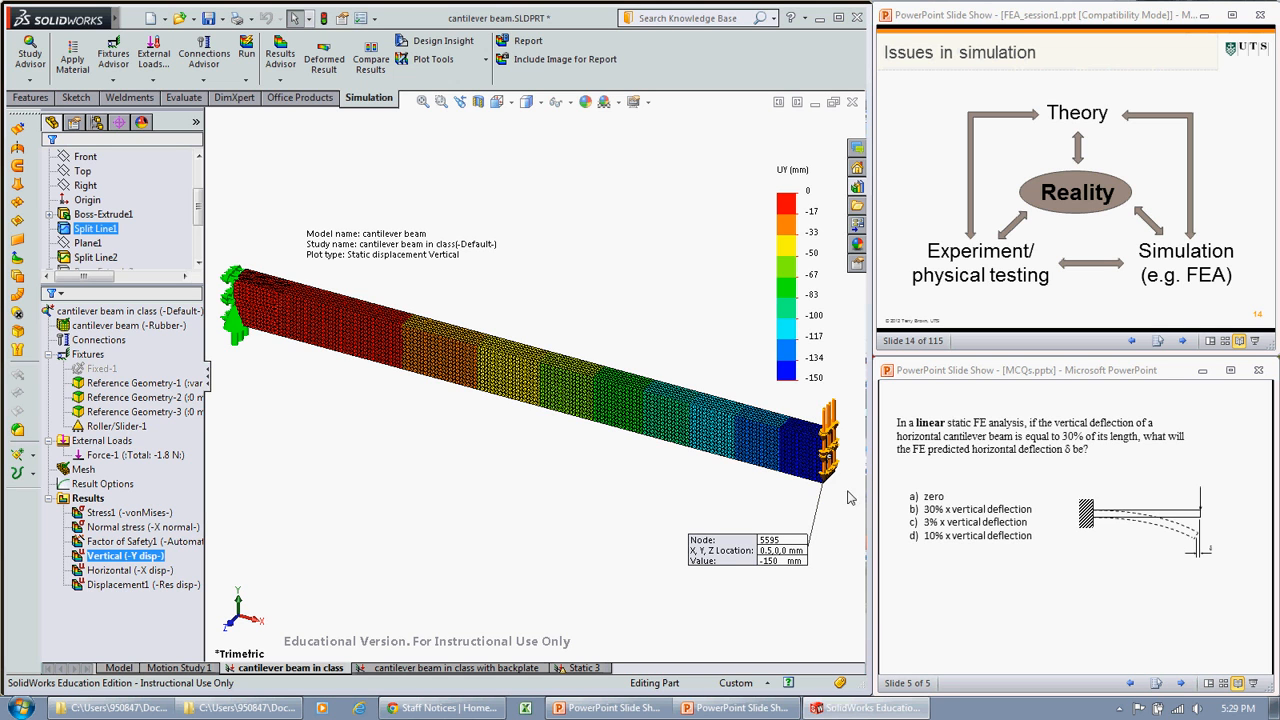
mouse_move(802, 582)
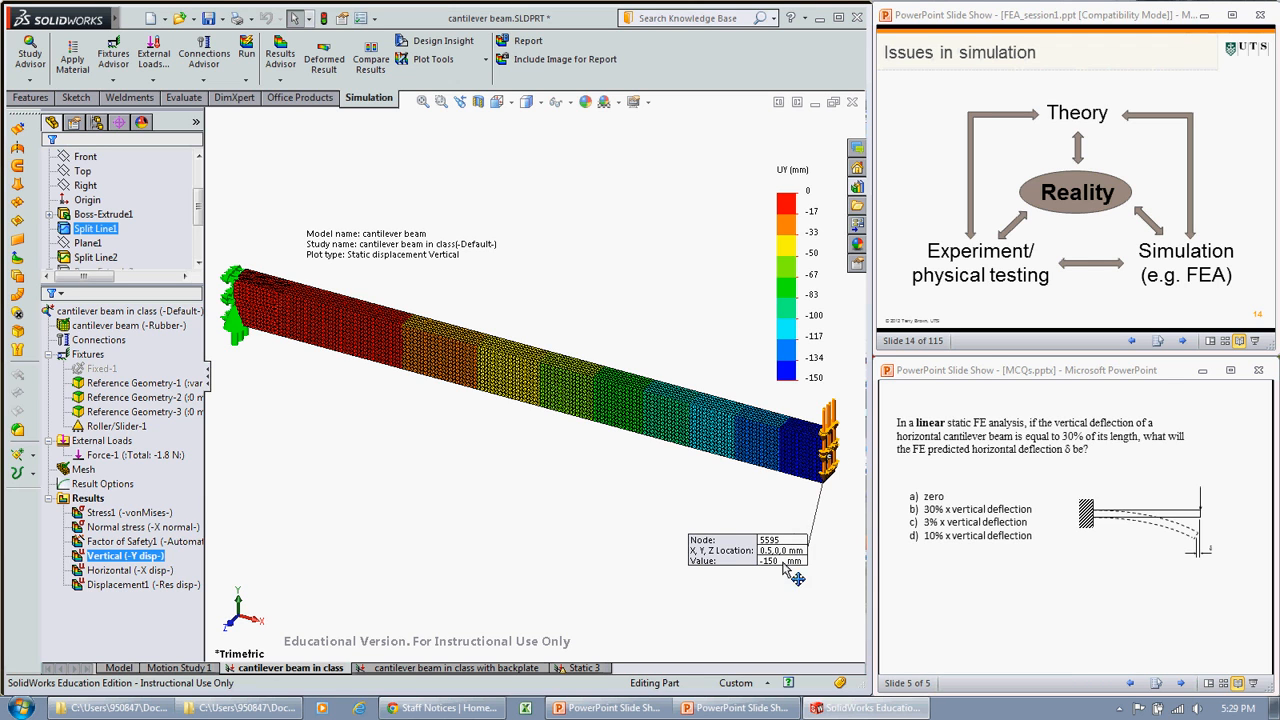
mouse_move(476, 400)
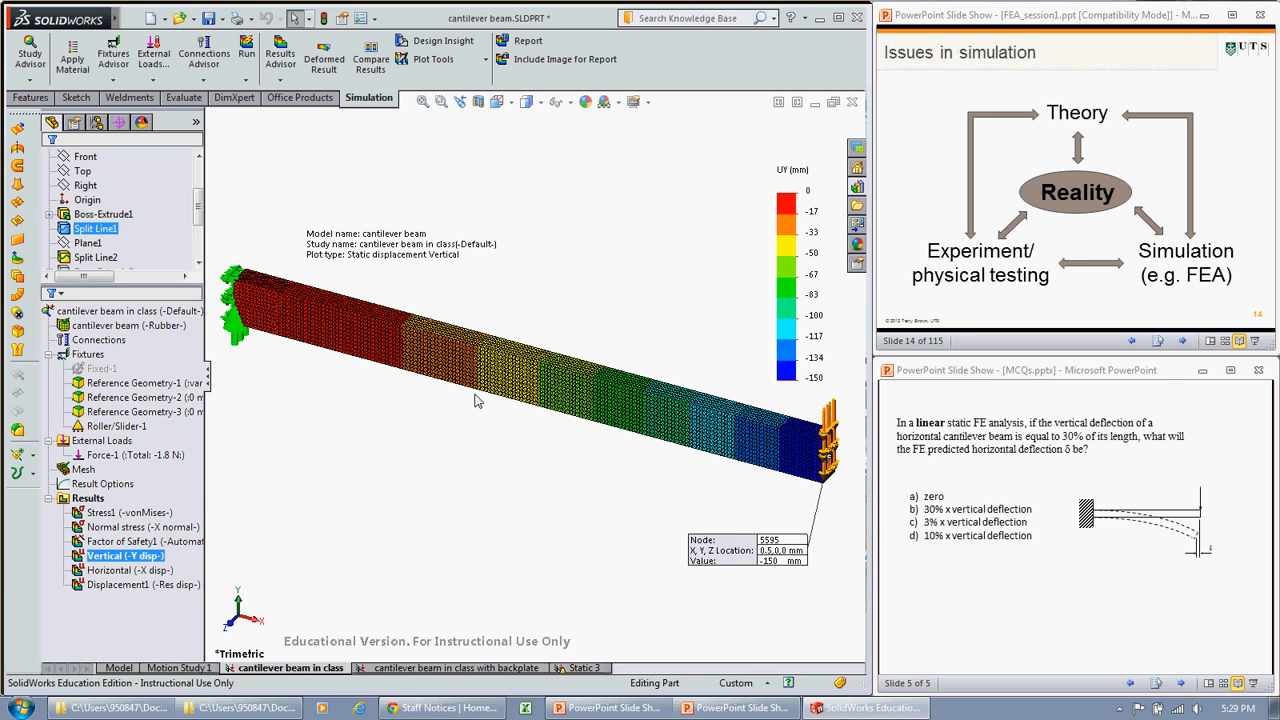
mouse_move(368, 330)
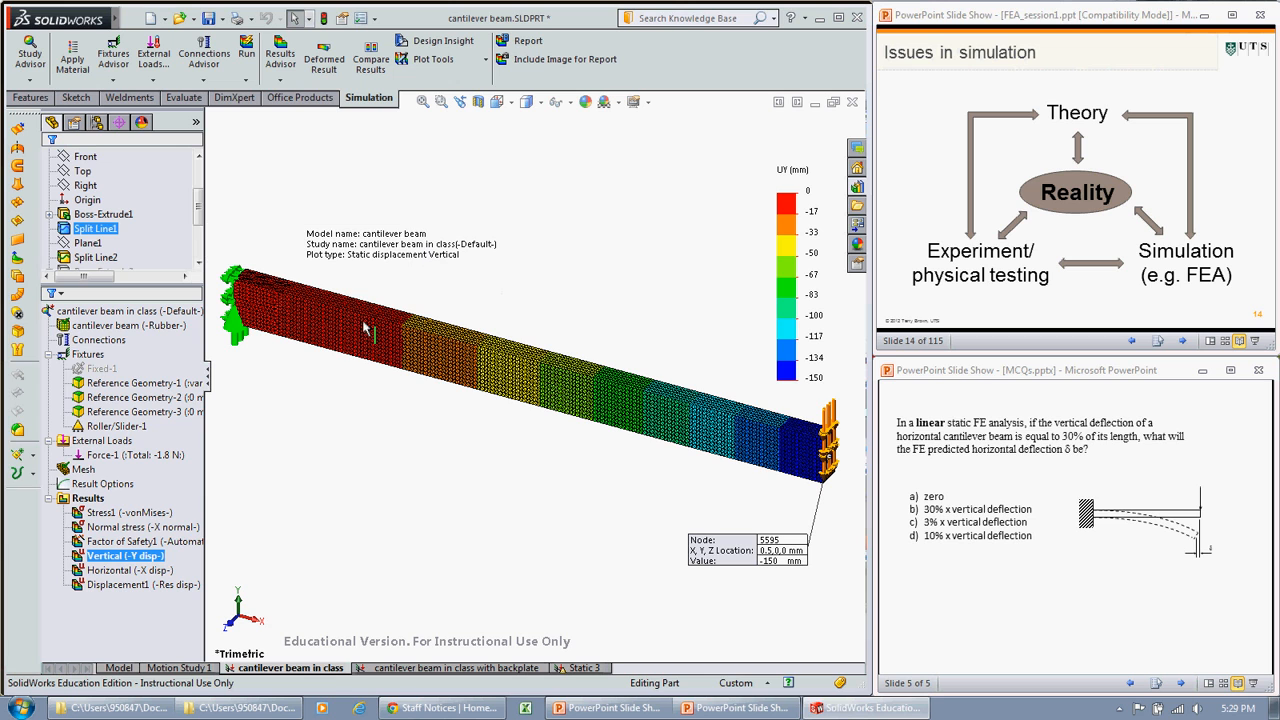
right_click(110, 556)
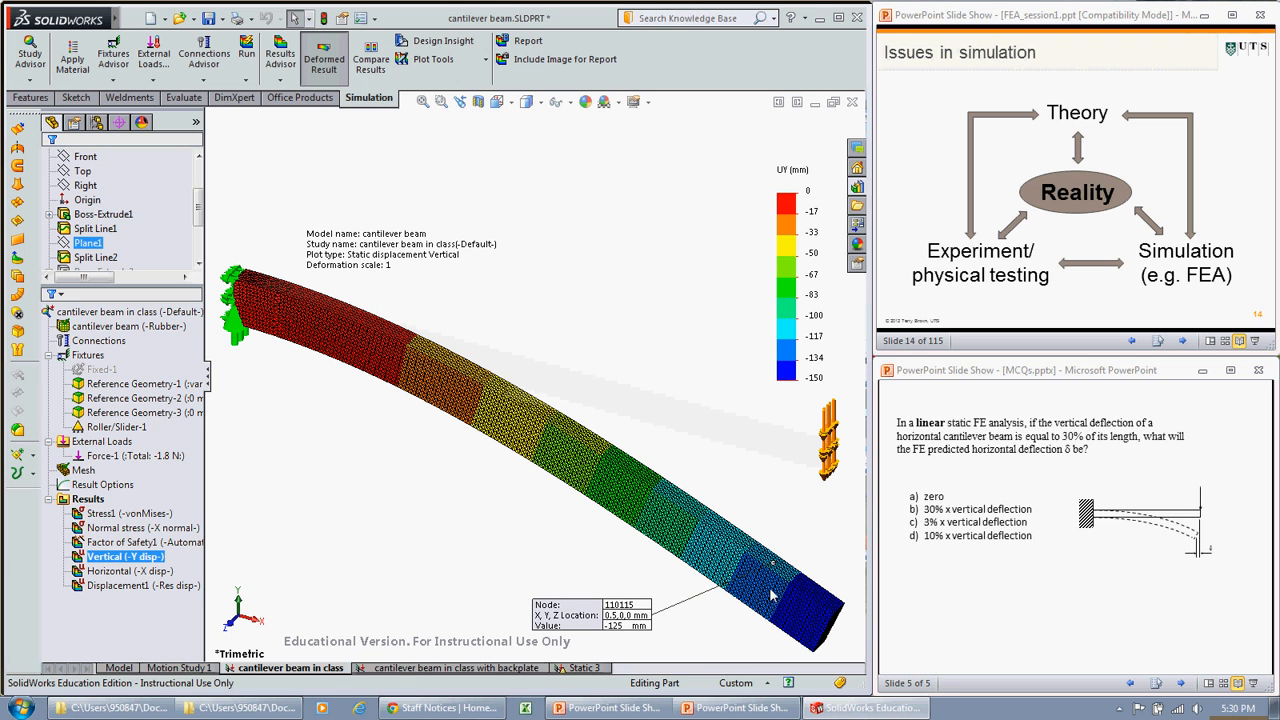
mouse_move(1076, 470)
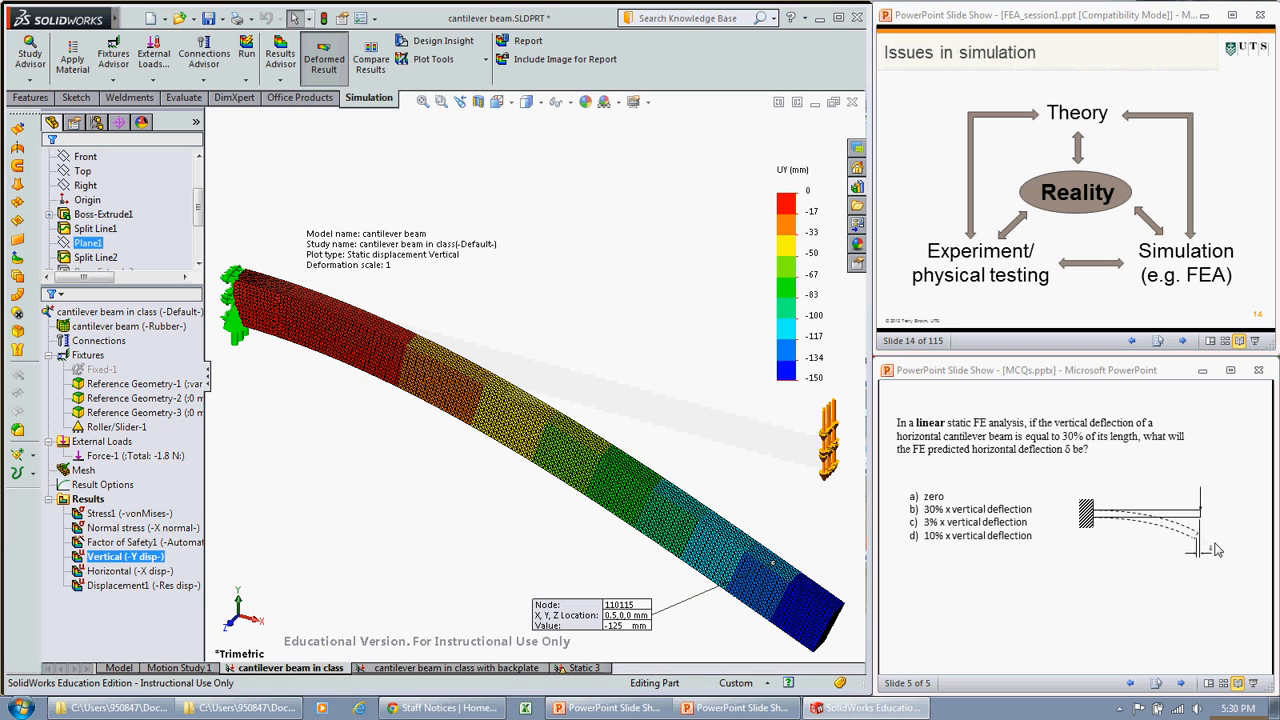
mouse_move(1044, 536)
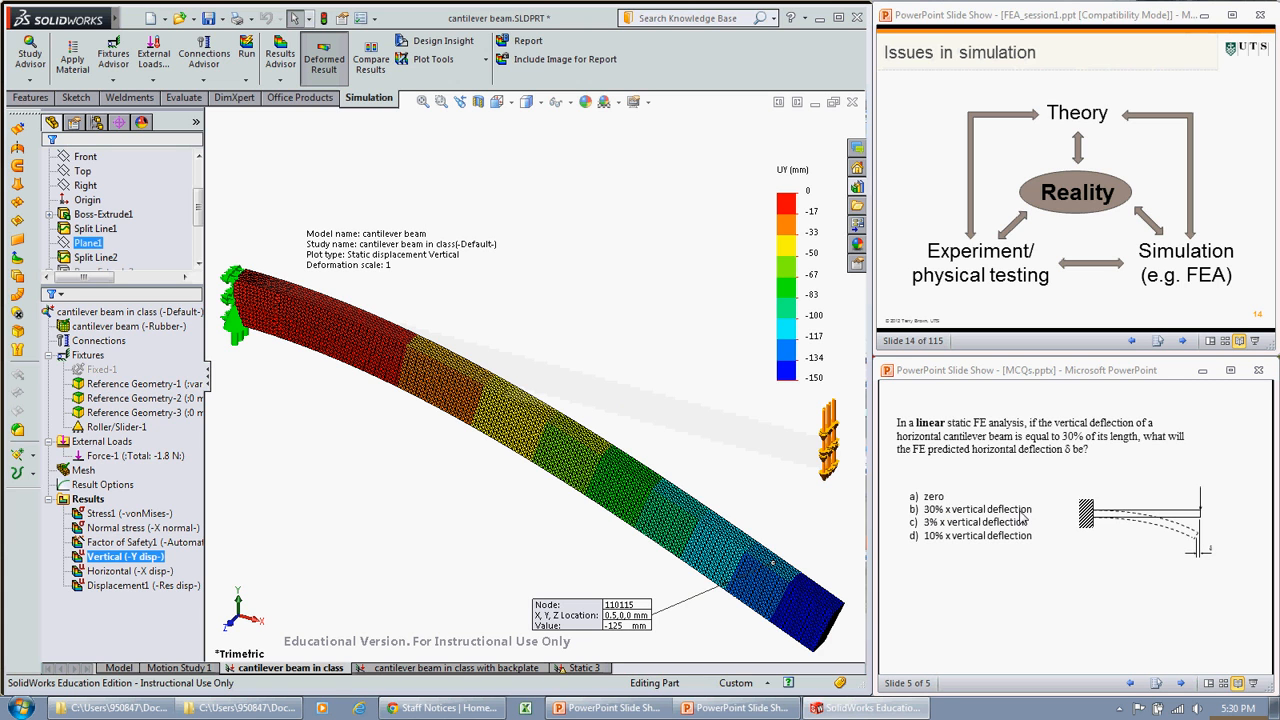
mouse_move(992, 524)
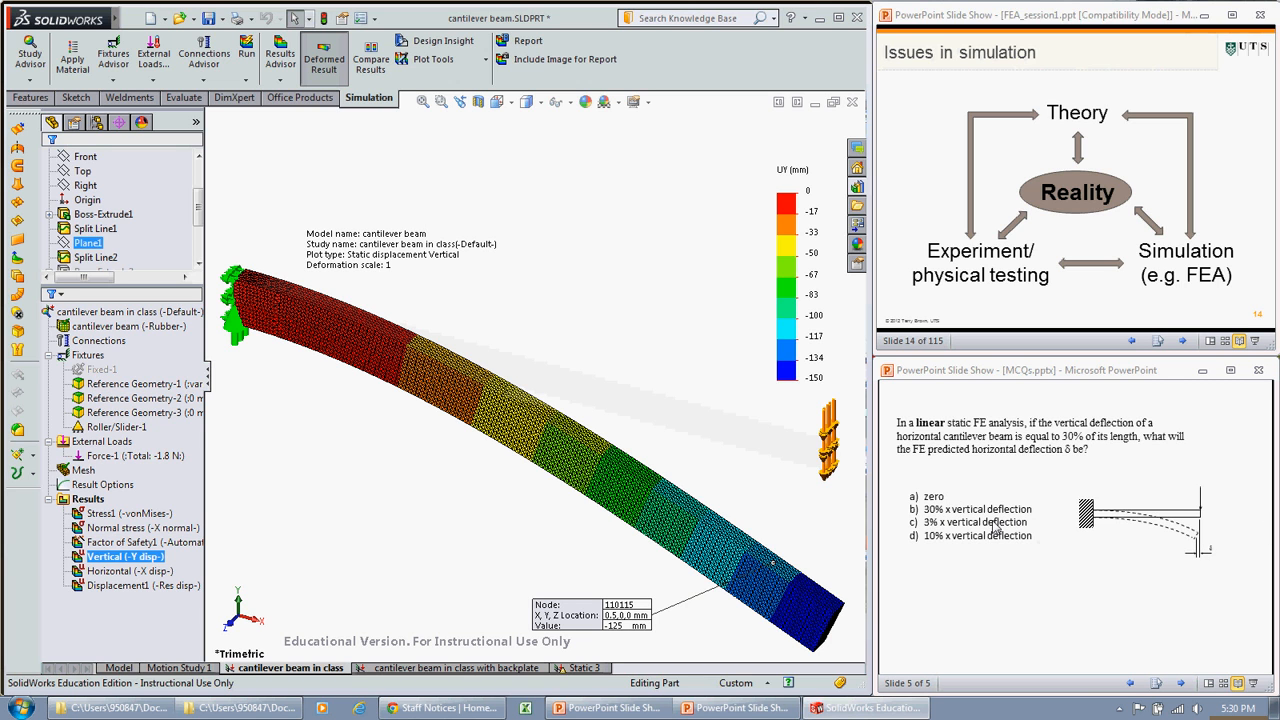
mouse_move(952, 550)
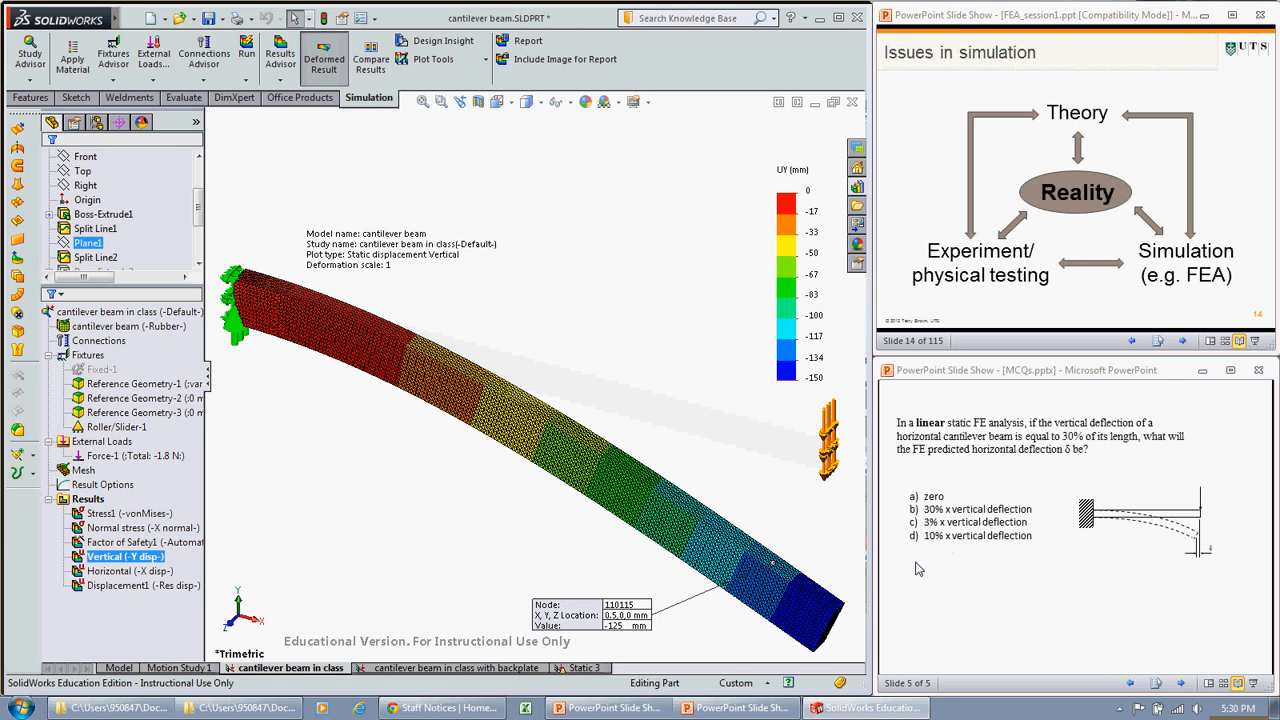
mouse_move(984, 568)
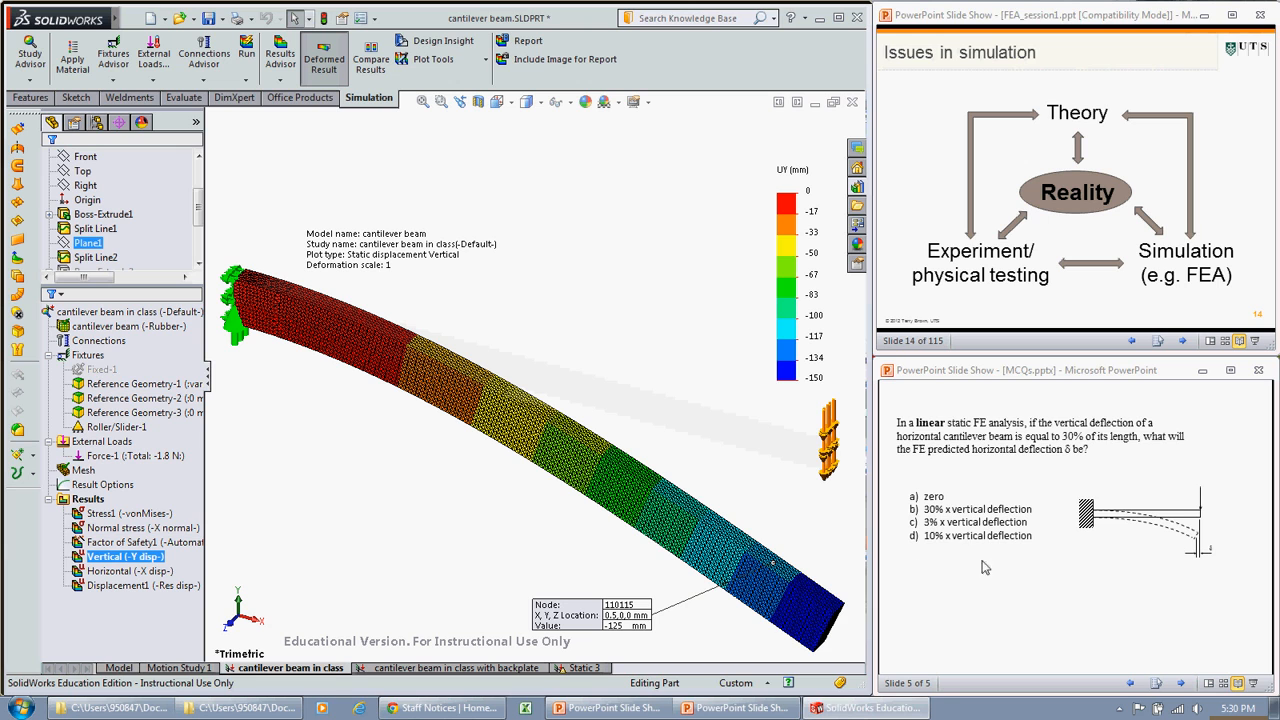
mouse_move(968, 566)
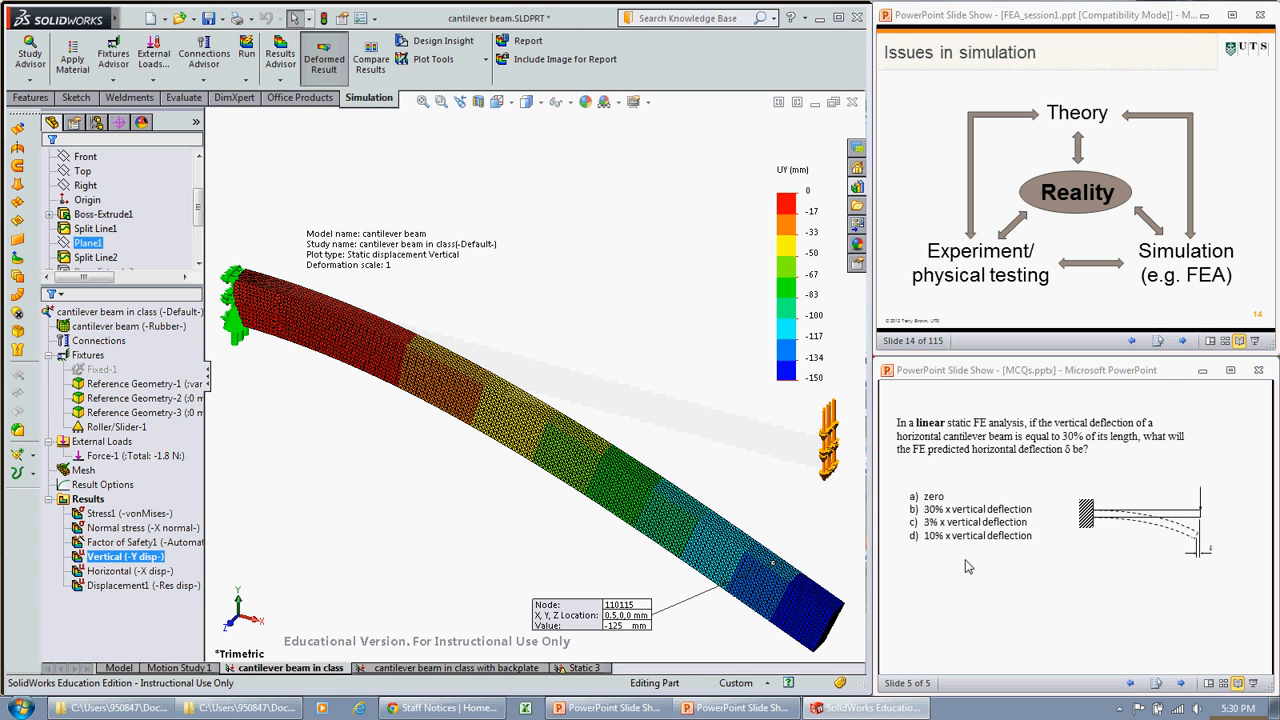
mouse_move(948, 436)
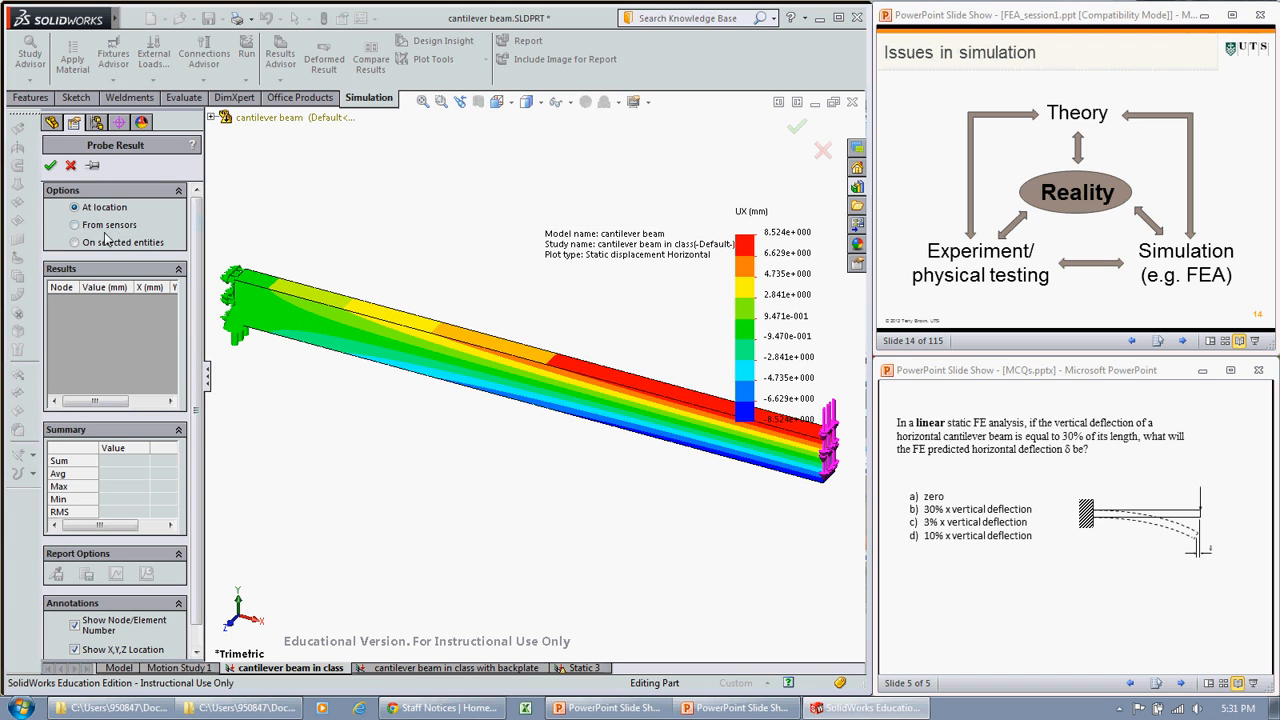
- Probe the beam-end vertex at X = 500 mm on selected entities, listing horizontal displacement about 1.396e-005 mm
left_click(74, 242)
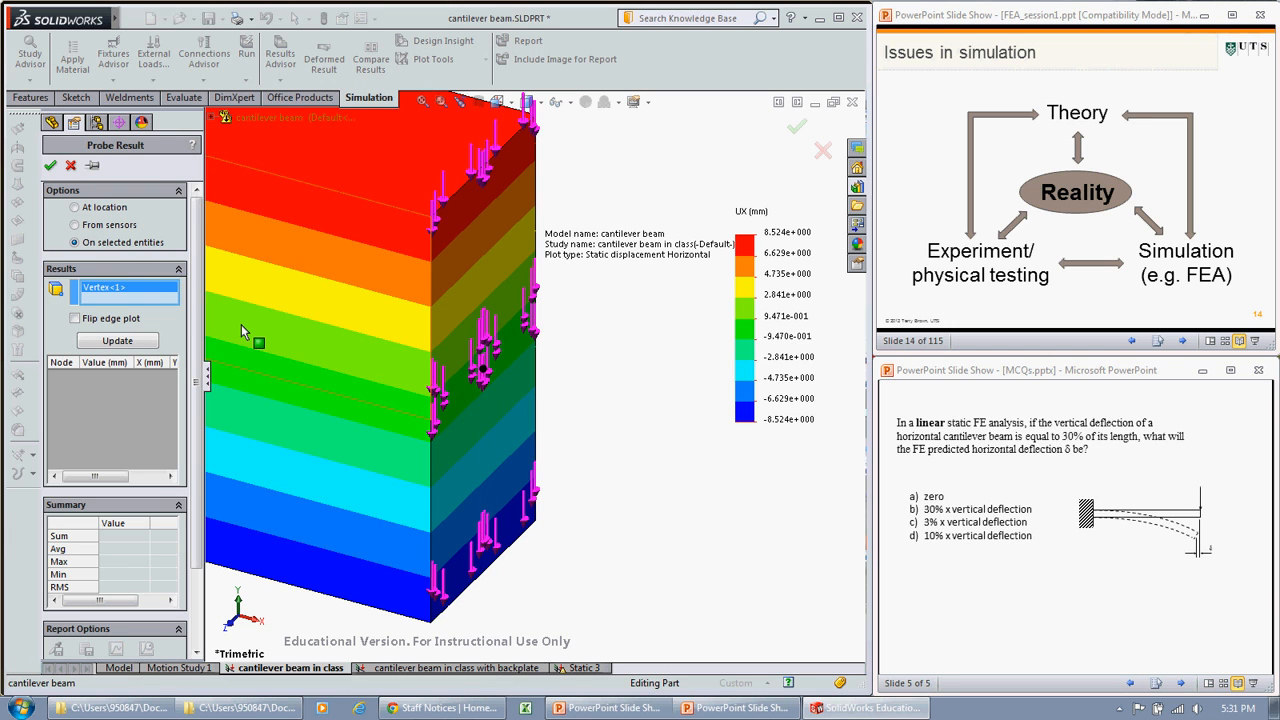
left_click(116, 340)
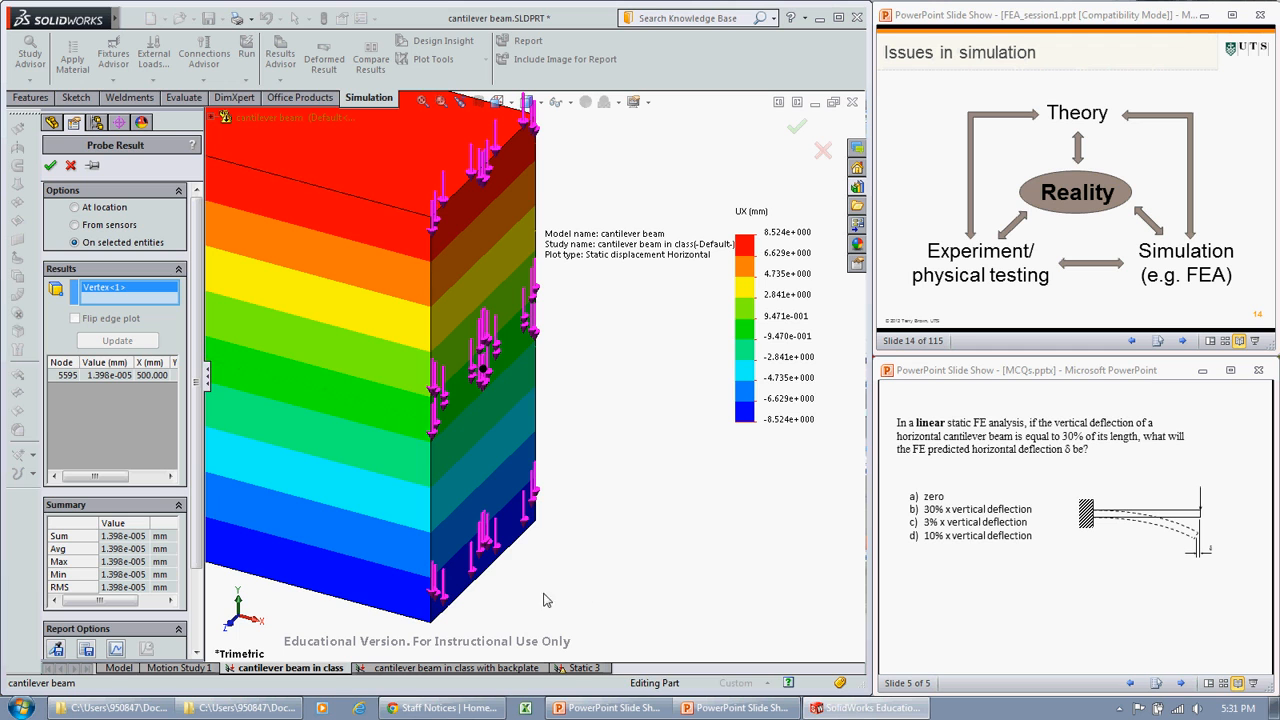
left_click(484, 376)
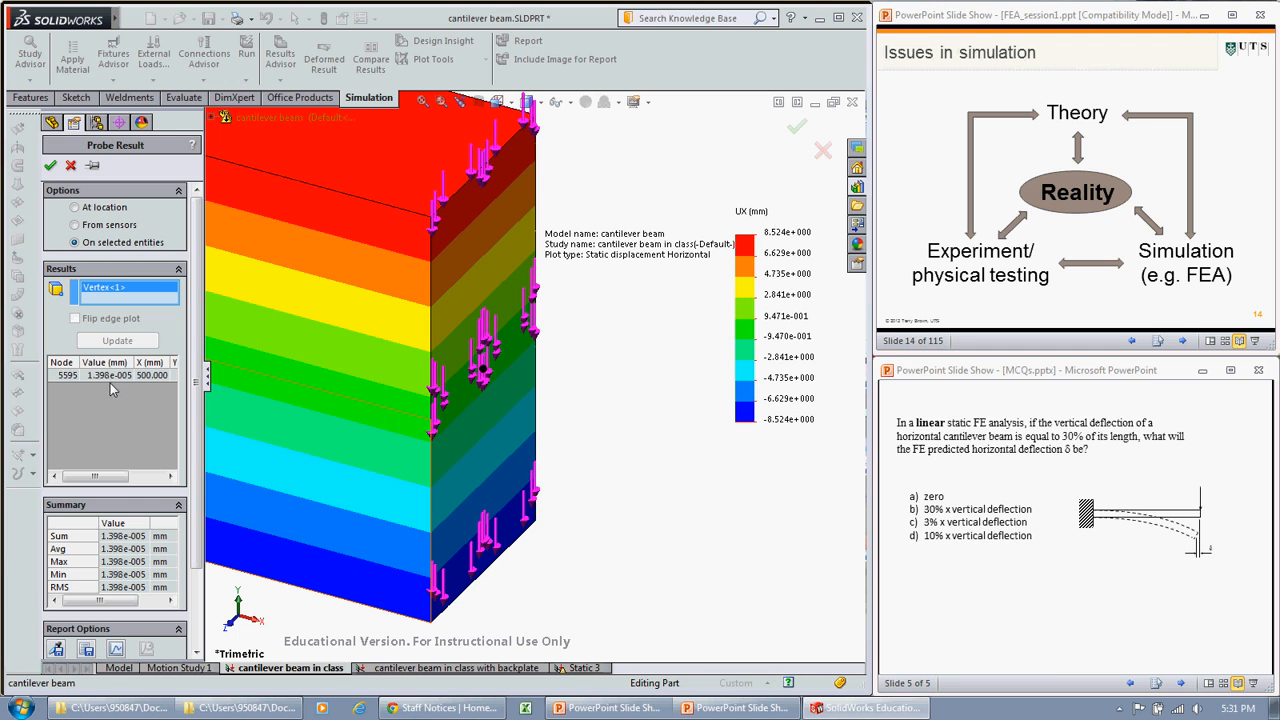
mouse_move(100, 380)
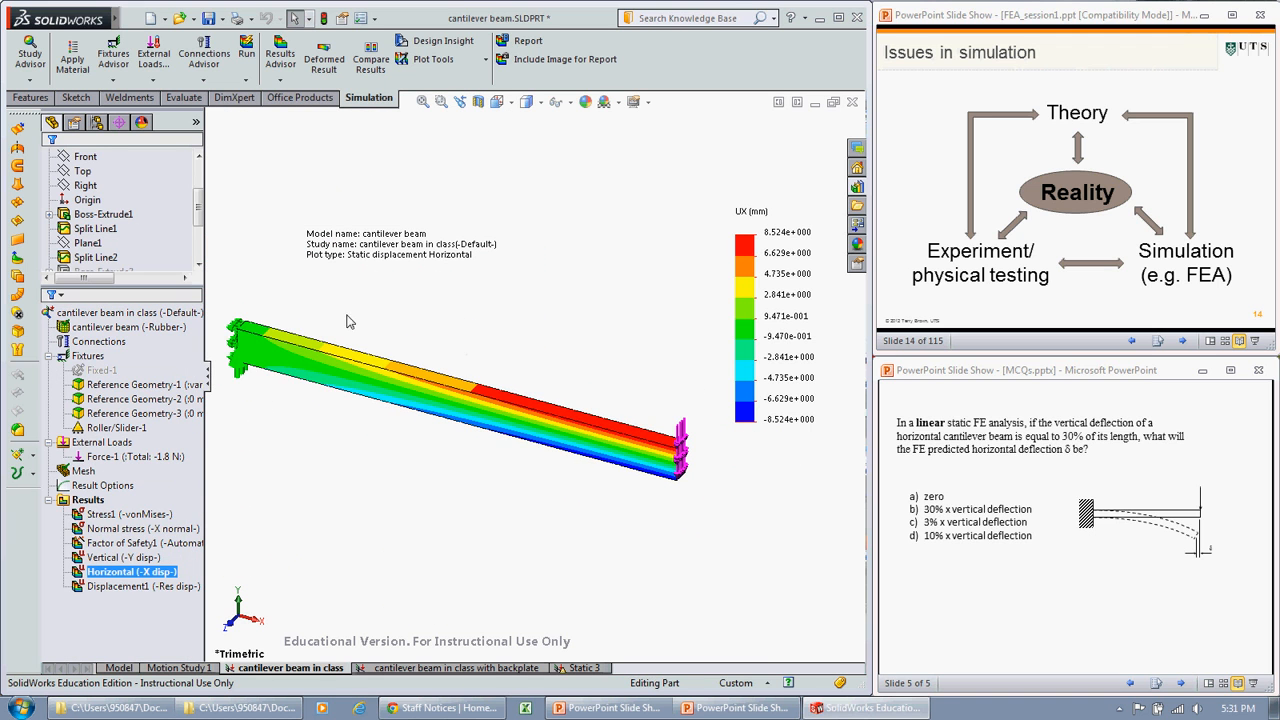
- Return to the rubber cantilever's vertical displacement plot and probe node 110115 near the drooping tip
left_click(110, 556)
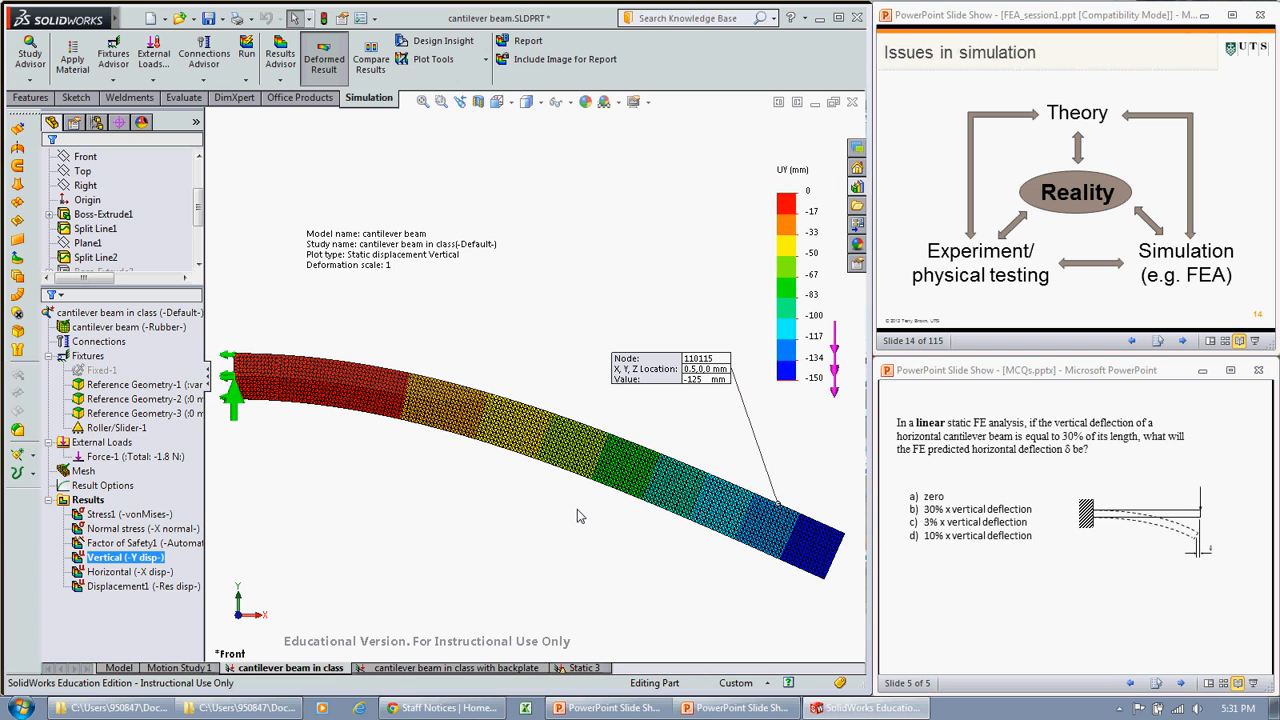
mouse_move(566, 524)
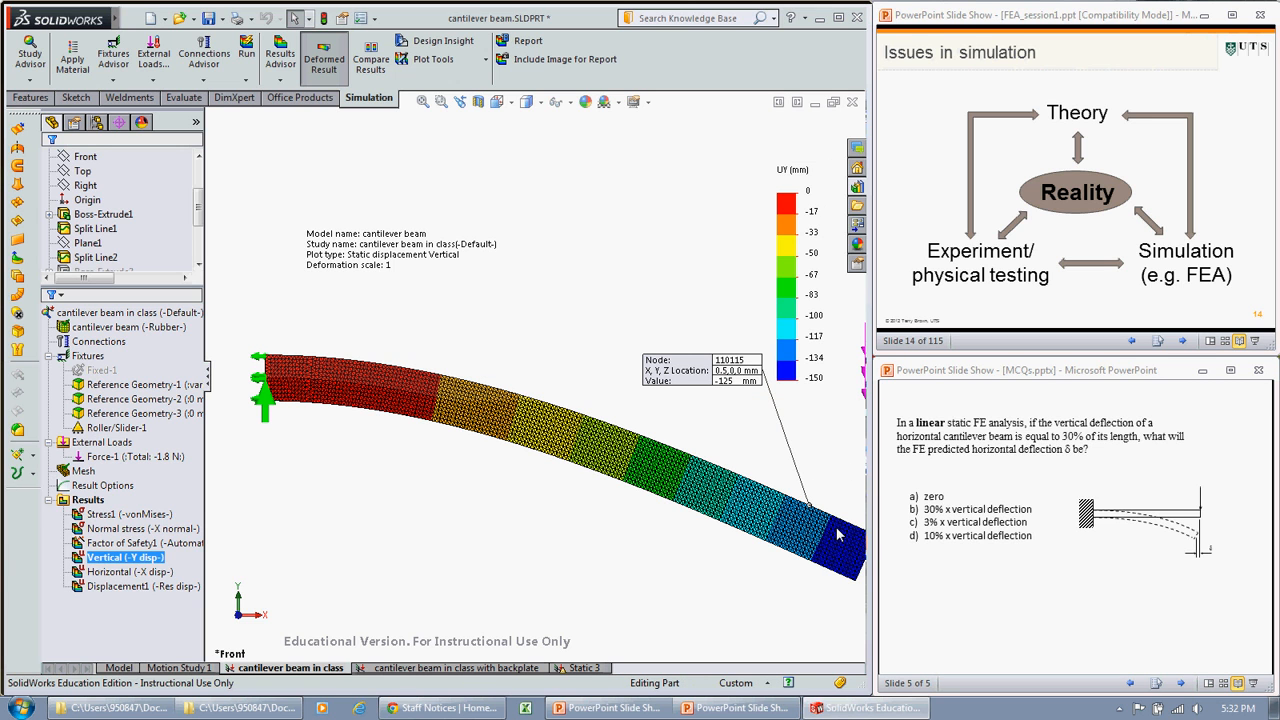
mouse_move(862, 556)
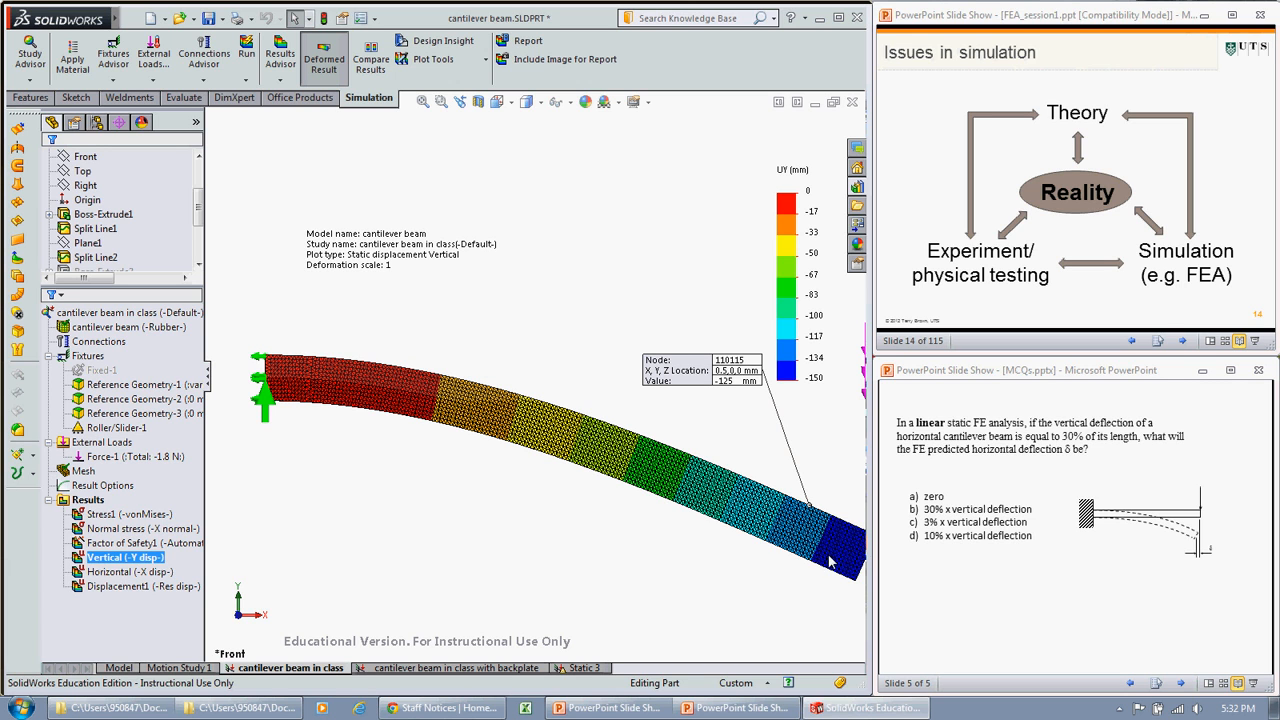
mouse_move(782, 568)
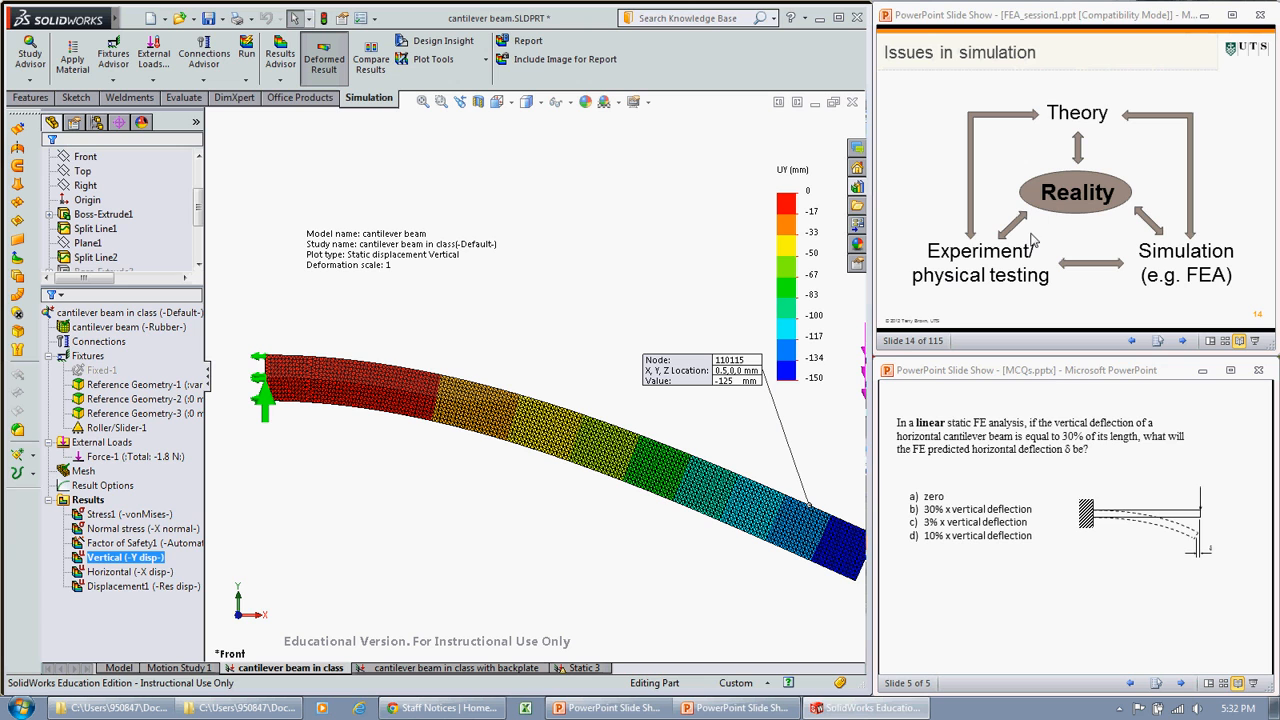
mouse_move(1064, 250)
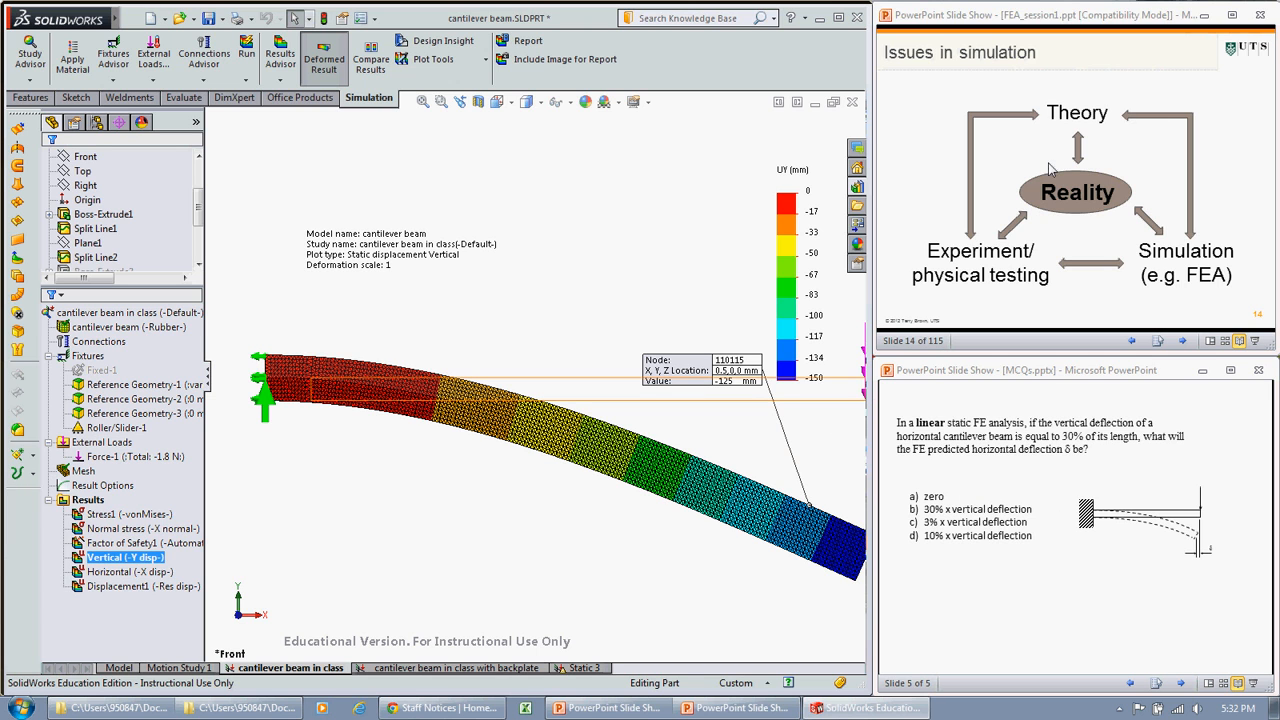
mouse_move(1088, 204)
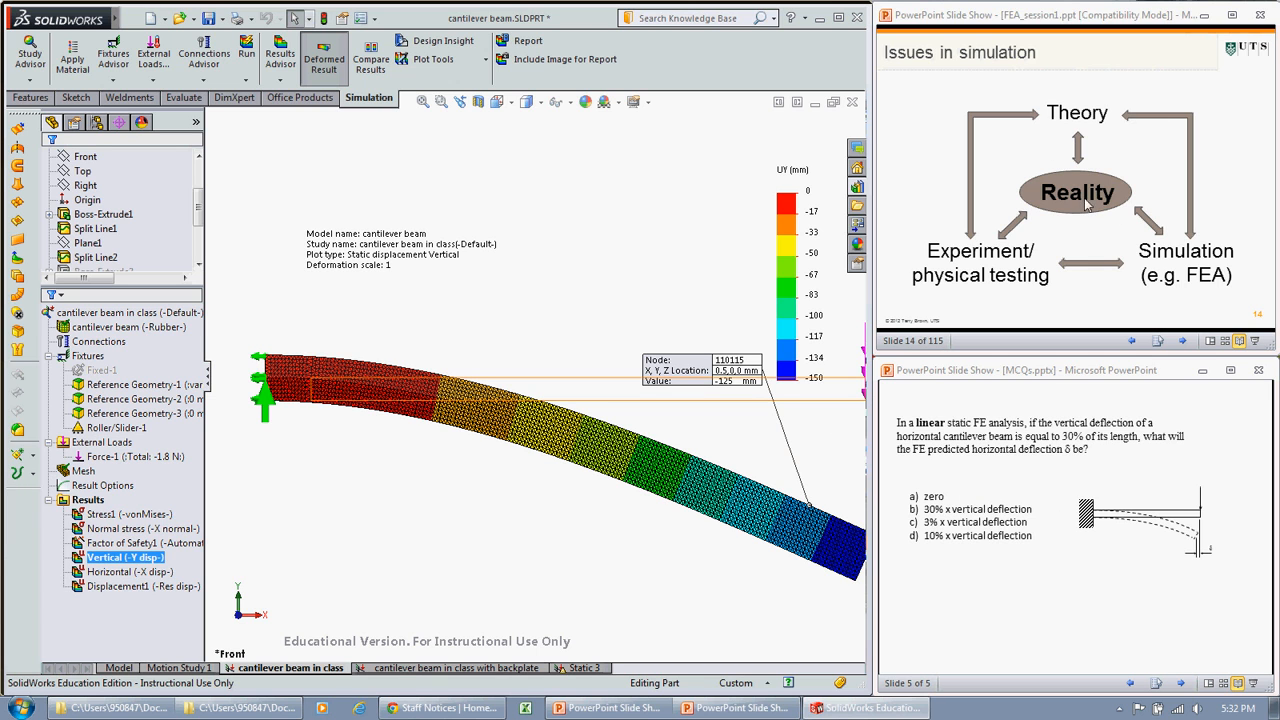
mouse_move(1086, 226)
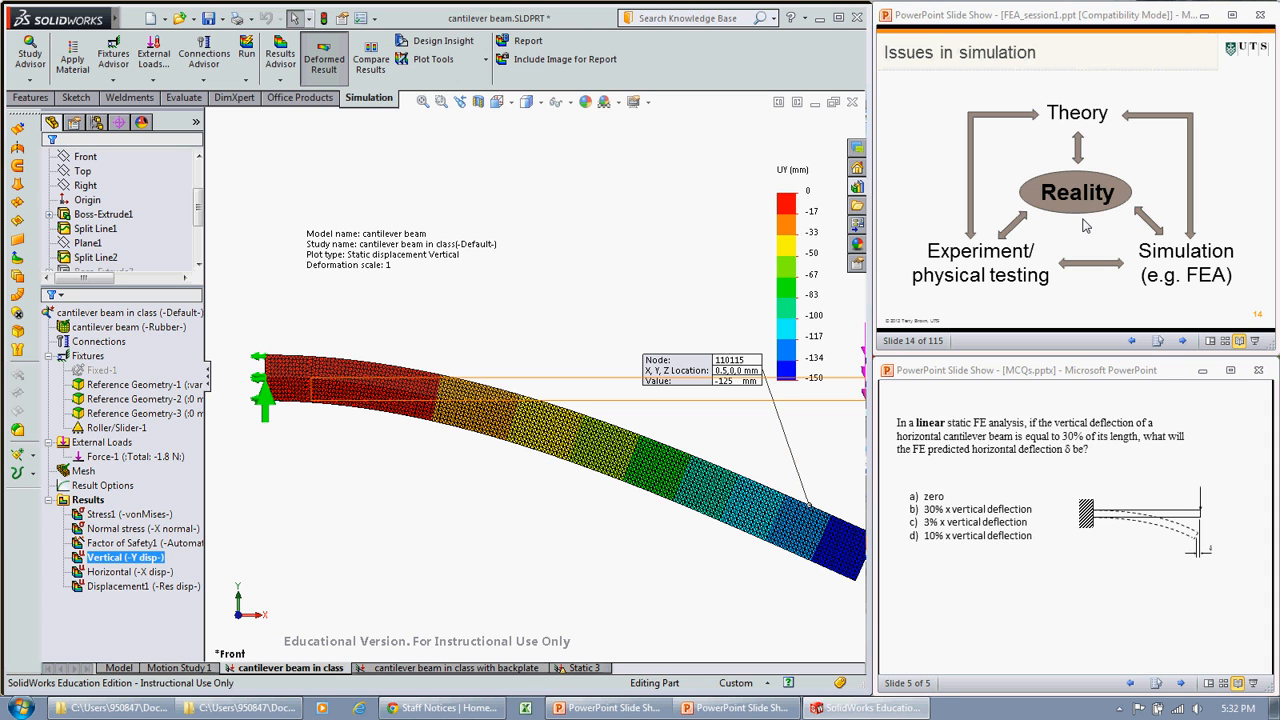
mouse_move(1200, 548)
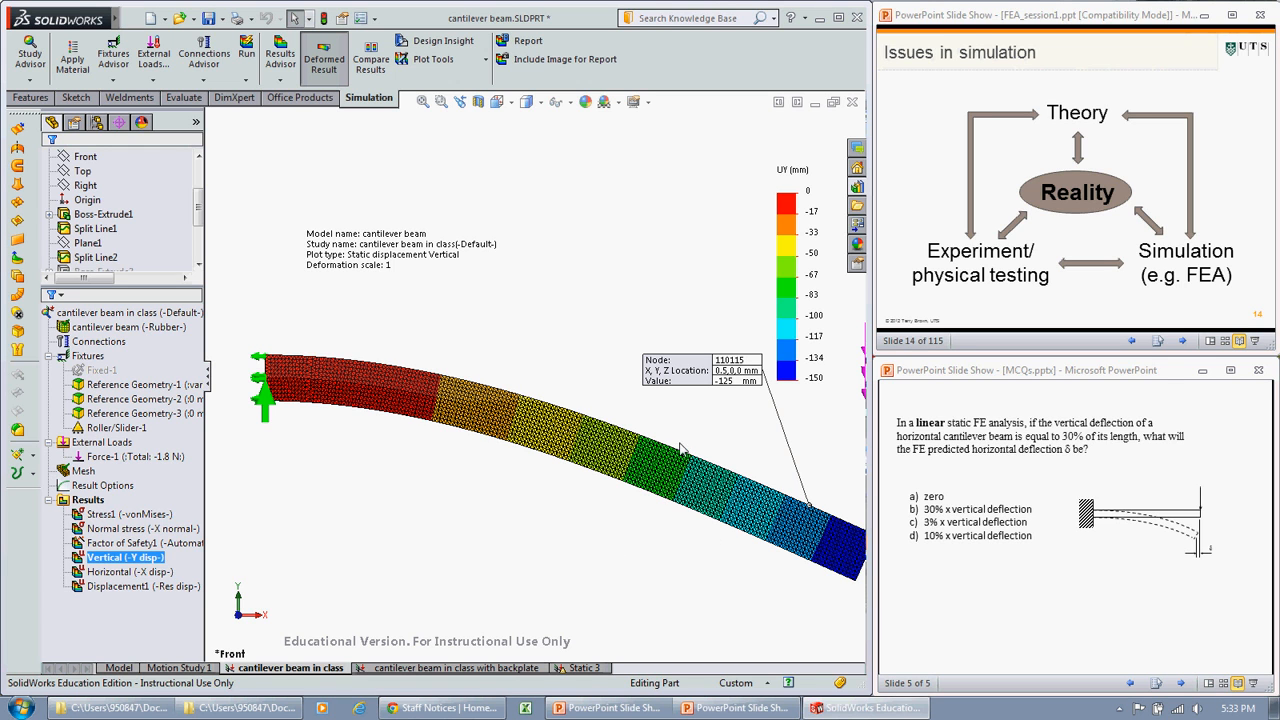
mouse_move(812, 428)
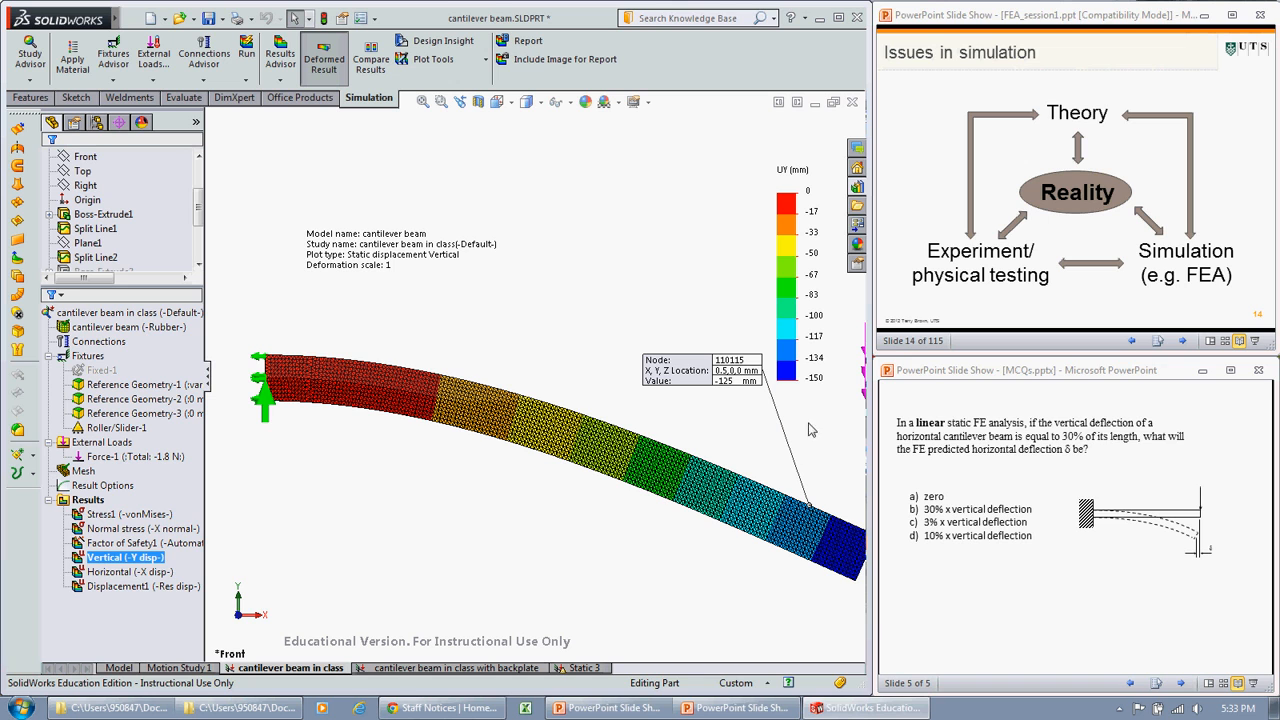
mouse_move(822, 444)
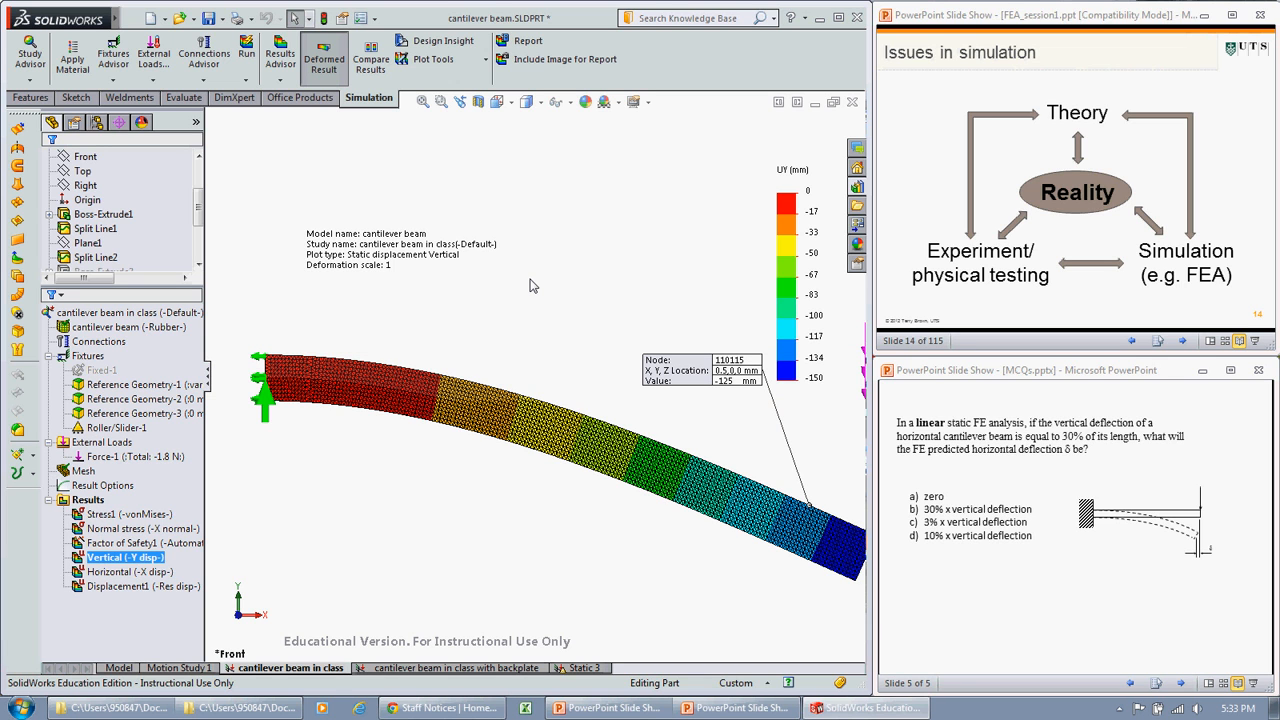
mouse_move(672, 268)
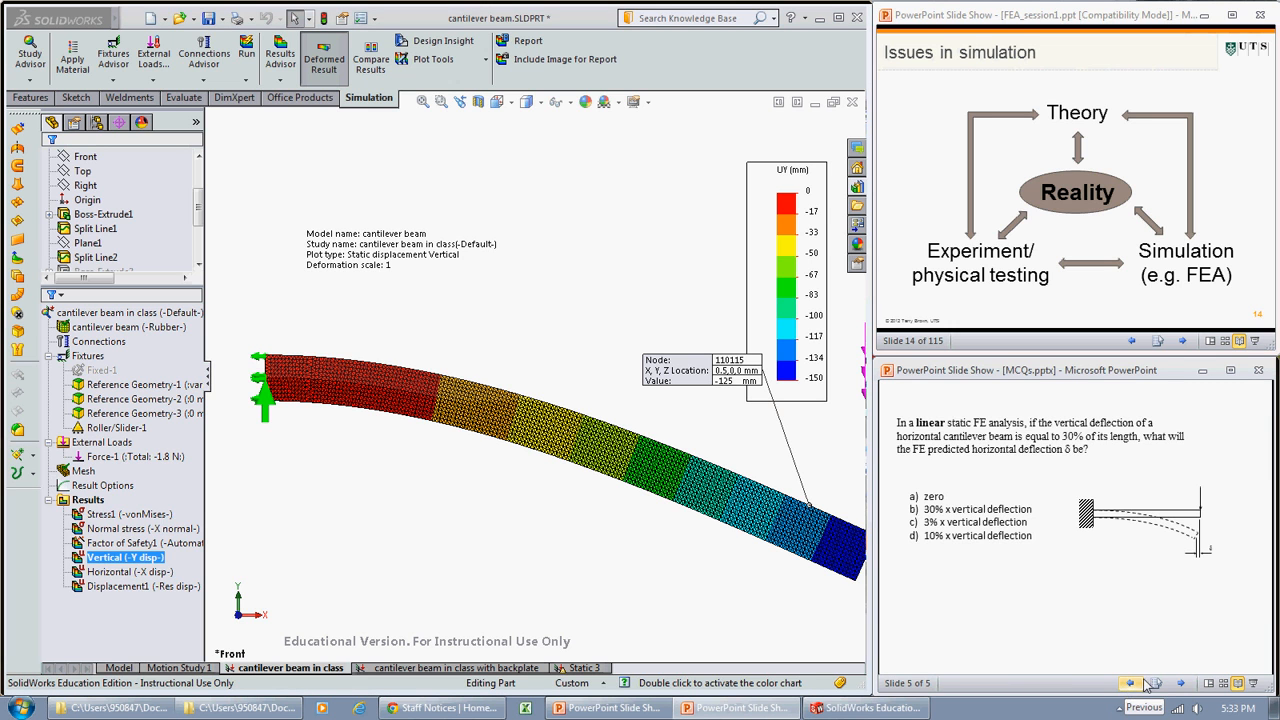
- Return to the previous quiz slide asking the FEA deflection for a 100 mm long beam
left_click(1136, 680)
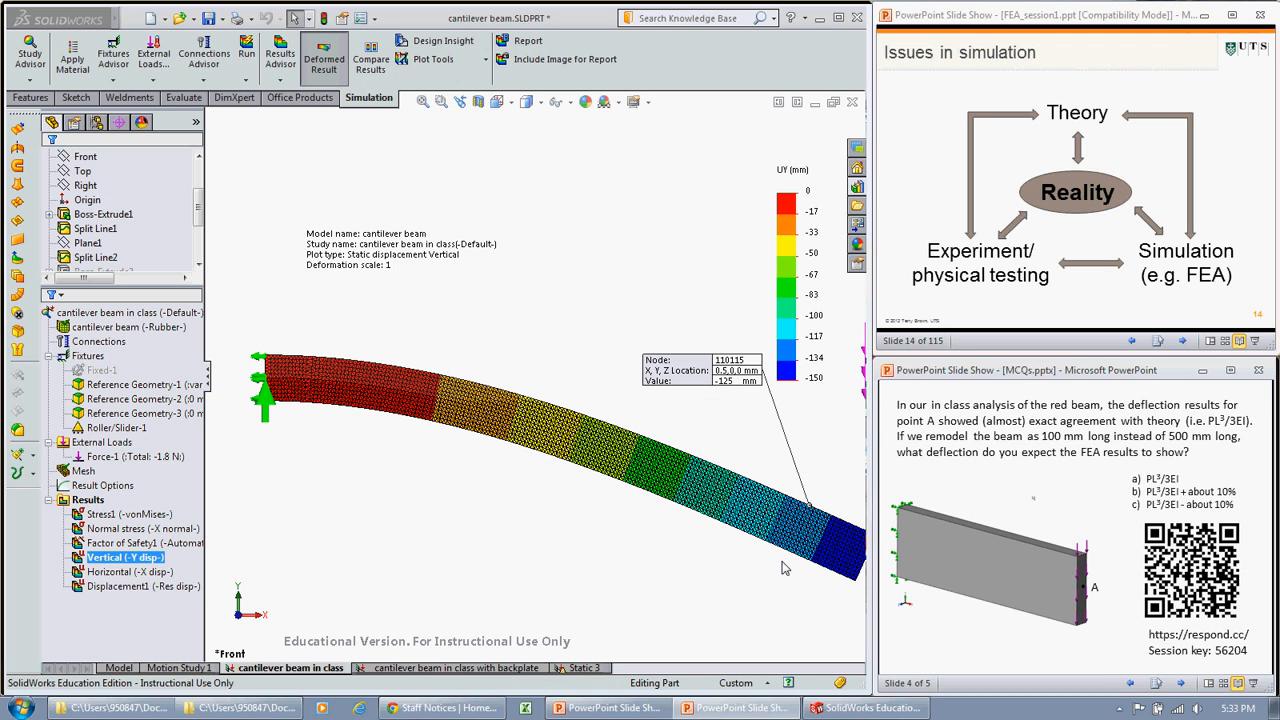
mouse_move(772, 616)
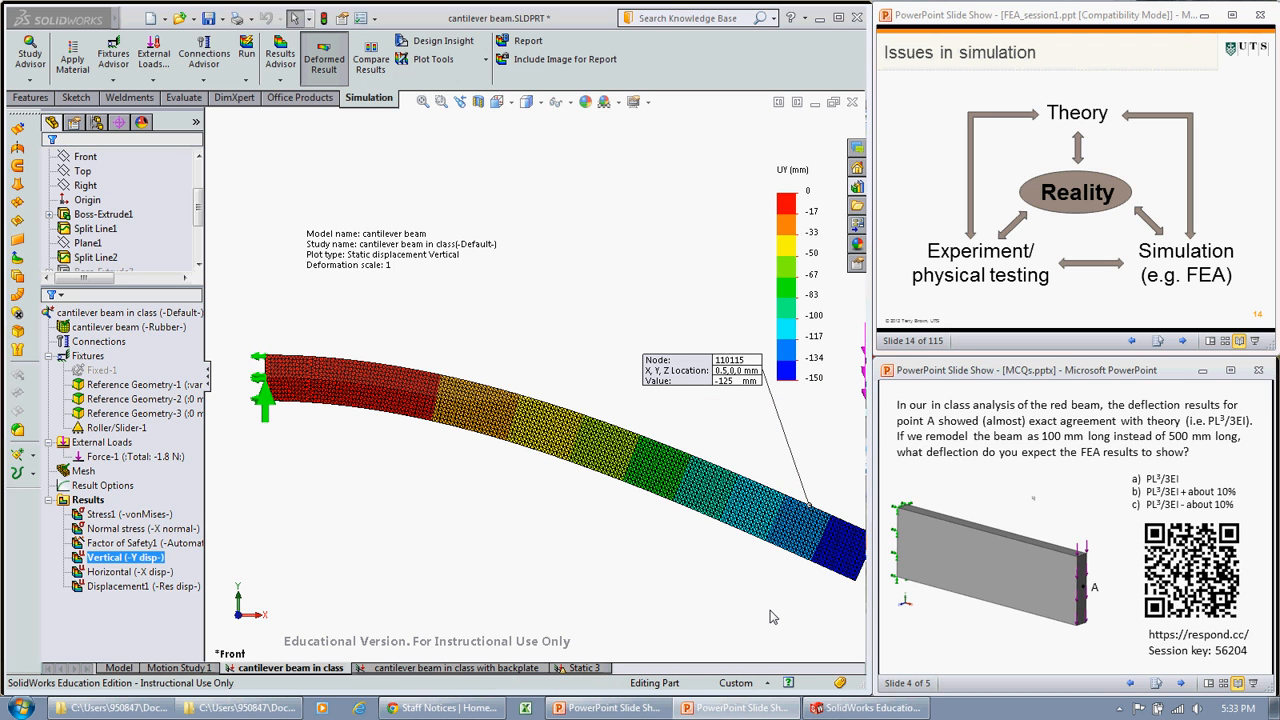
mouse_move(708, 584)
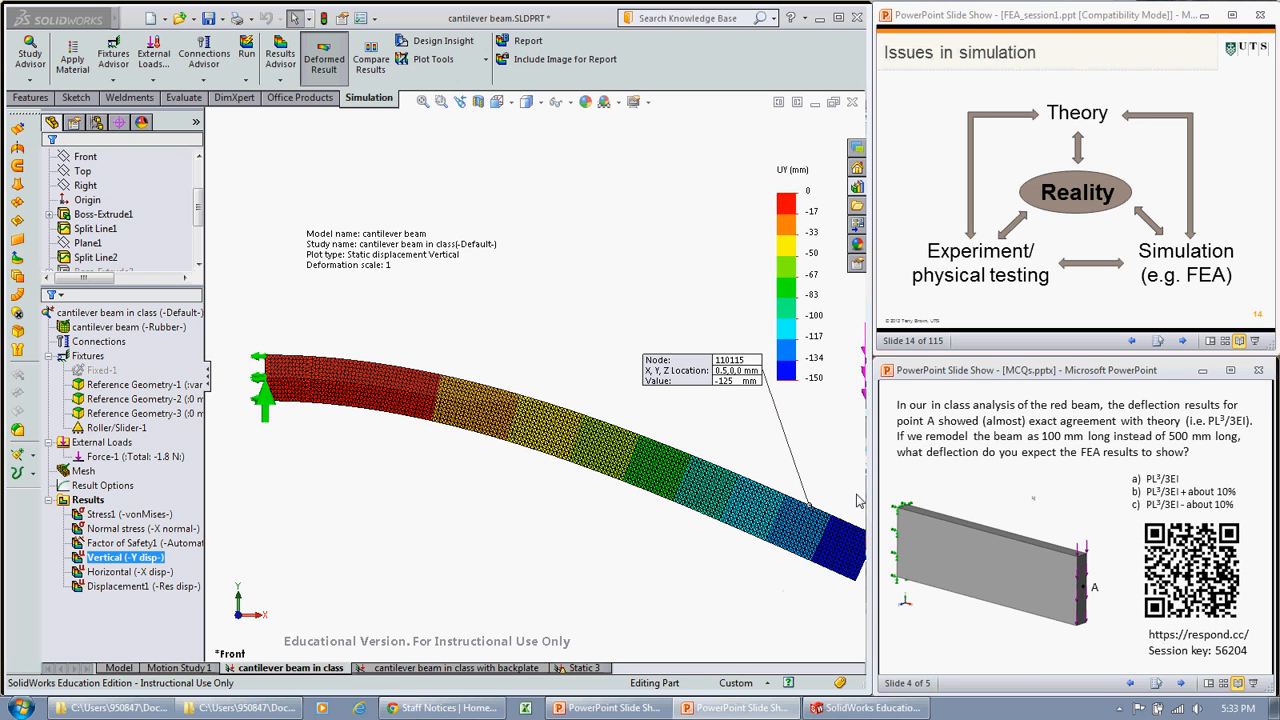
mouse_move(724, 556)
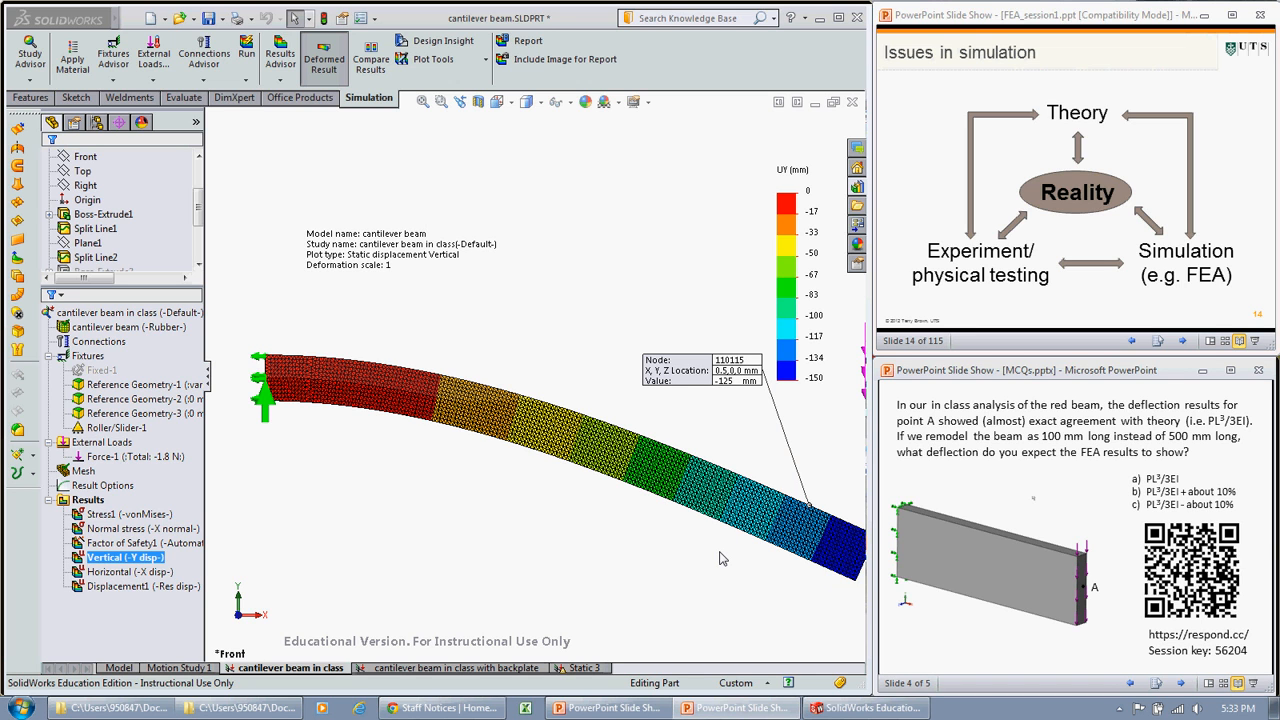
mouse_move(660, 572)
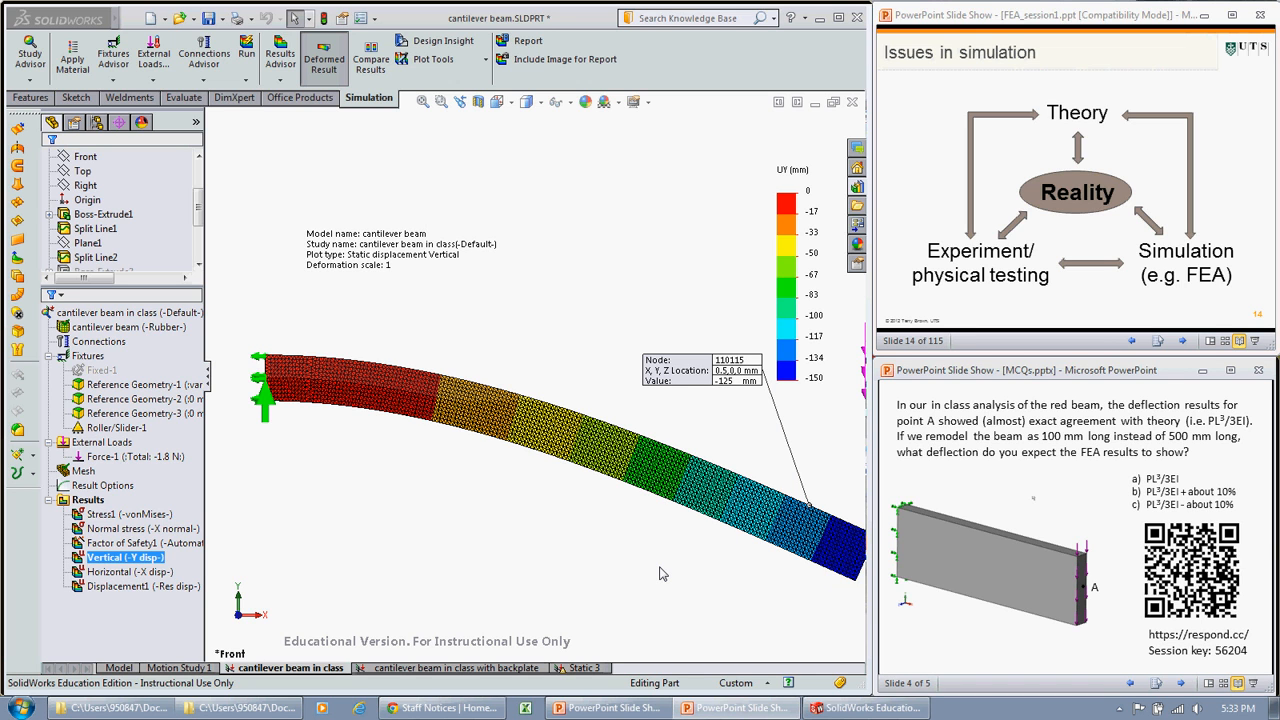
mouse_move(452, 452)
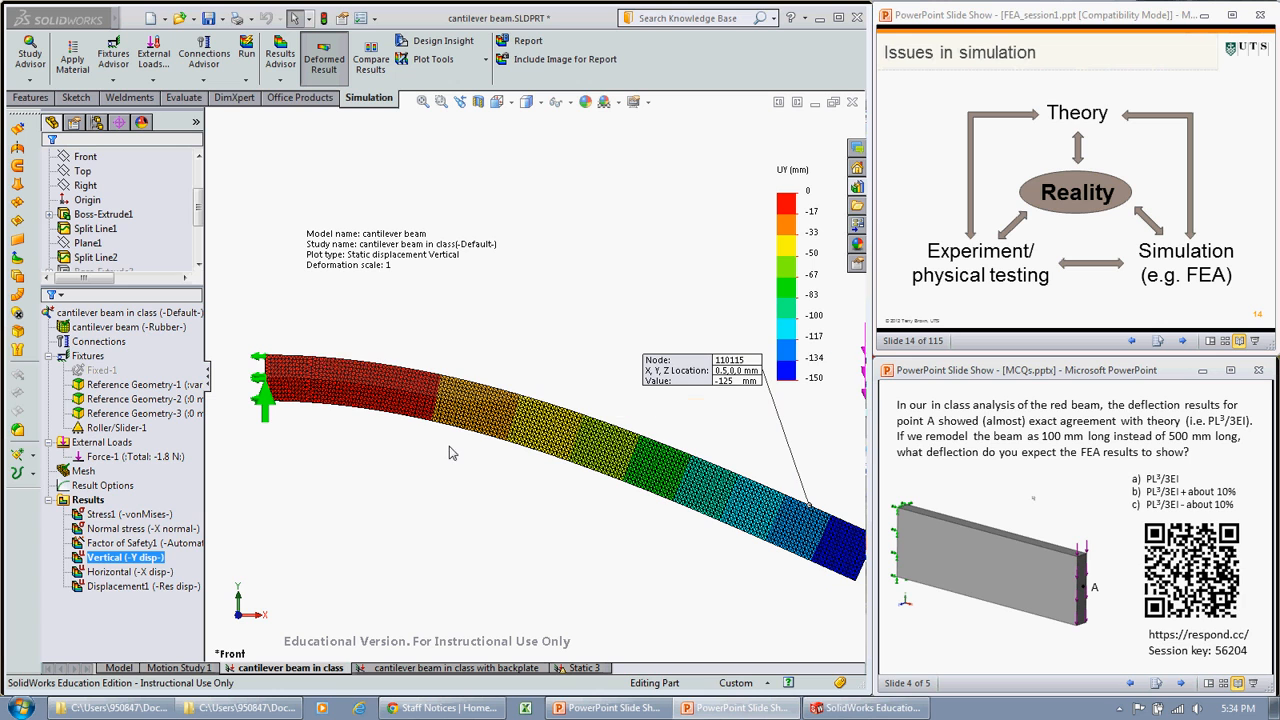
mouse_move(484, 432)
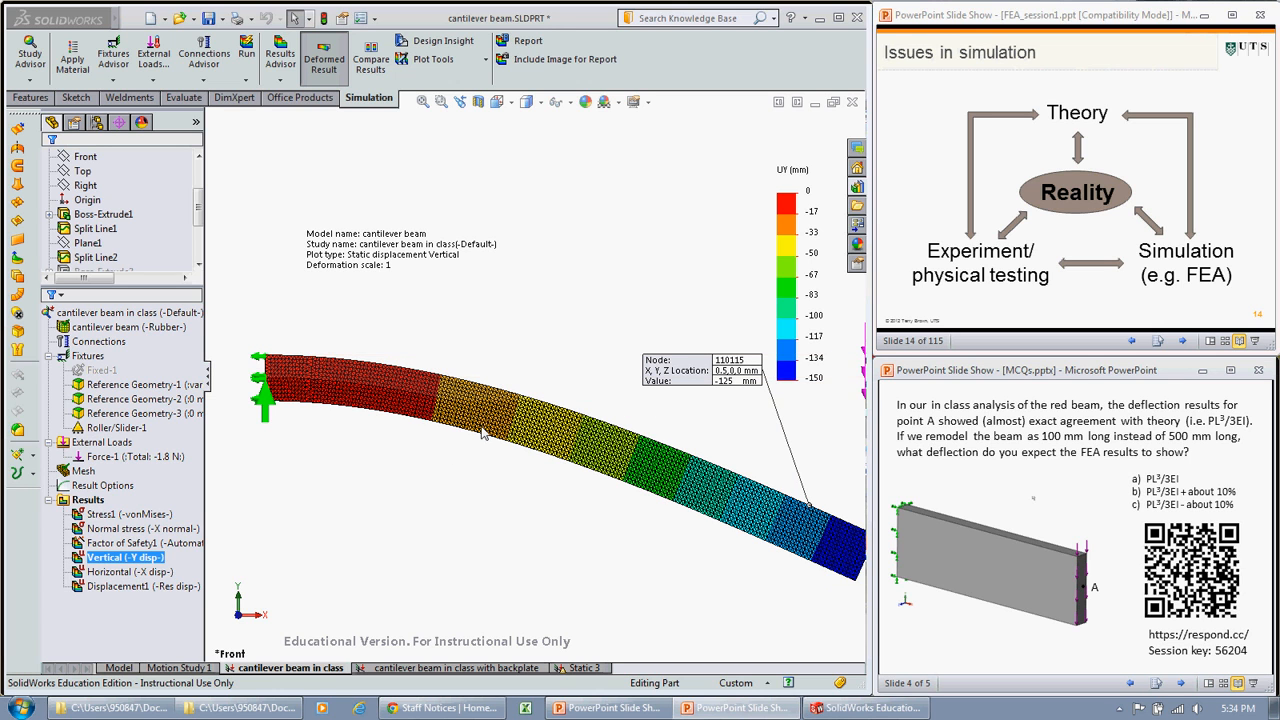
mouse_move(320, 162)
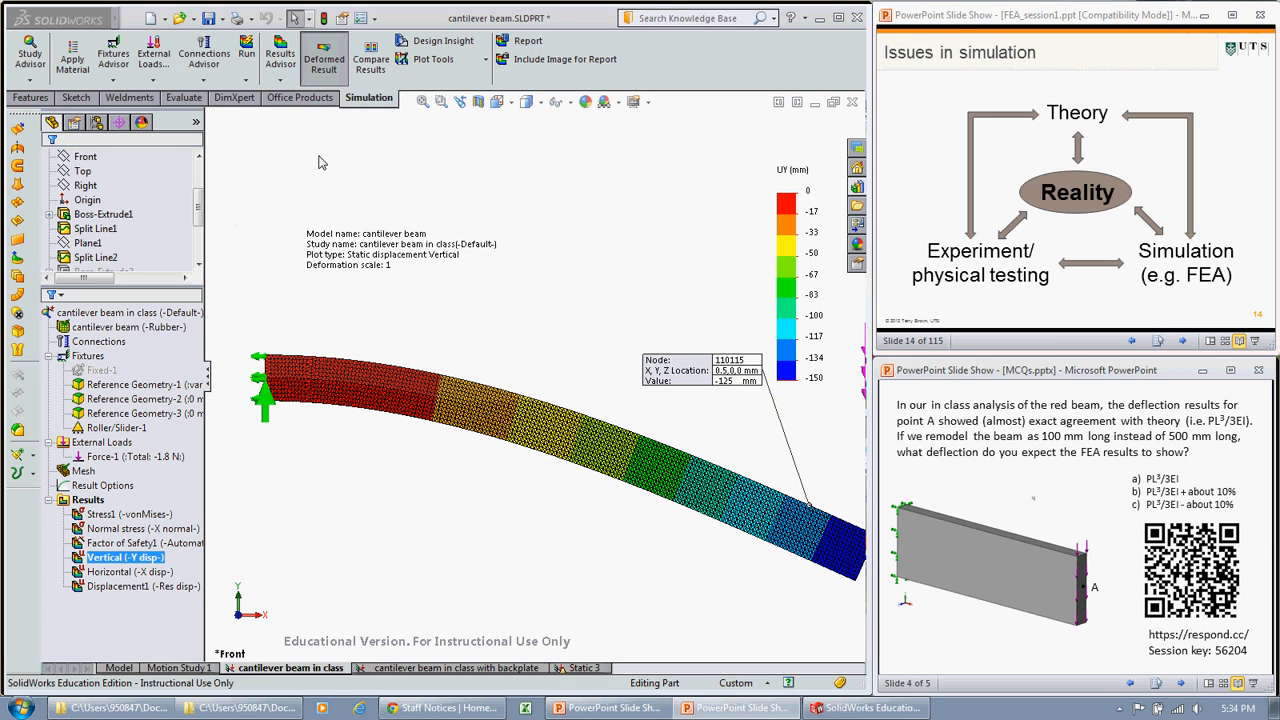
mouse_move(400, 170)
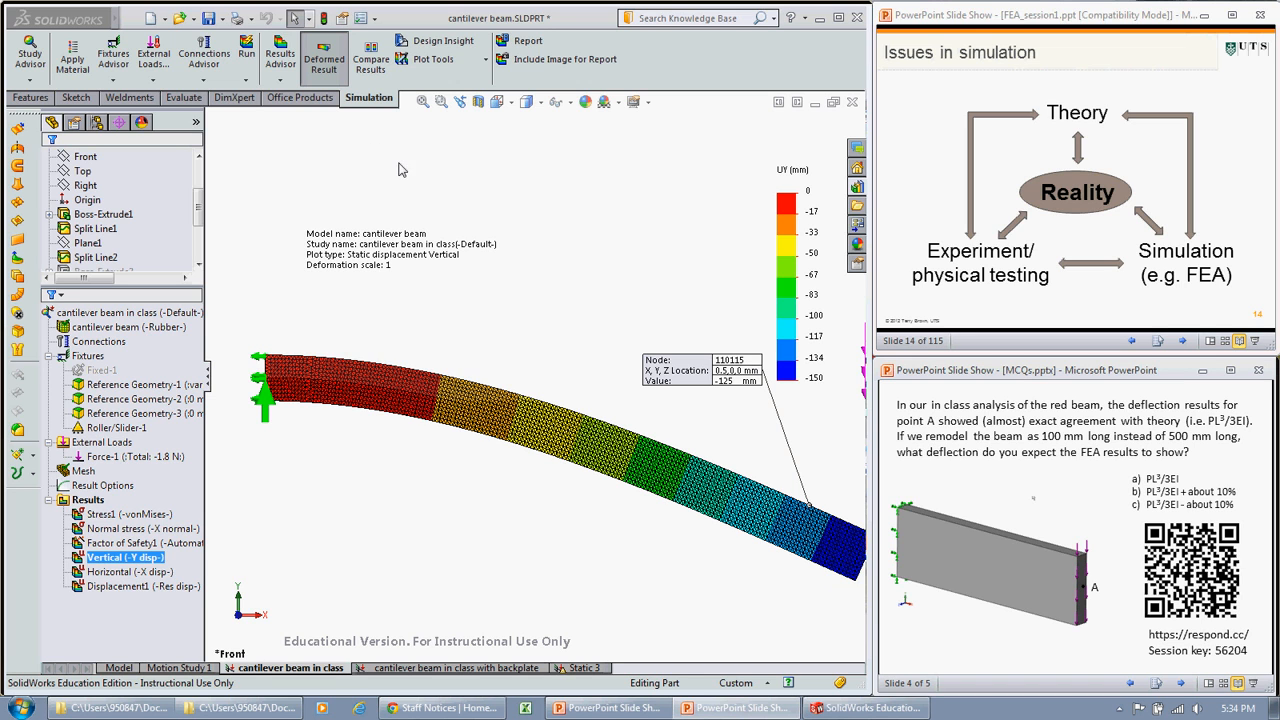